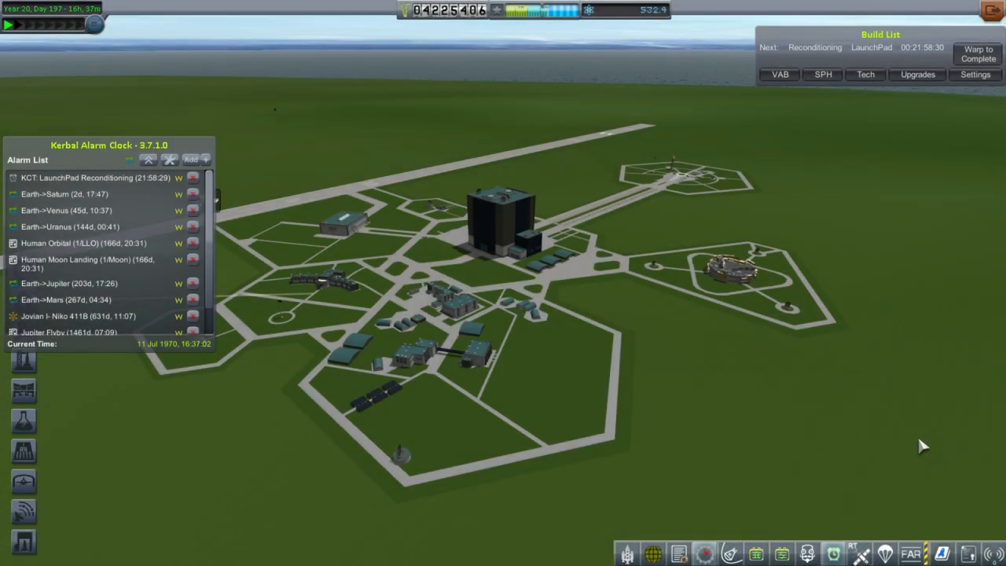
pyautogui.moveTo(858, 201)
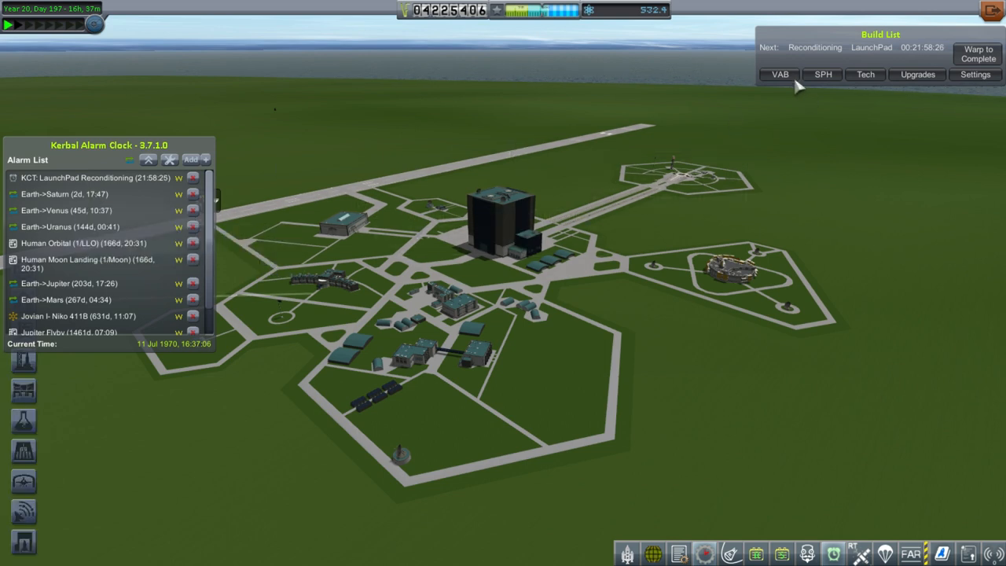
# - Show the VAB build list with Kelly III and Jupiter Orbiter in progress and stored vessels
pyautogui.click(780, 74)
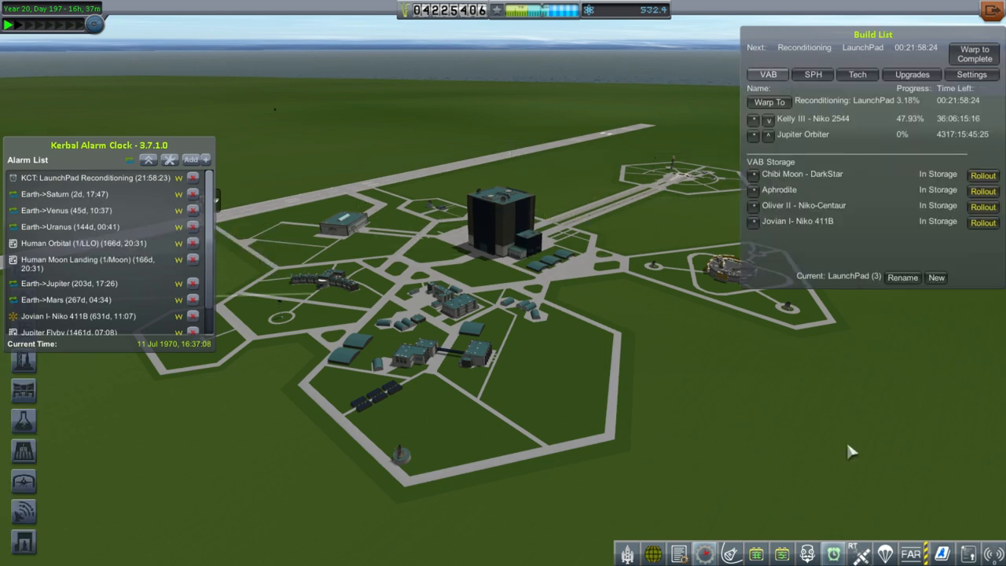
pyautogui.moveTo(773, 233)
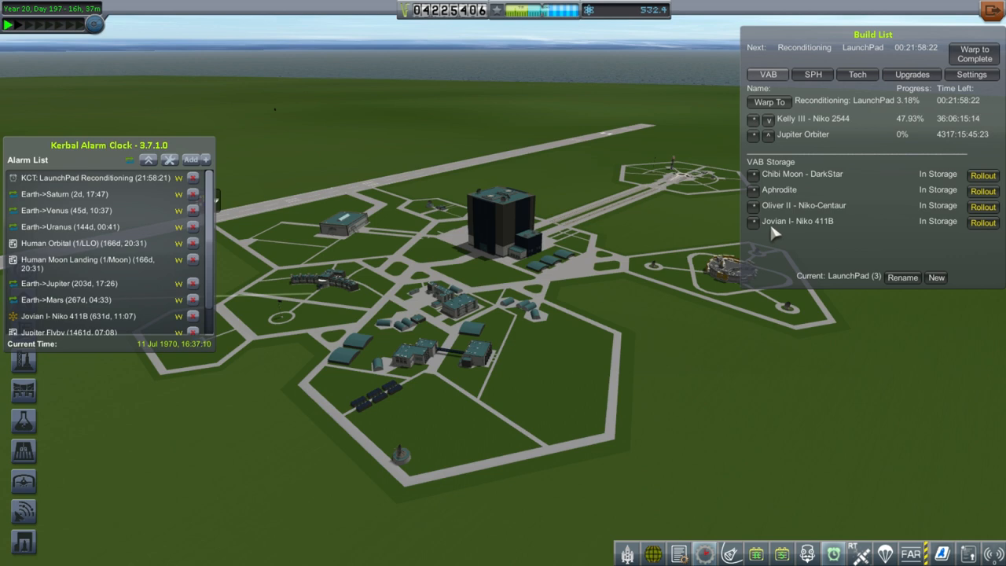
pyautogui.moveTo(833, 236)
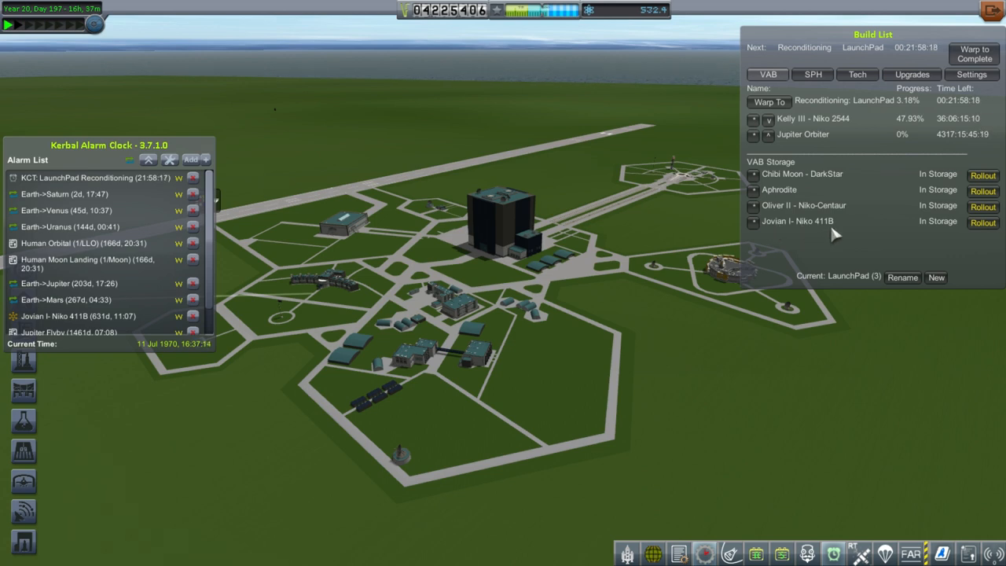
# - Roll the stored Jovian I - Niko 411B out of VAB storage to the LaunchPad
pyautogui.click(983, 221)
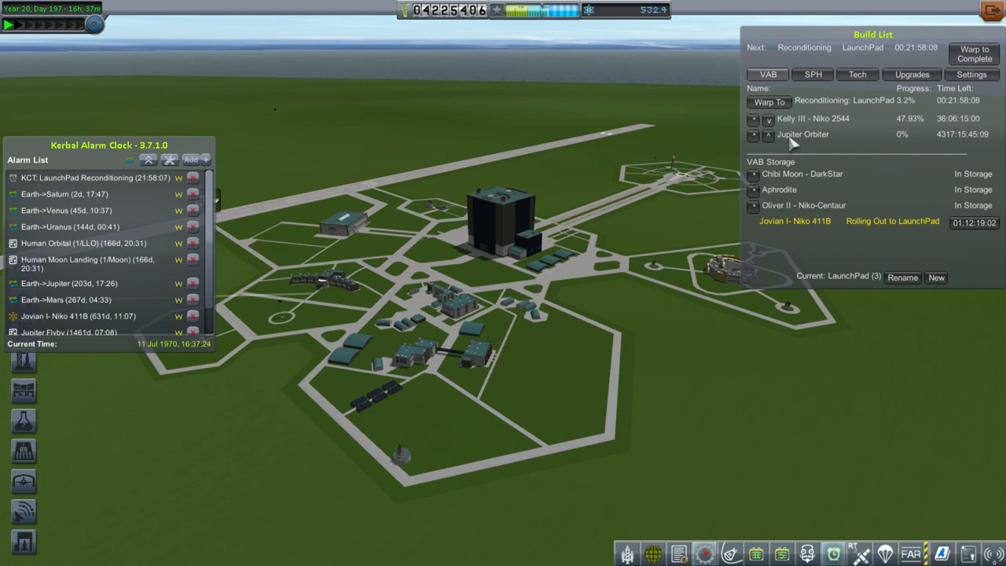
pyautogui.moveTo(824, 412)
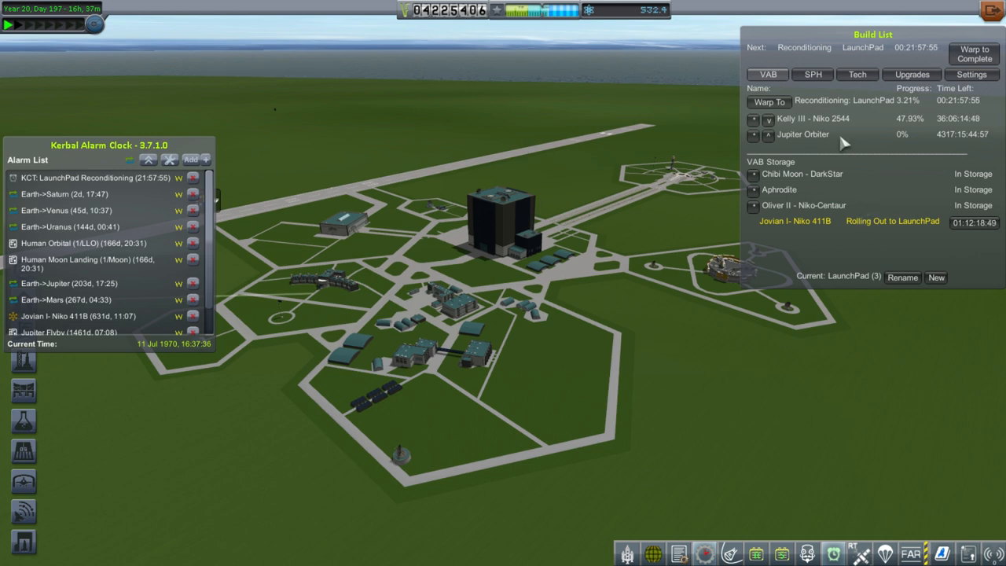
pyautogui.moveTo(749, 408)
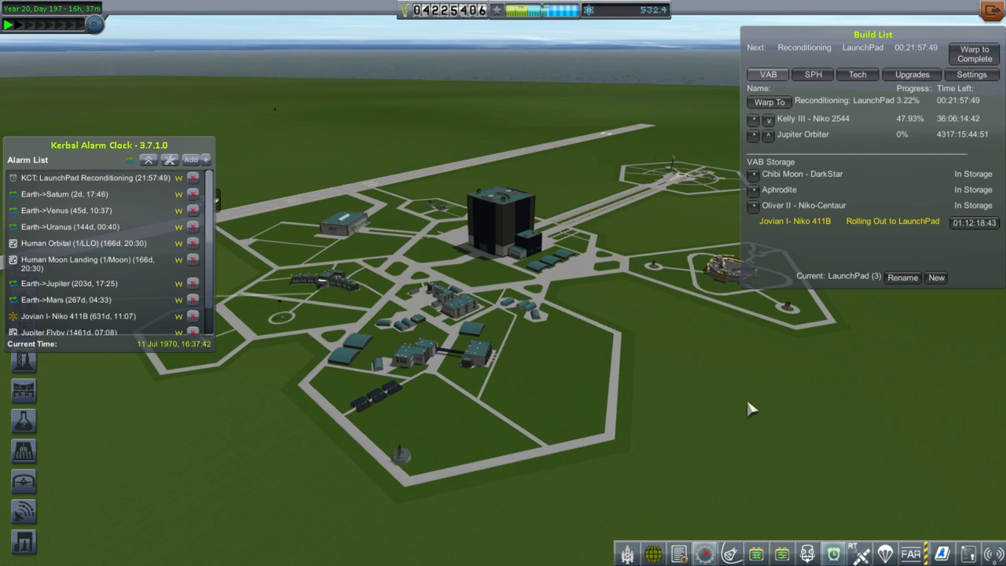
pyautogui.moveTo(767, 415)
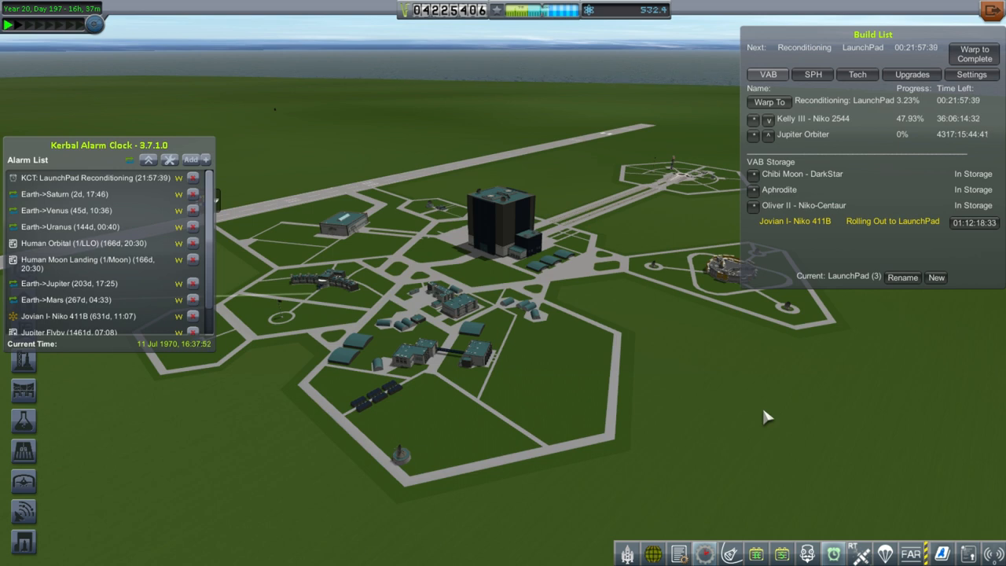
pyautogui.moveTo(772, 418)
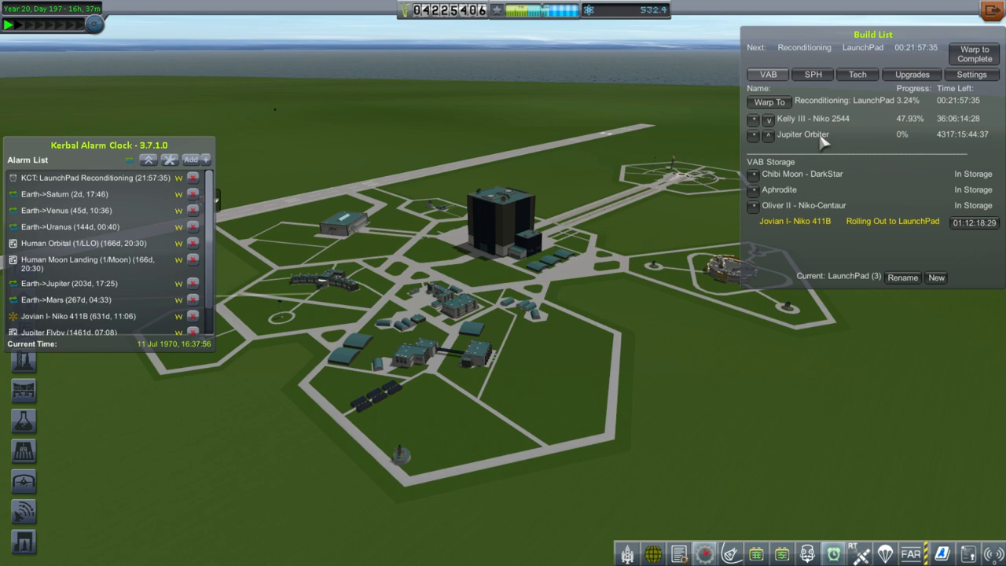
pyautogui.moveTo(794, 124)
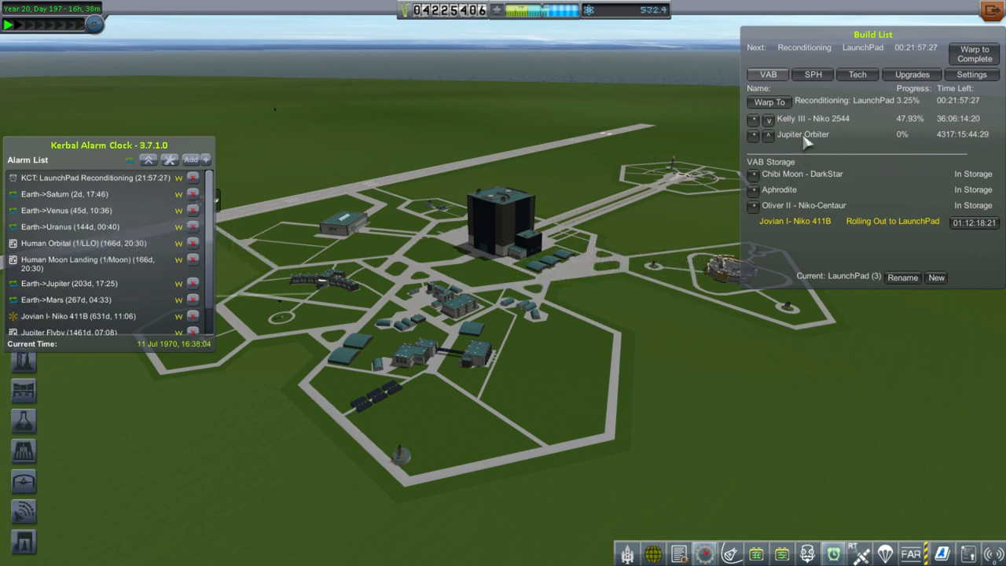
pyautogui.moveTo(157, 210)
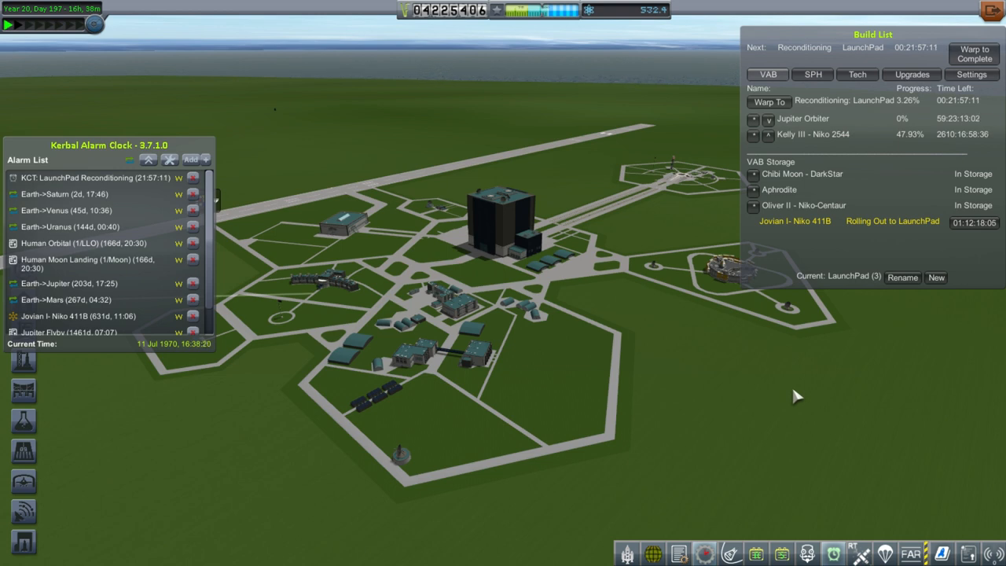
pyautogui.moveTo(494, 390)
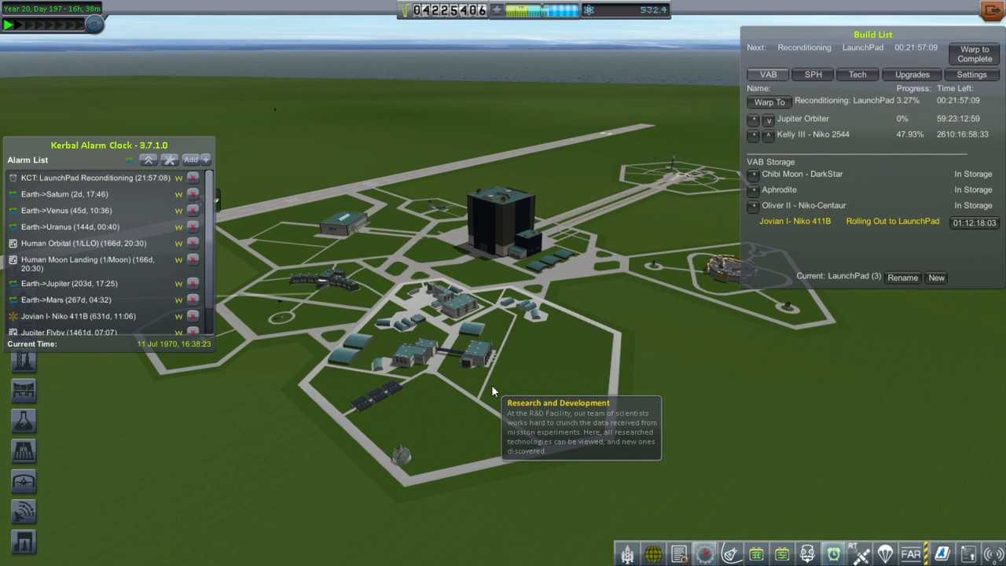
pyautogui.moveTo(689, 390)
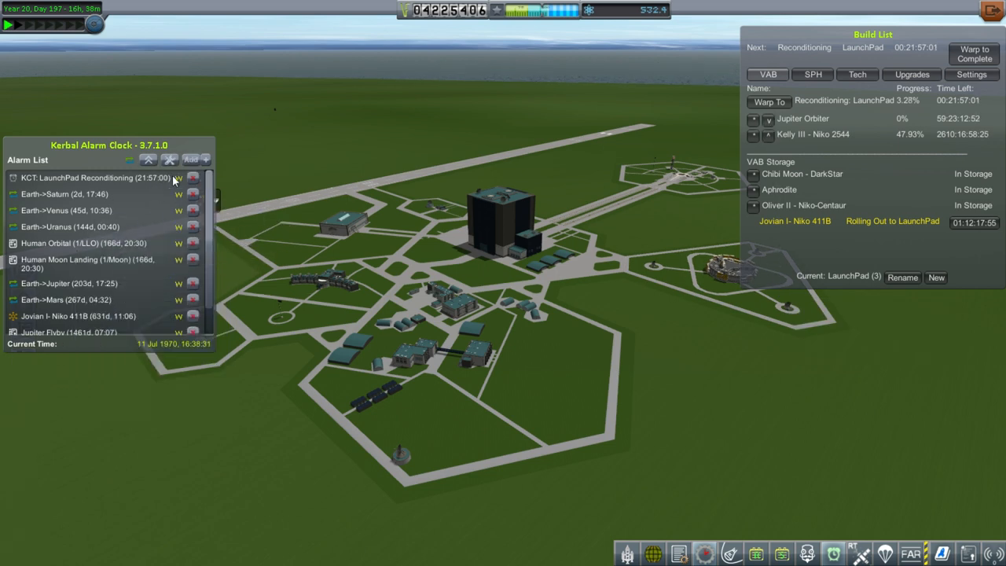
pyautogui.moveTo(90, 231)
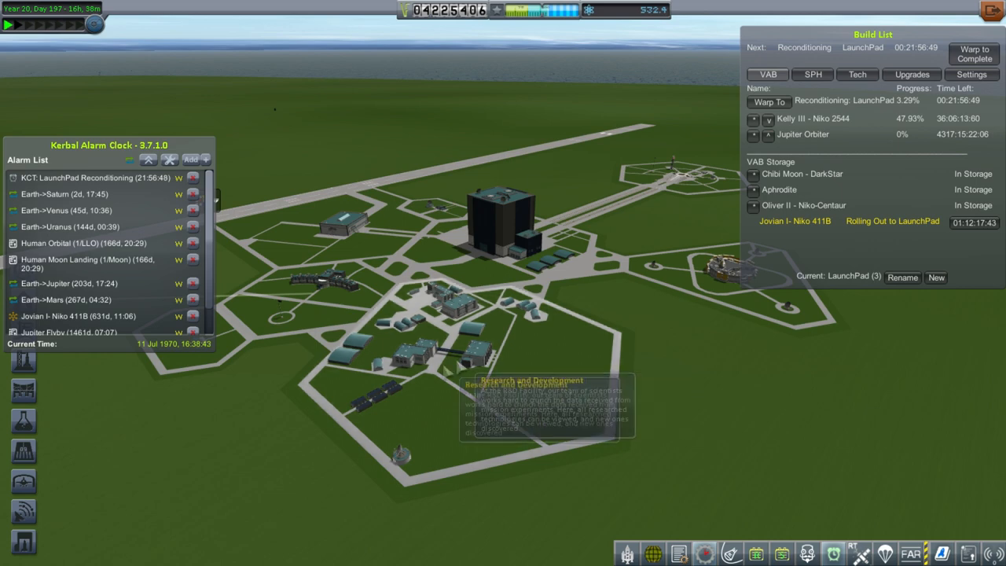
pyautogui.moveTo(193, 242)
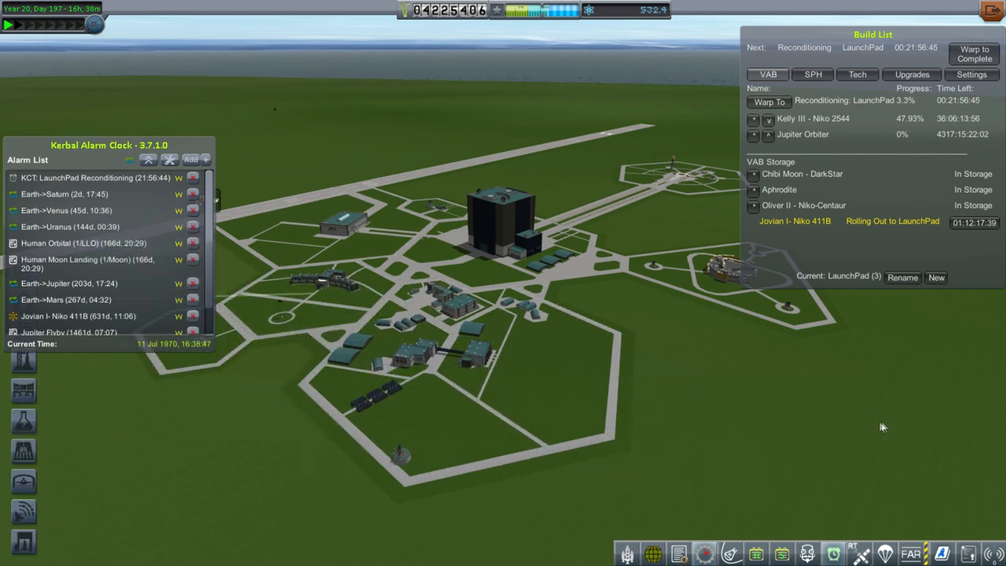
pyautogui.moveTo(700, 441)
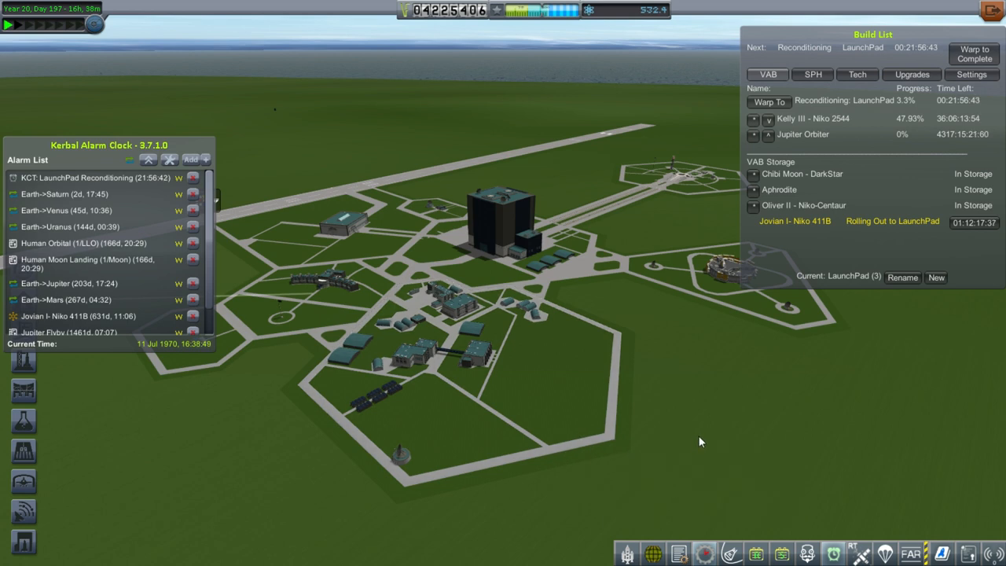
pyautogui.moveTo(706, 443)
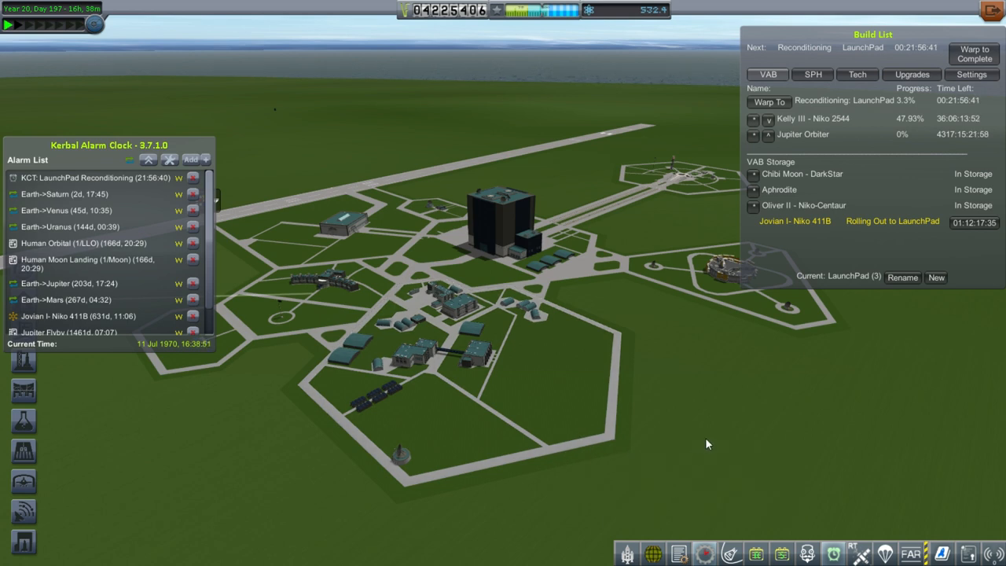
pyautogui.moveTo(879, 172)
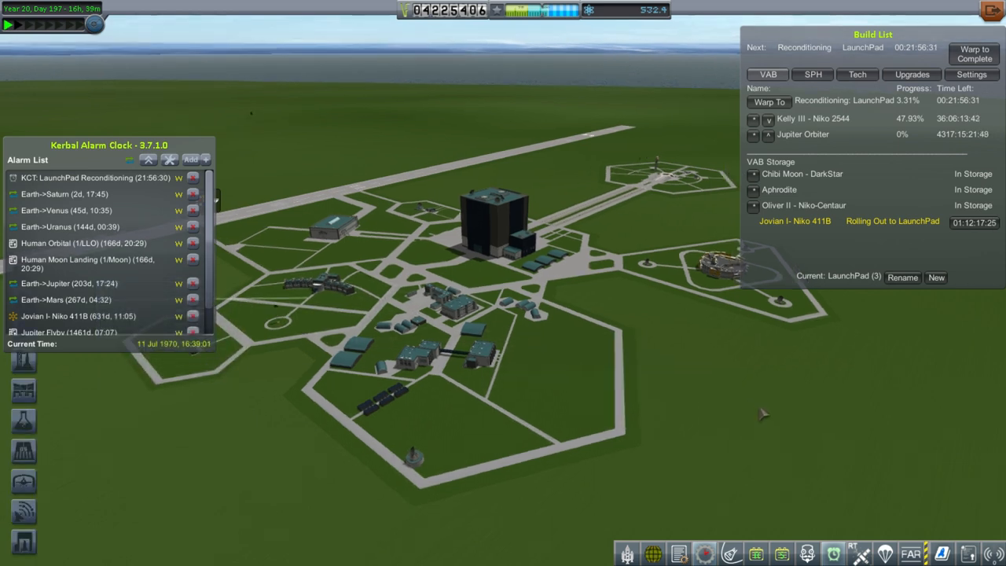
pyautogui.moveTo(800, 406)
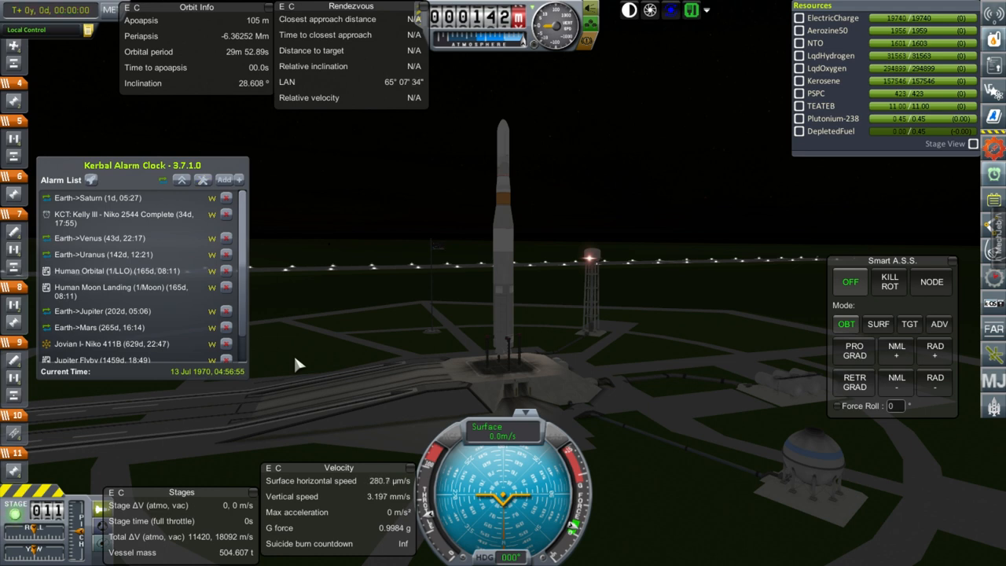
pyautogui.moveTo(702, 249)
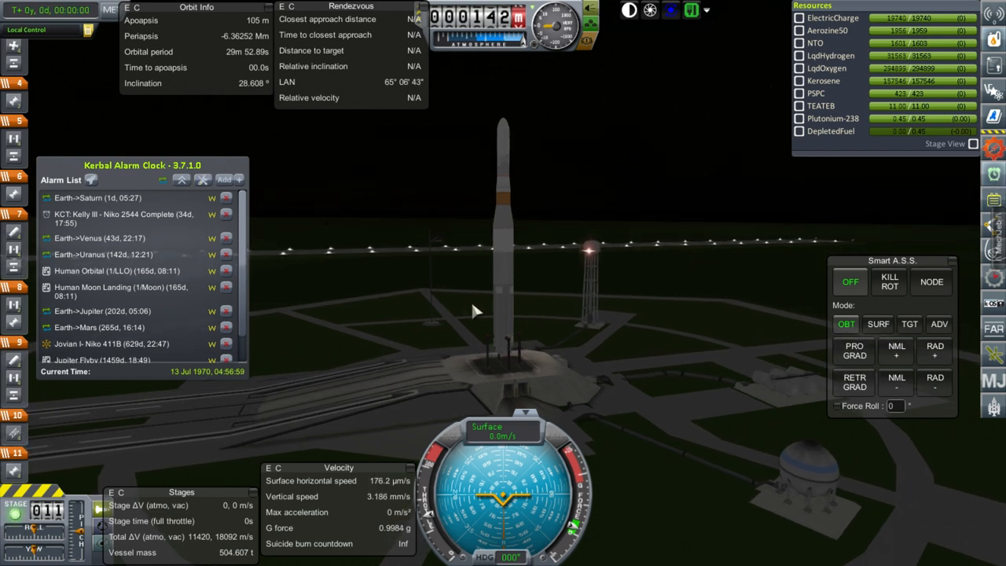
pyautogui.moveTo(607, 318)
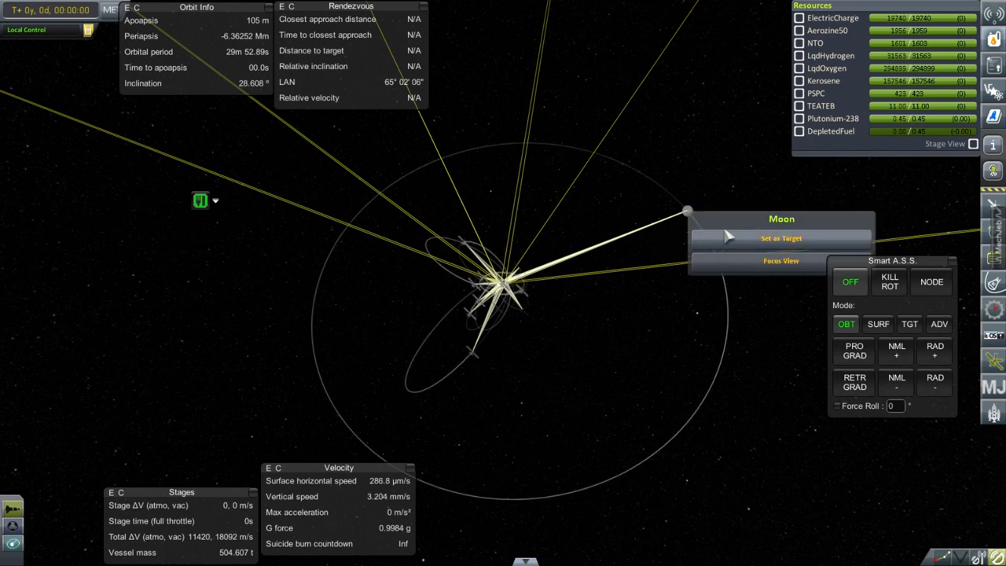
# - Set the Moon as the Jovian I rocket's target from the map view
pyautogui.click(780, 239)
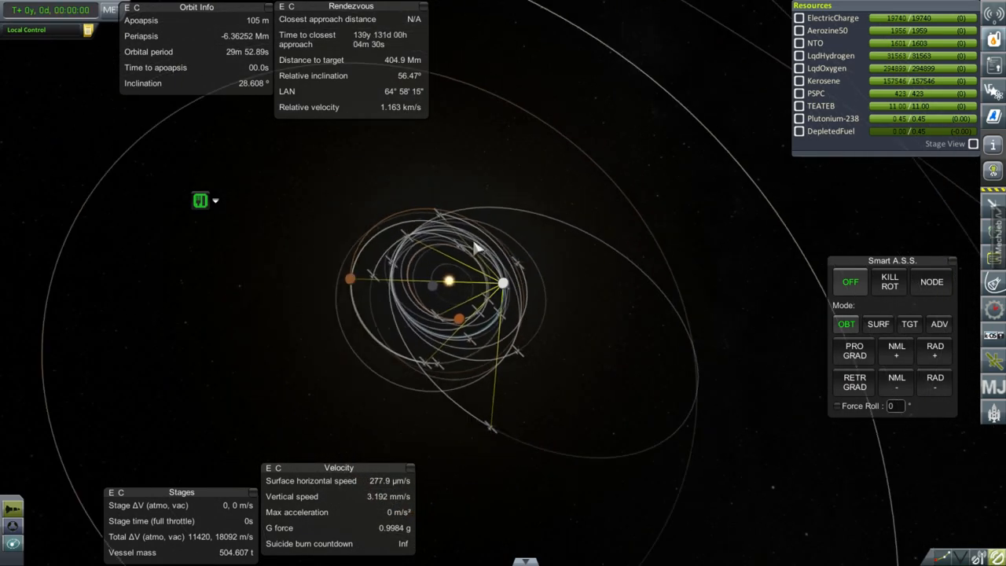
pyautogui.scroll(-3)
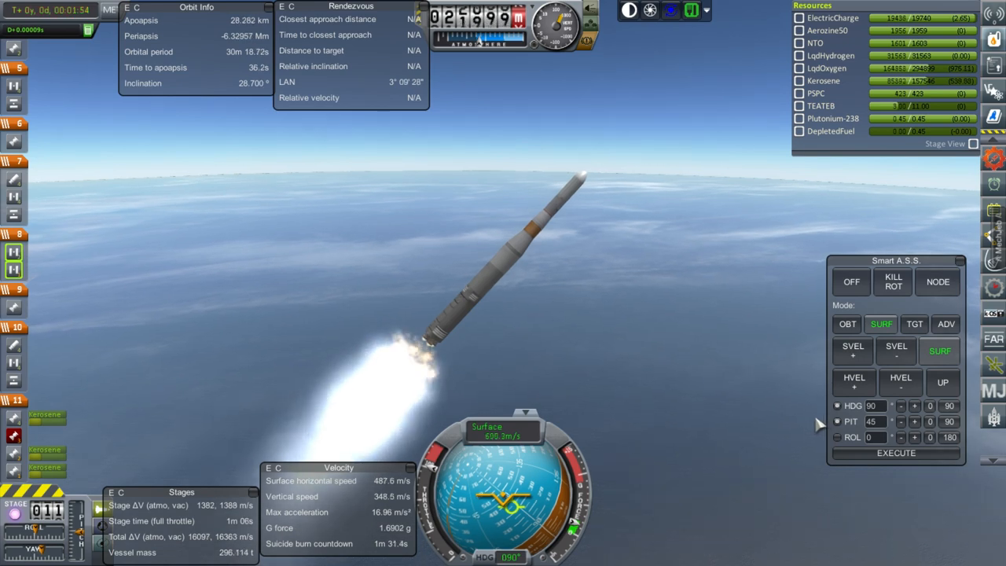
pyautogui.moveTo(673, 426)
pyautogui.write('20')
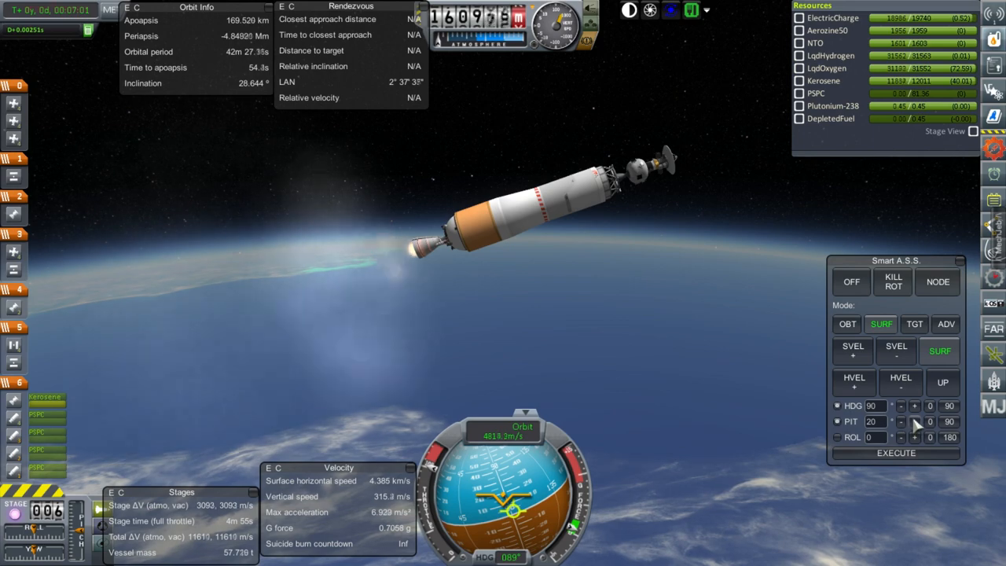
# - Lower the Smart A.S.S. ascent pitch toward horizontal as the upper stage nears 7.3 km/s
pyautogui.click(915, 422)
pyautogui.write('102')
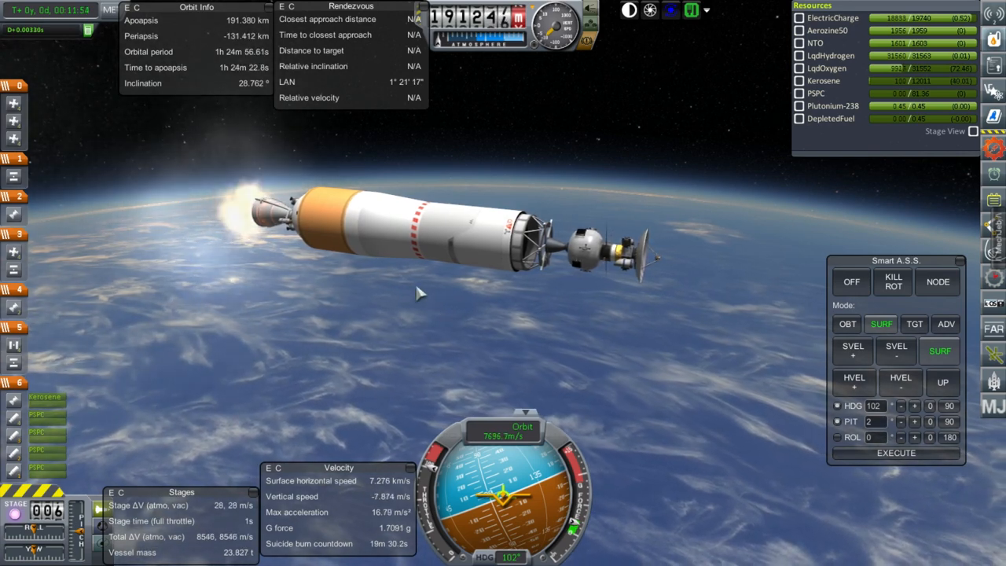
pyautogui.moveTo(636, 374)
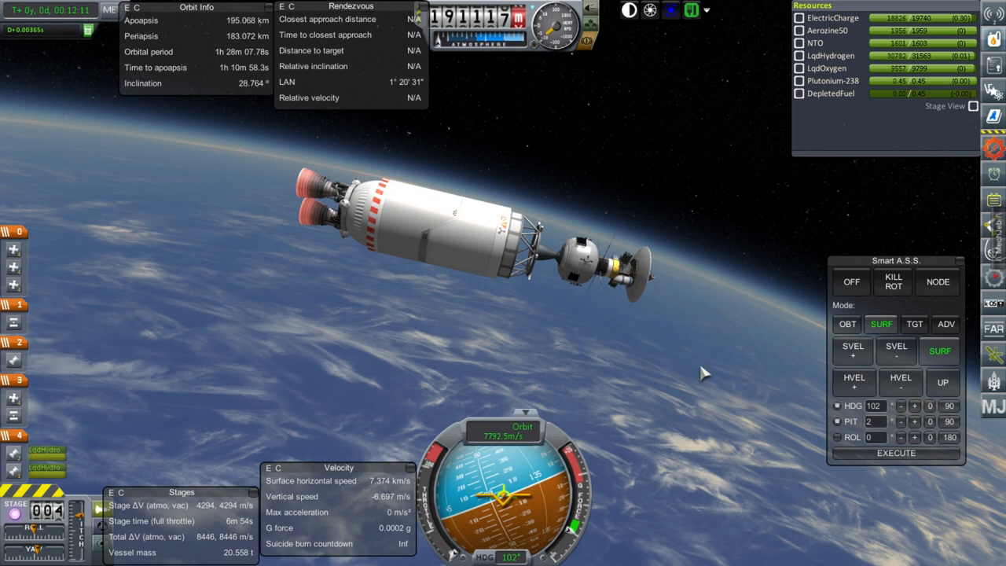
pyautogui.moveTo(698, 371)
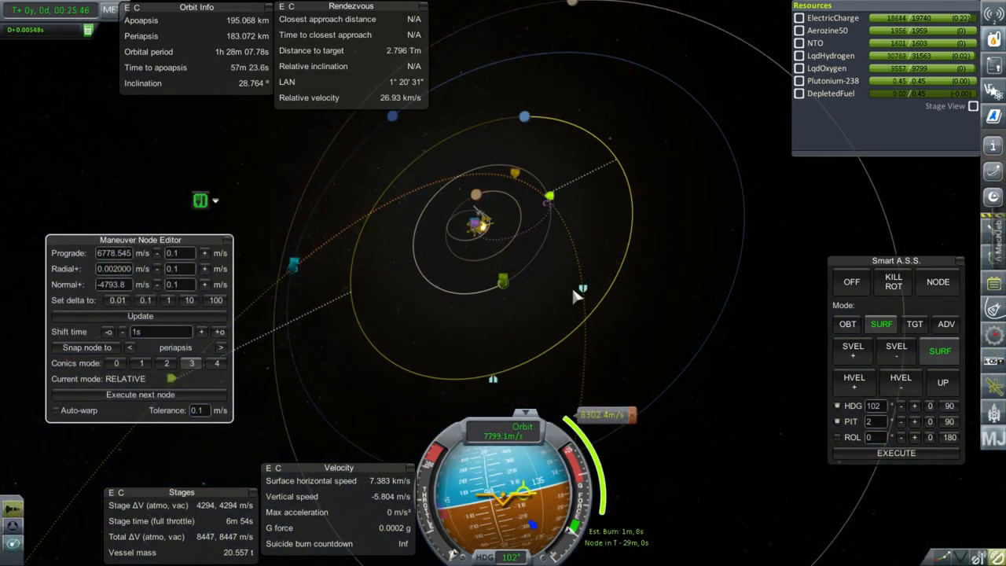
pyautogui.moveTo(553, 308)
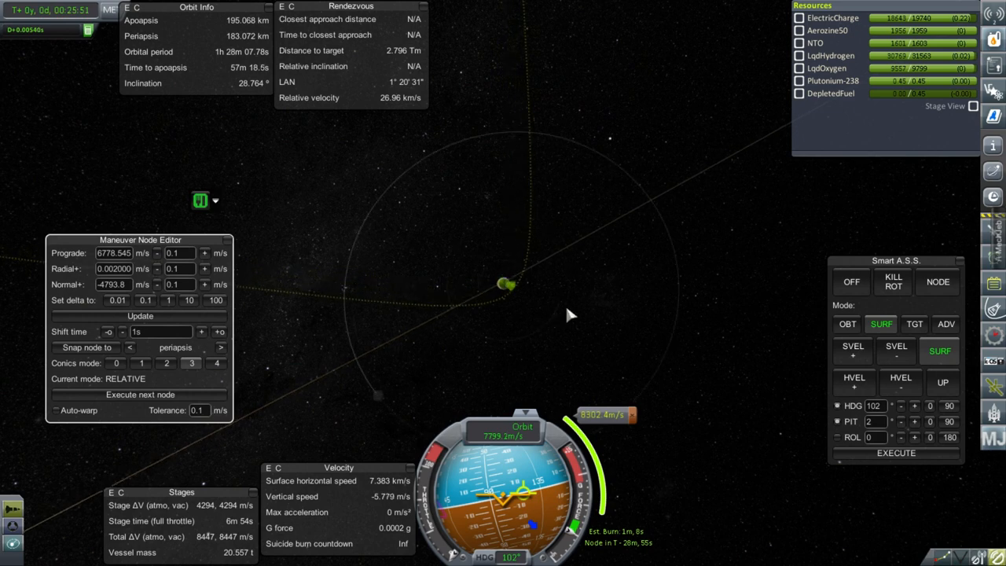
pyautogui.moveTo(527, 111)
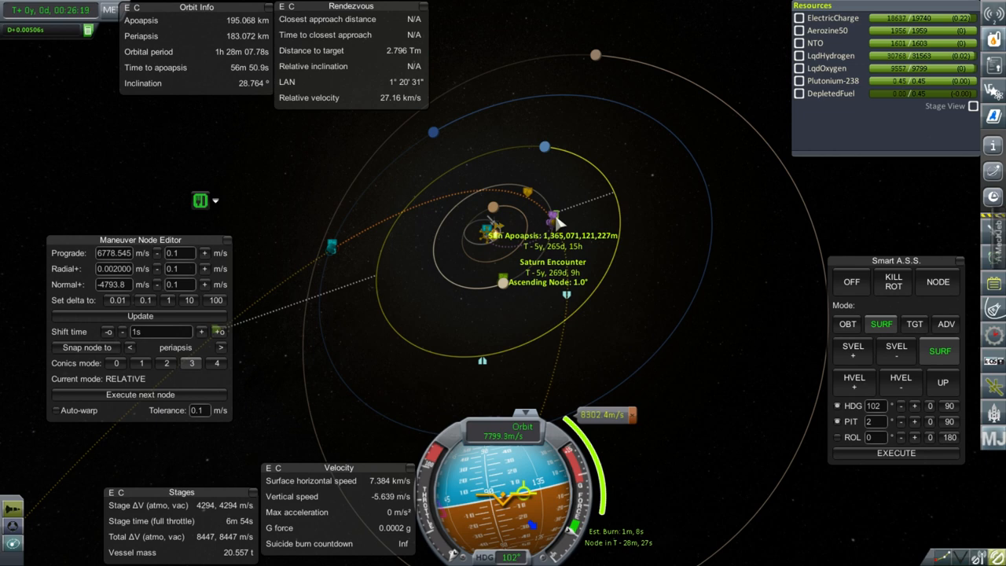
pyautogui.moveTo(331, 245)
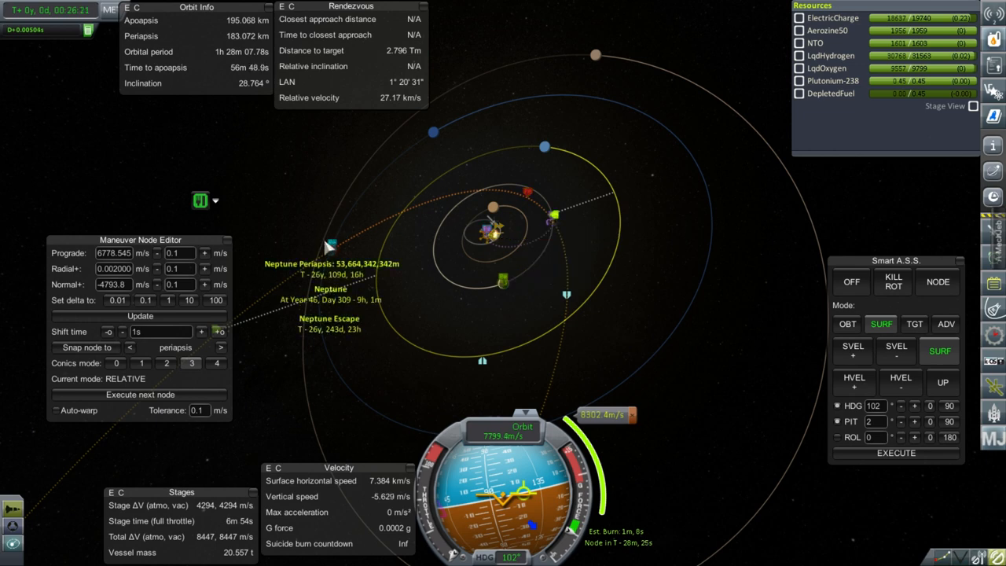
pyautogui.moveTo(399, 281)
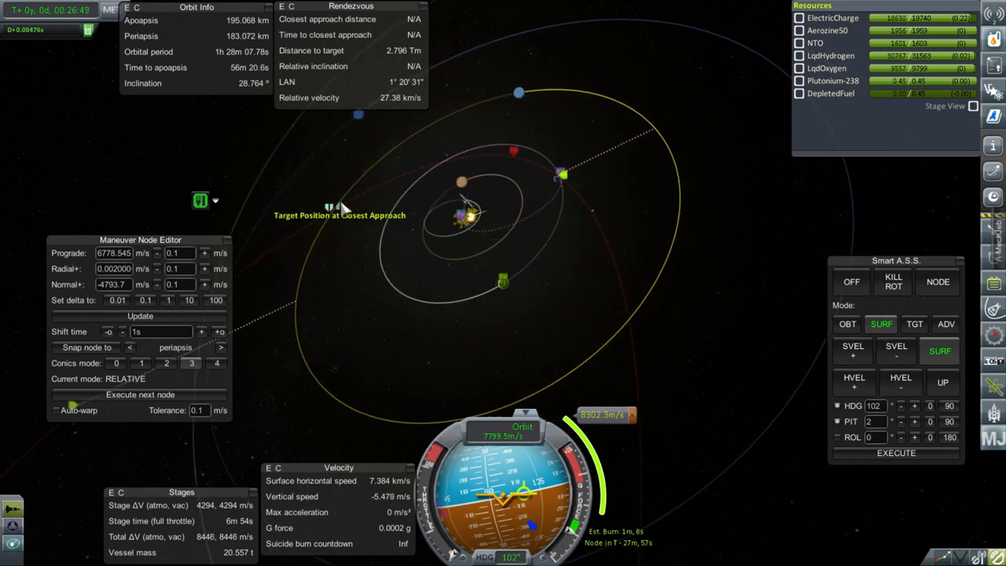
pyautogui.moveTo(158, 286)
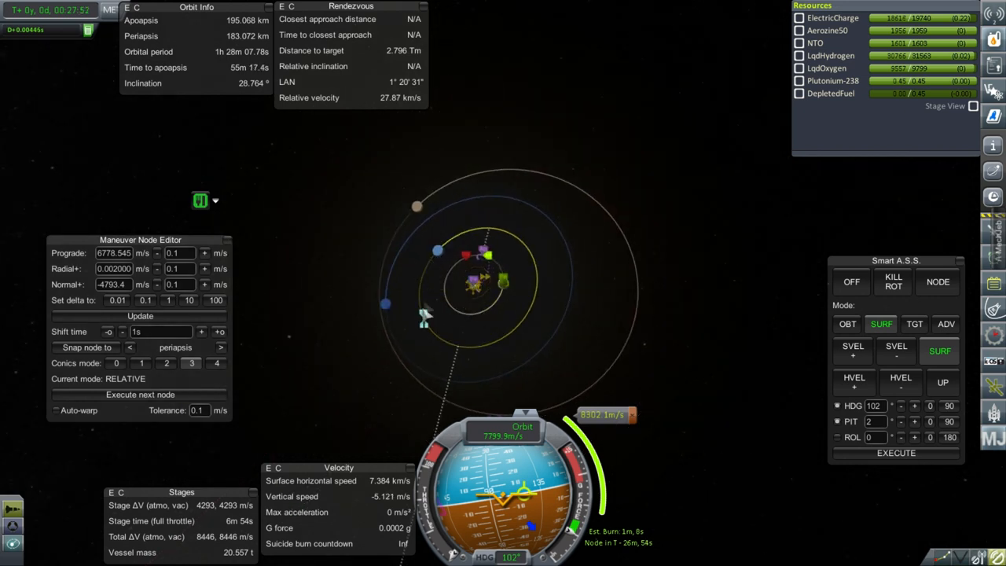
pyautogui.moveTo(459, 385)
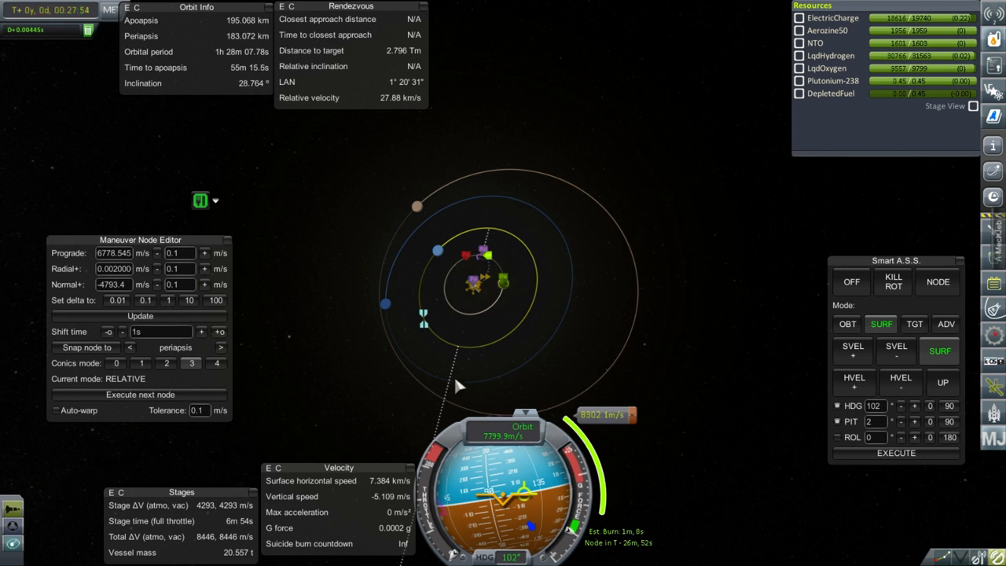
pyautogui.moveTo(751, 233)
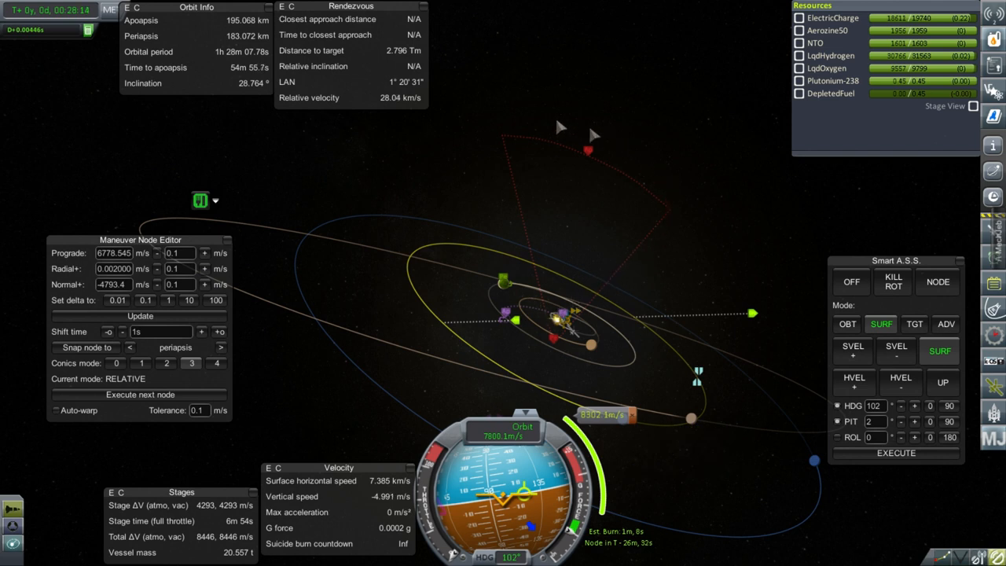
pyautogui.moveTo(701, 239)
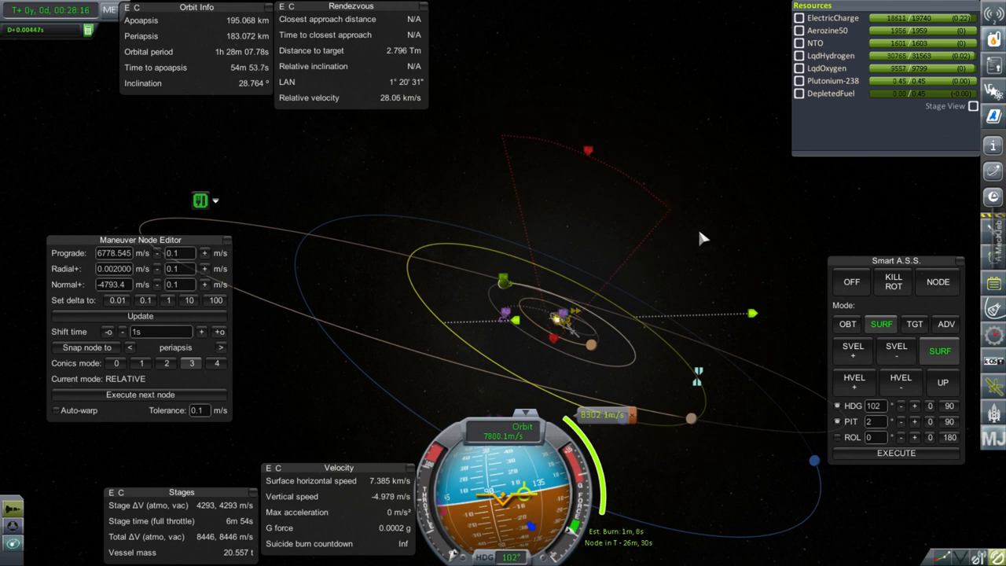
pyautogui.moveTo(256, 269)
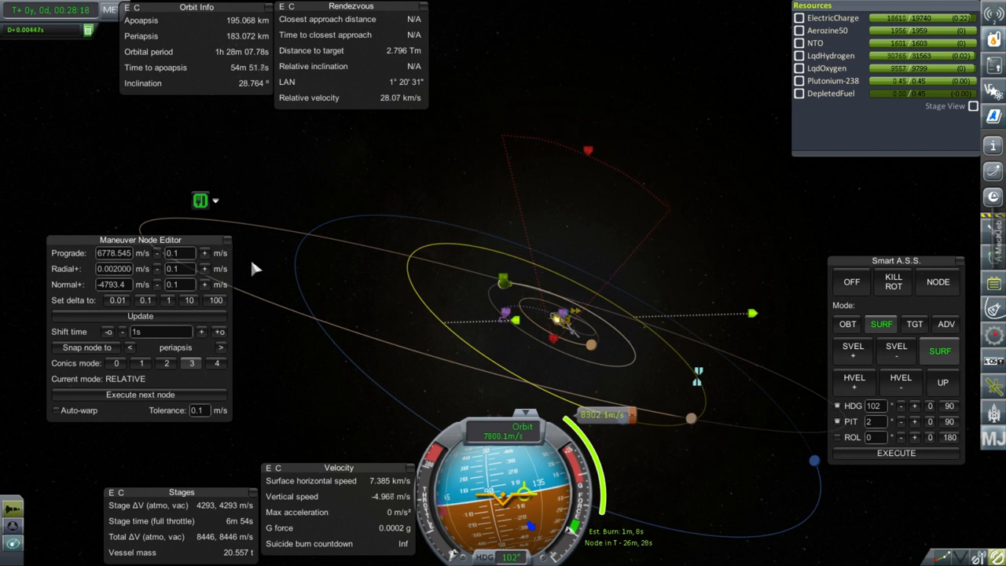
pyautogui.moveTo(306, 279)
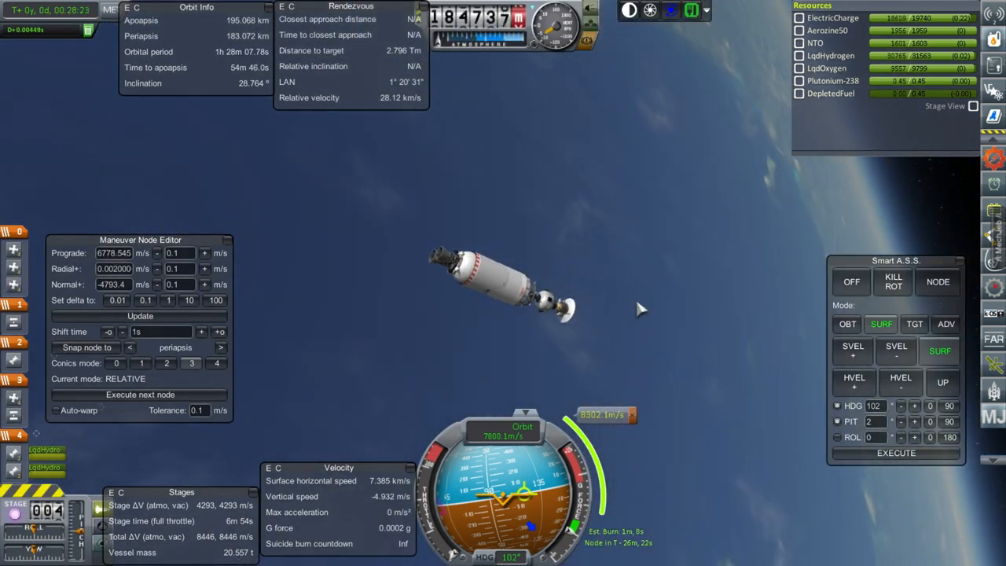
pyautogui.moveTo(563, 369)
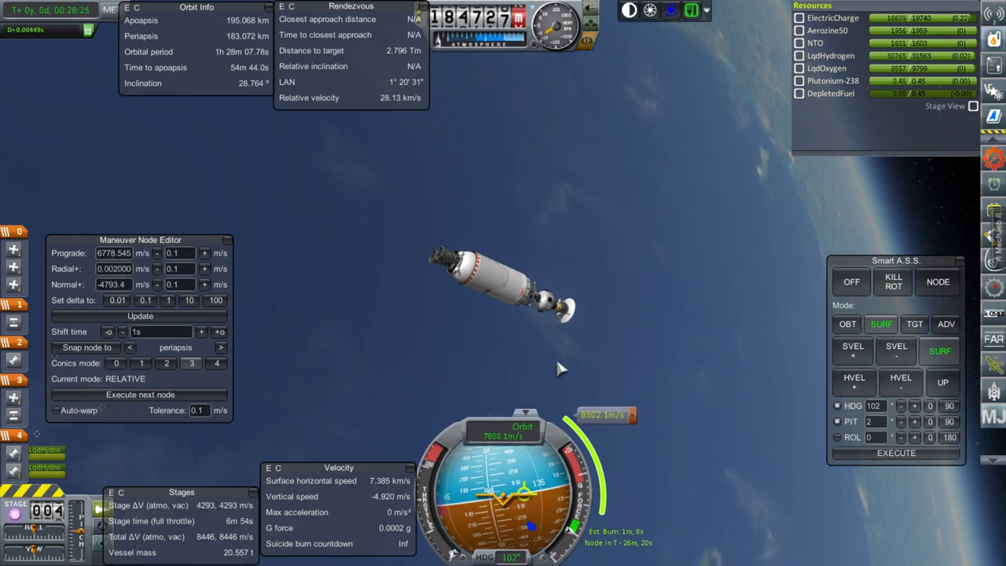
pyautogui.moveTo(533, 361)
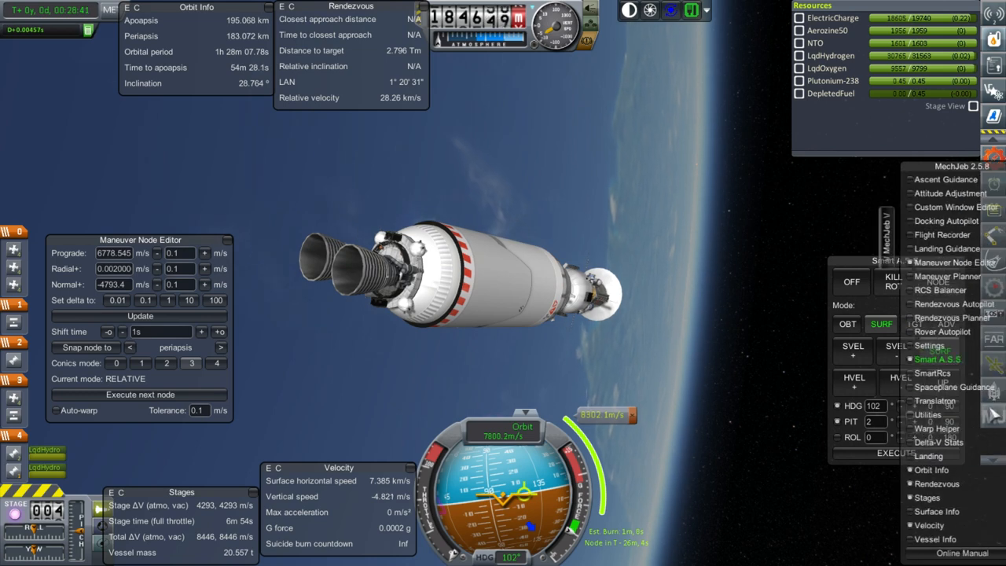
# - Show MechJeb's Delta-V Stats for the 20.6 t stage and move the window to a clearer spot
pyautogui.click(918, 441)
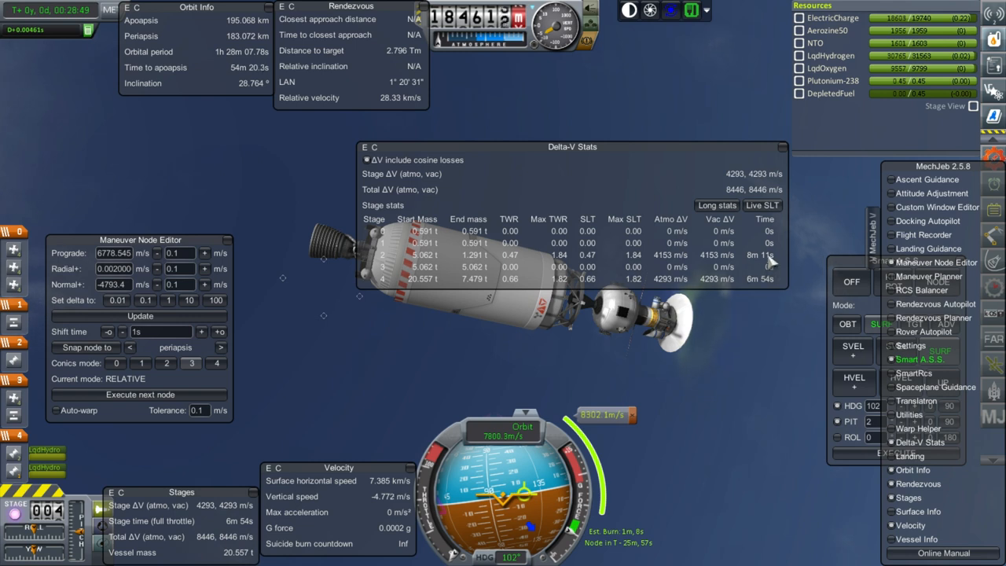
pyautogui.moveTo(770, 283)
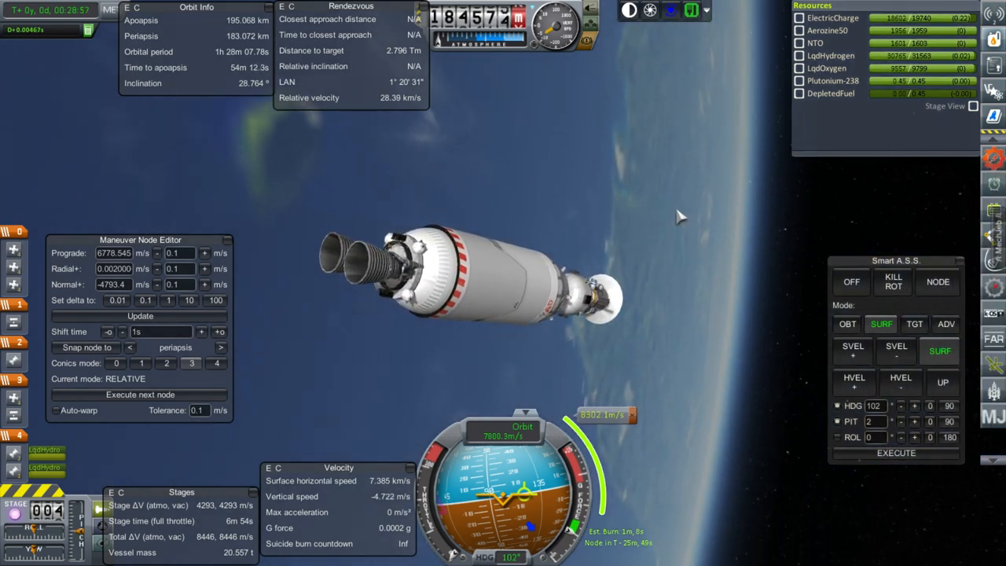
pyautogui.moveTo(354, 440)
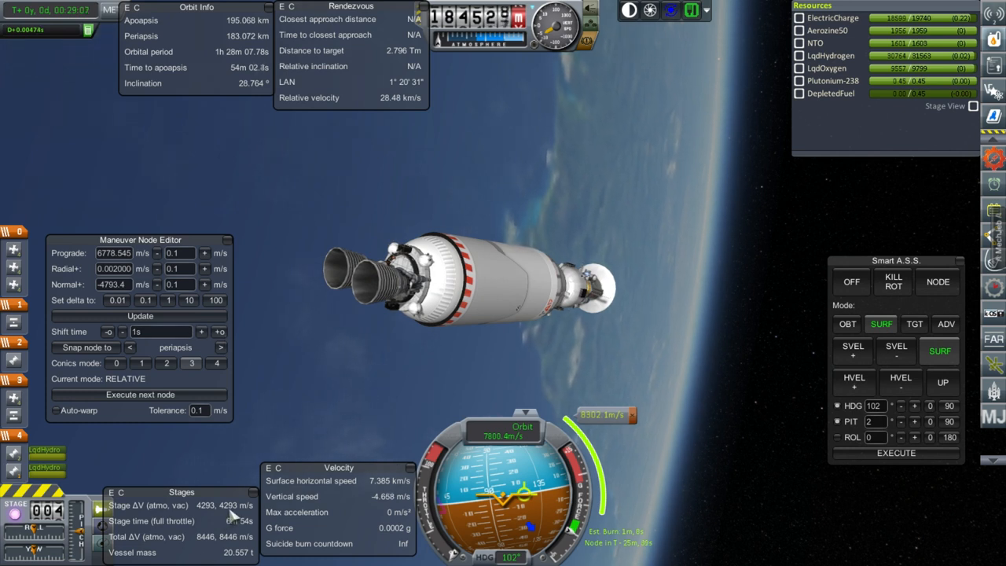
pyautogui.moveTo(705, 286)
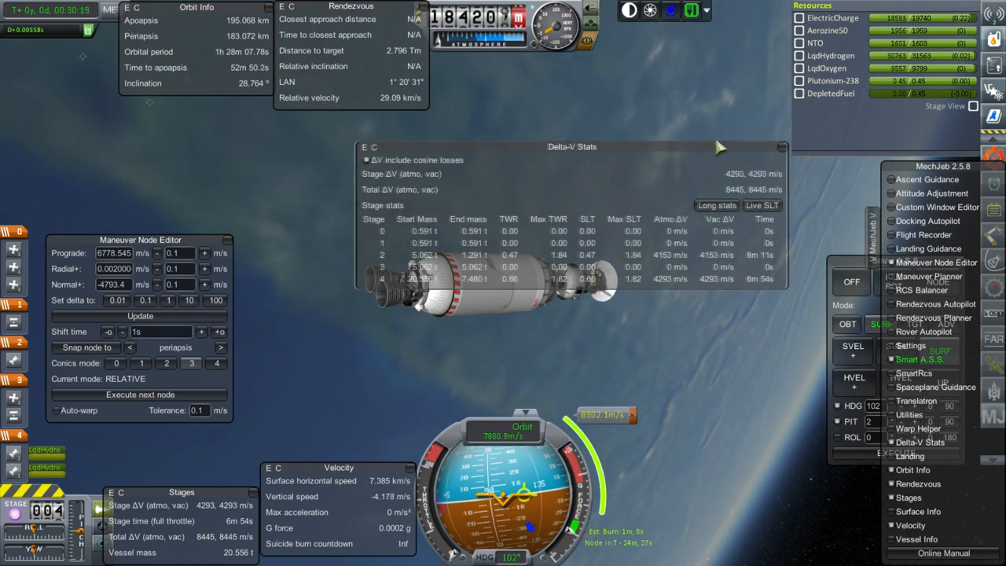
pyautogui.moveTo(572, 146); pyautogui.dragTo(512, 151)
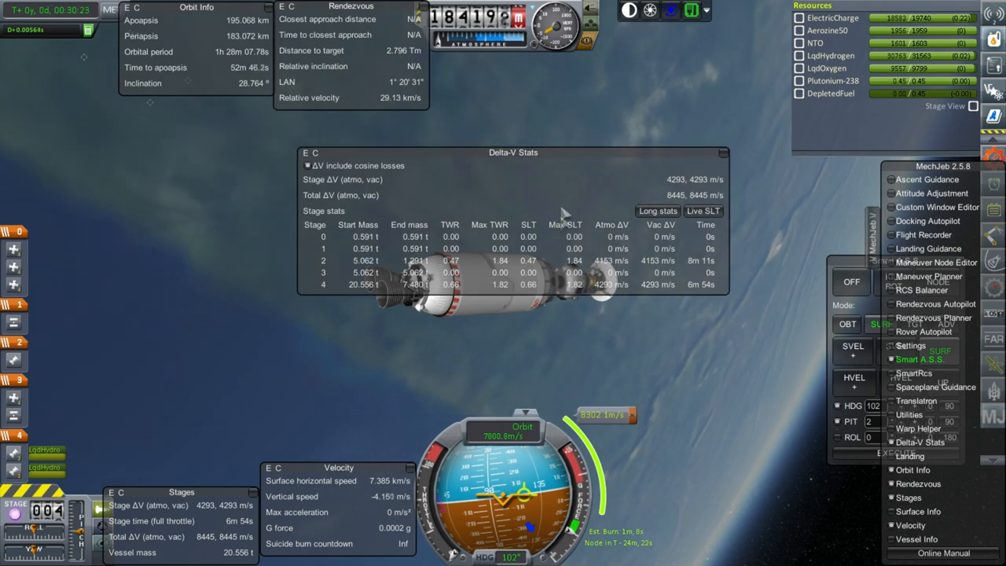
pyautogui.moveTo(723, 154)
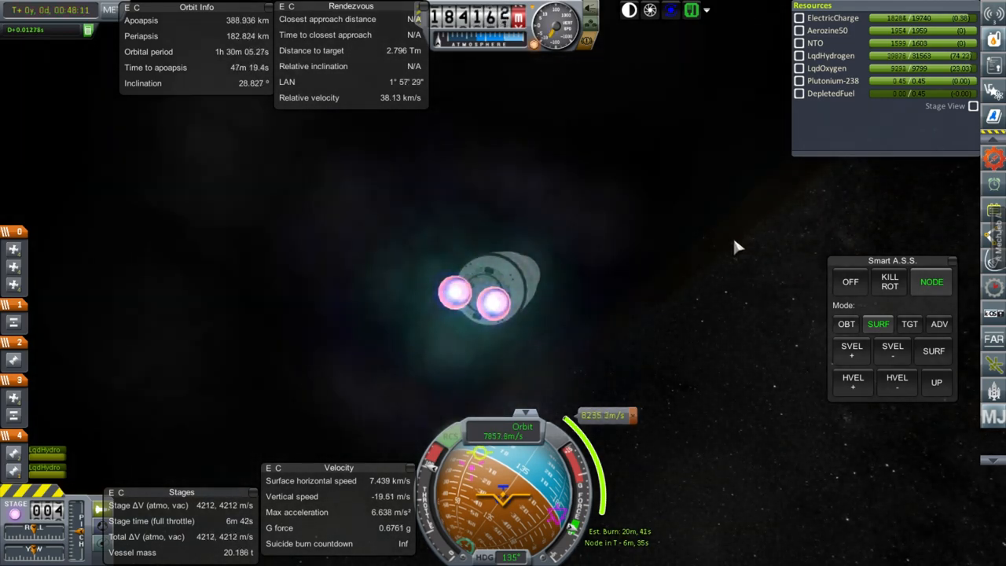
pyautogui.moveTo(746, 459)
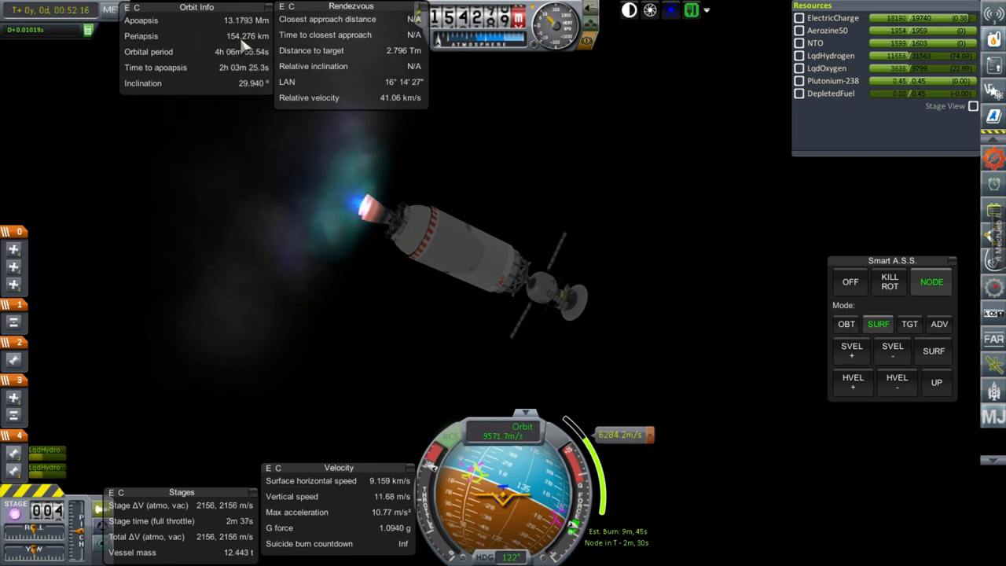
pyautogui.moveTo(488, 155)
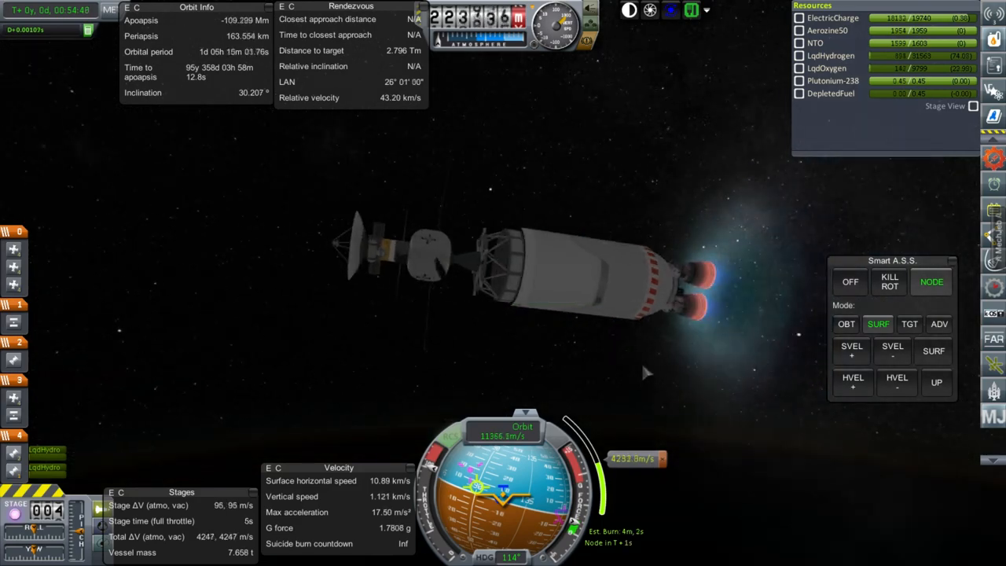
pyautogui.moveTo(700, 378)
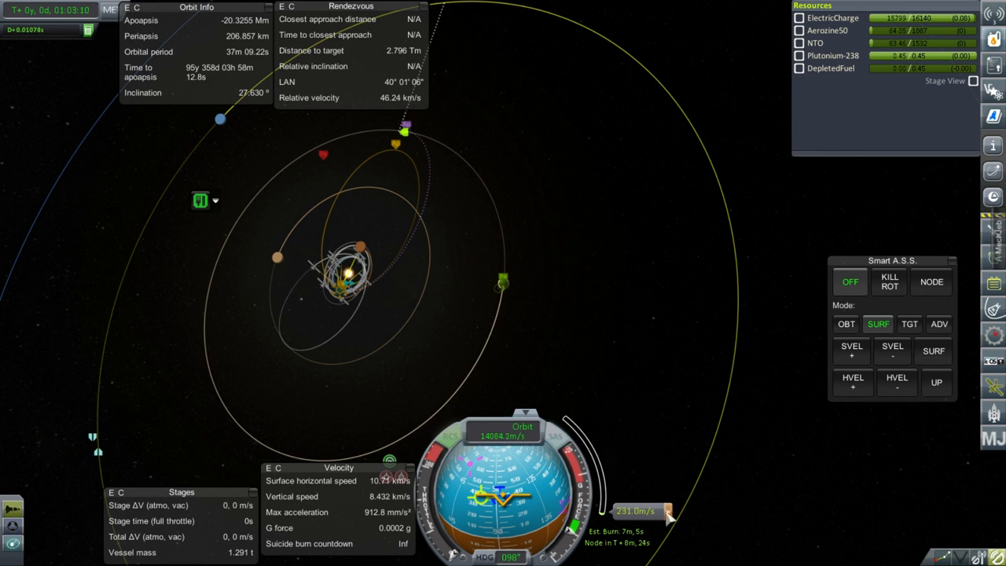
pyautogui.moveTo(673, 362)
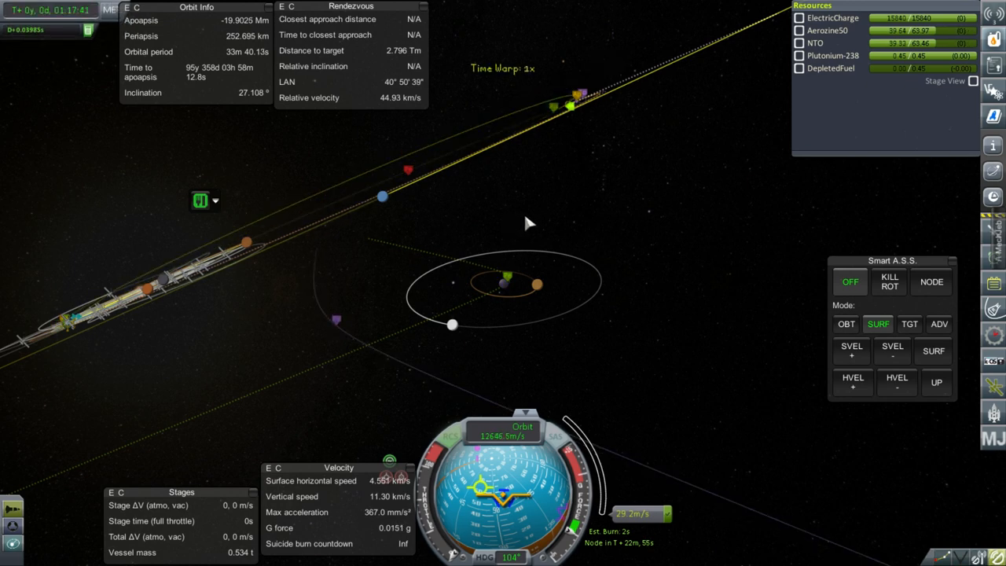
pyautogui.moveTo(352, 330)
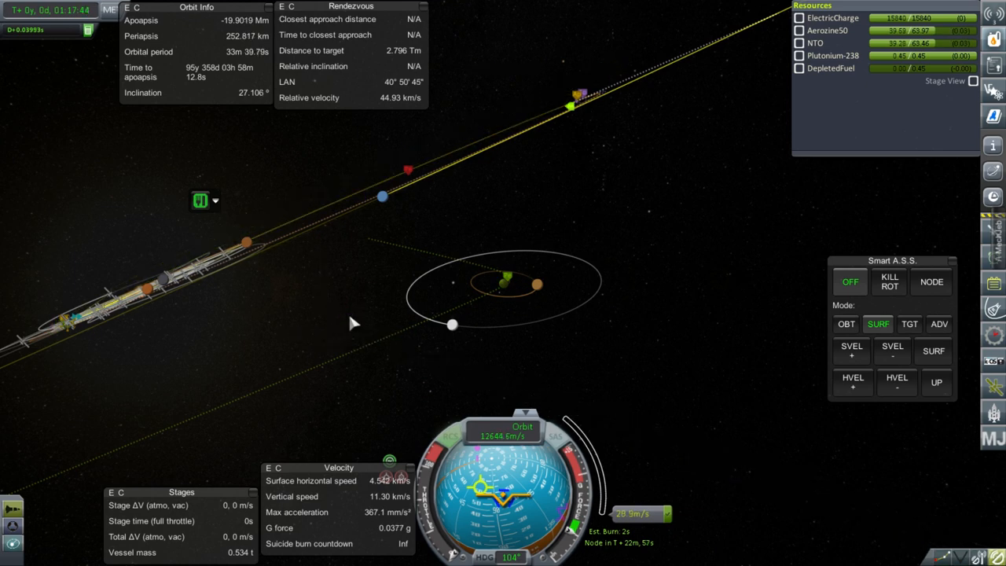
pyautogui.moveTo(380, 318)
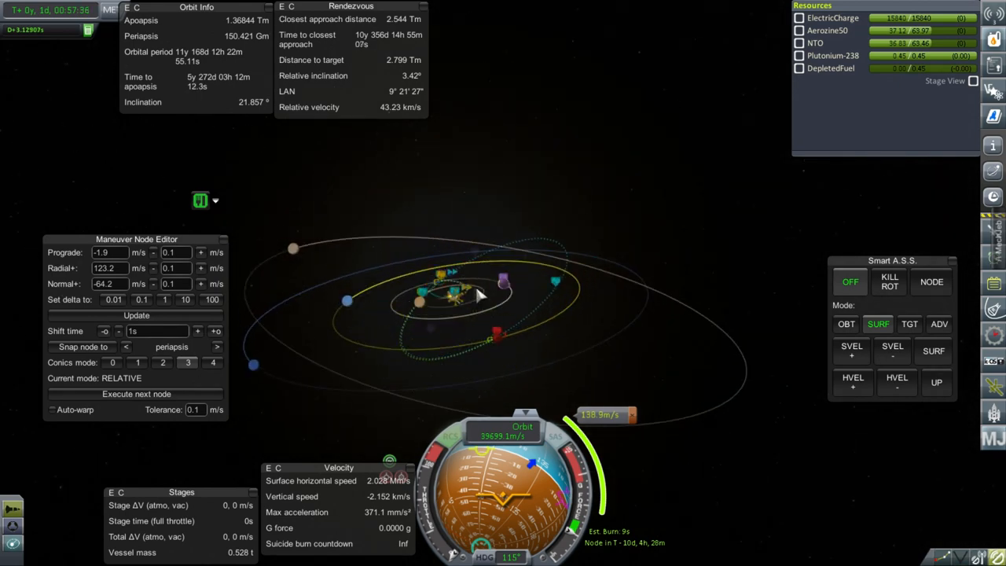
pyautogui.moveTo(439, 281)
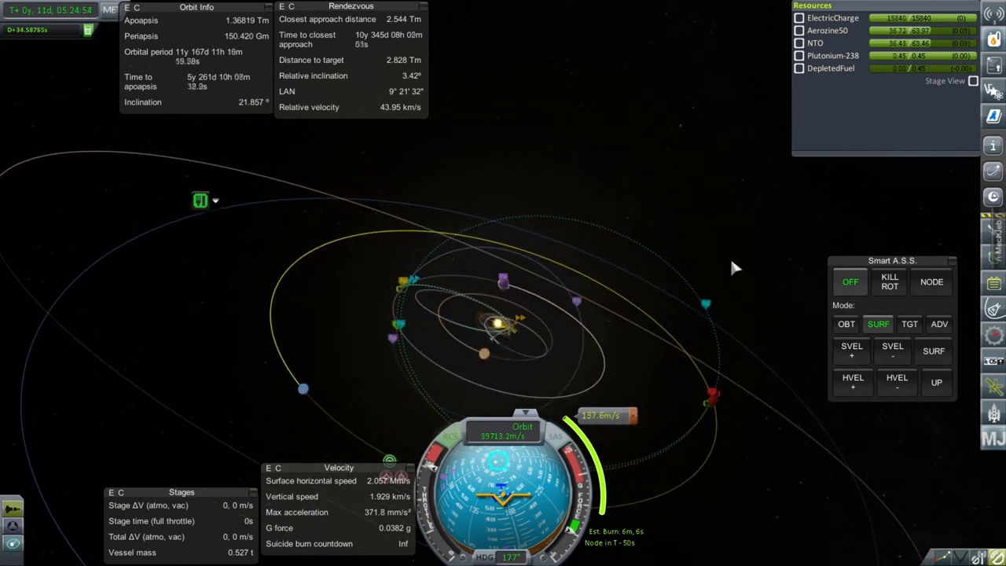
pyautogui.moveTo(684, 280)
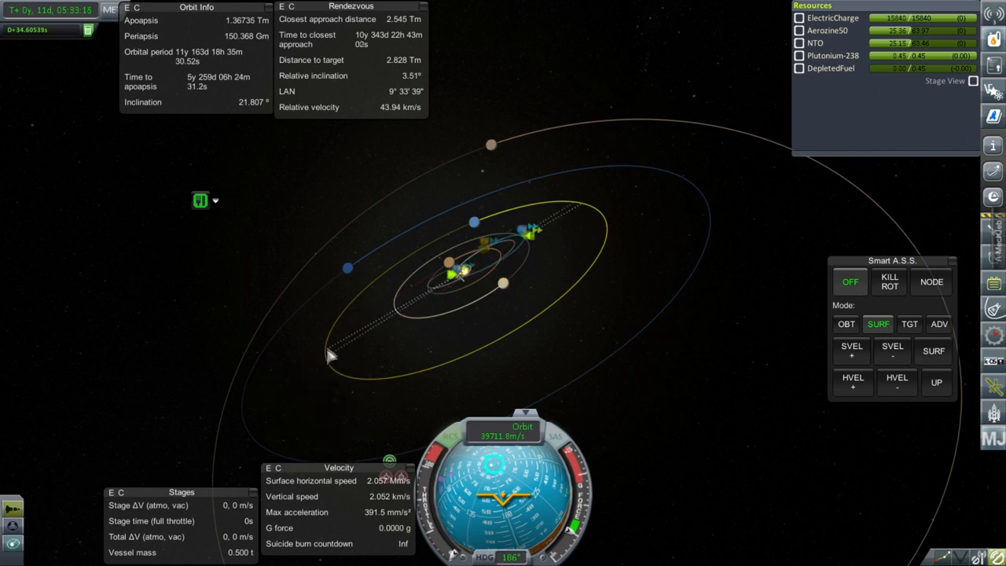
pyautogui.moveTo(629, 261)
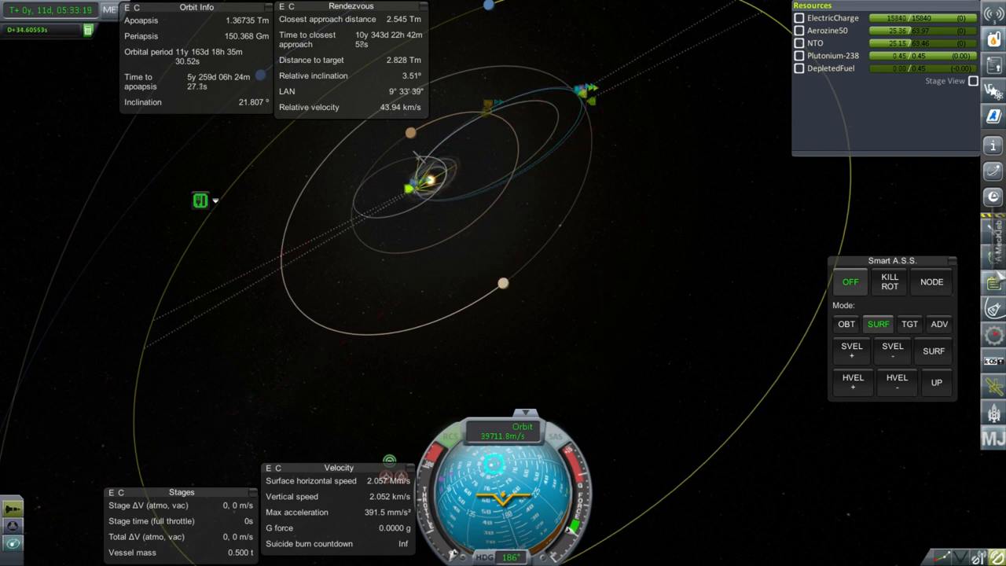
# - Show the Kerbal Alarm Clock list with the Jovian I and Jupiter flyby alarms over the map
pyautogui.click(202, 201)
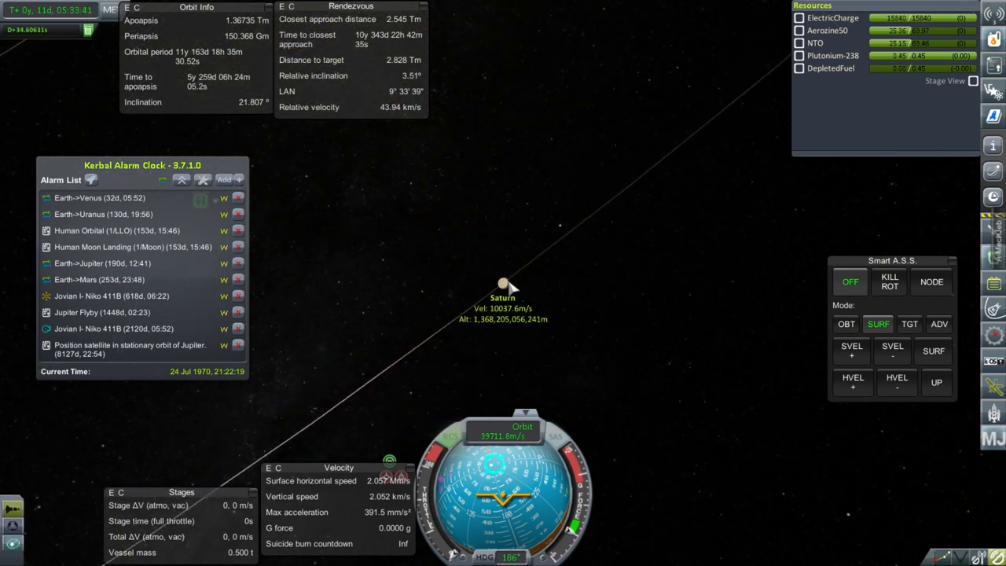
pyautogui.moveTo(102, 312)
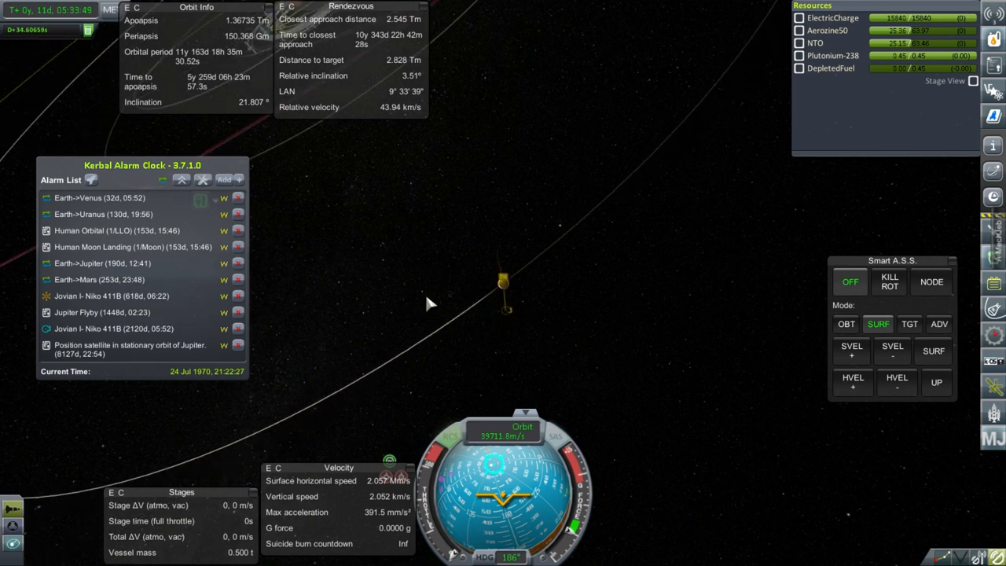
pyautogui.scroll(-3)
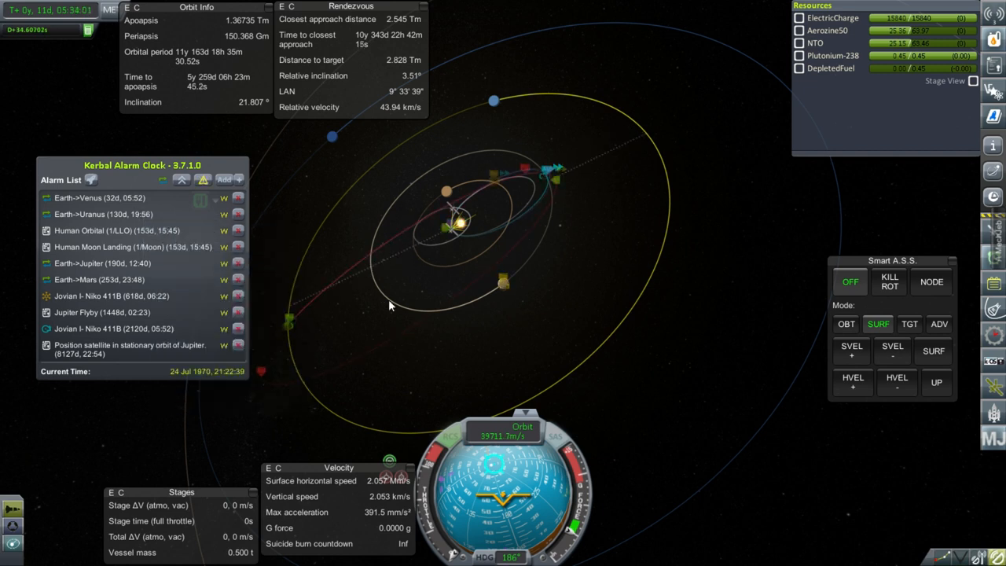
pyautogui.moveTo(148, 213)
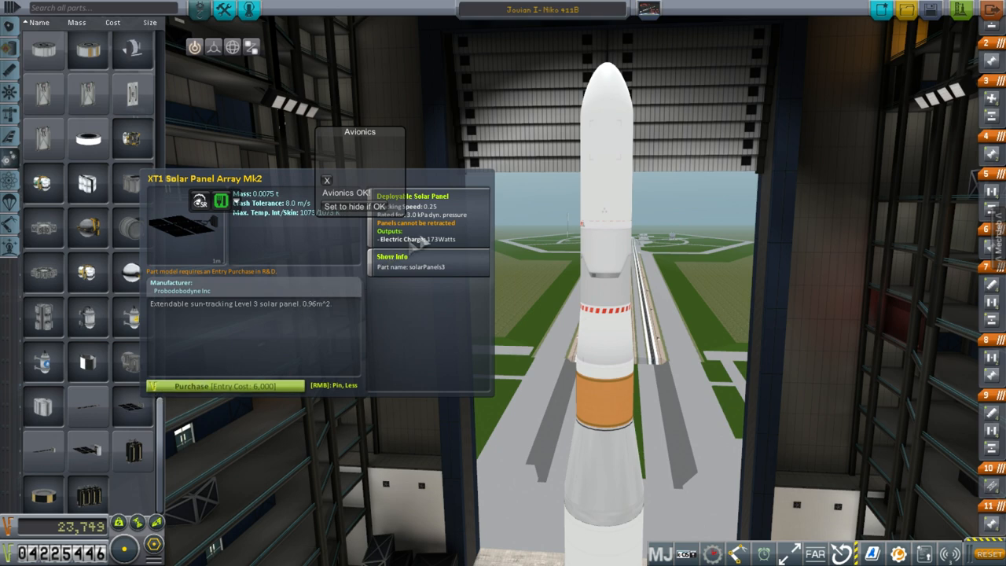
pyautogui.moveTo(440, 250)
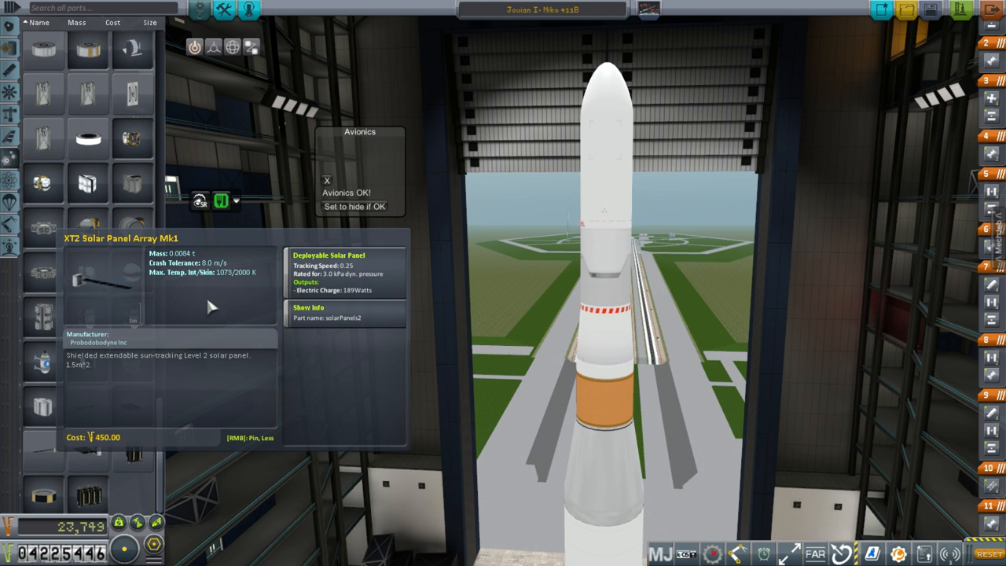
pyautogui.moveTo(113, 440)
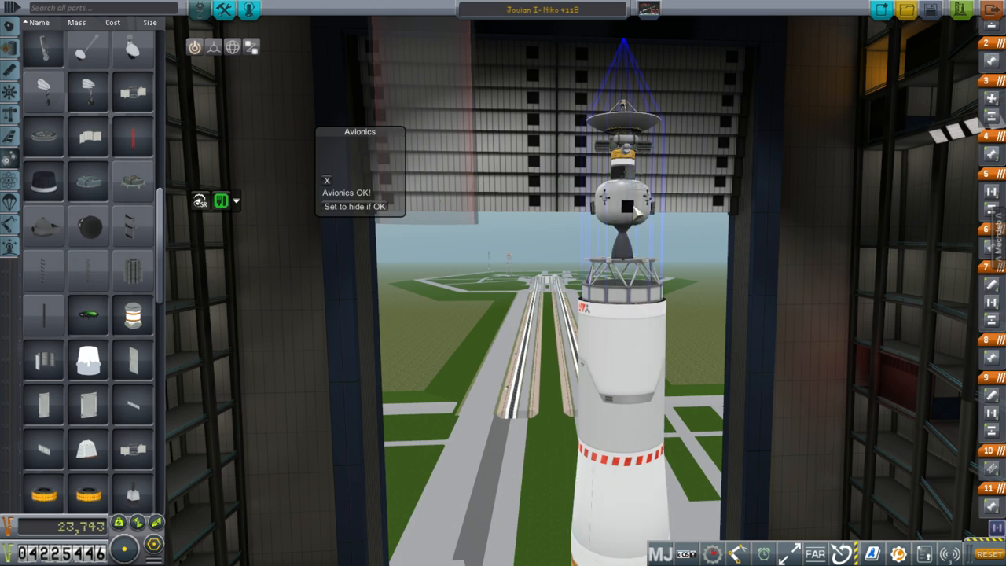
pyautogui.moveTo(739, 233)
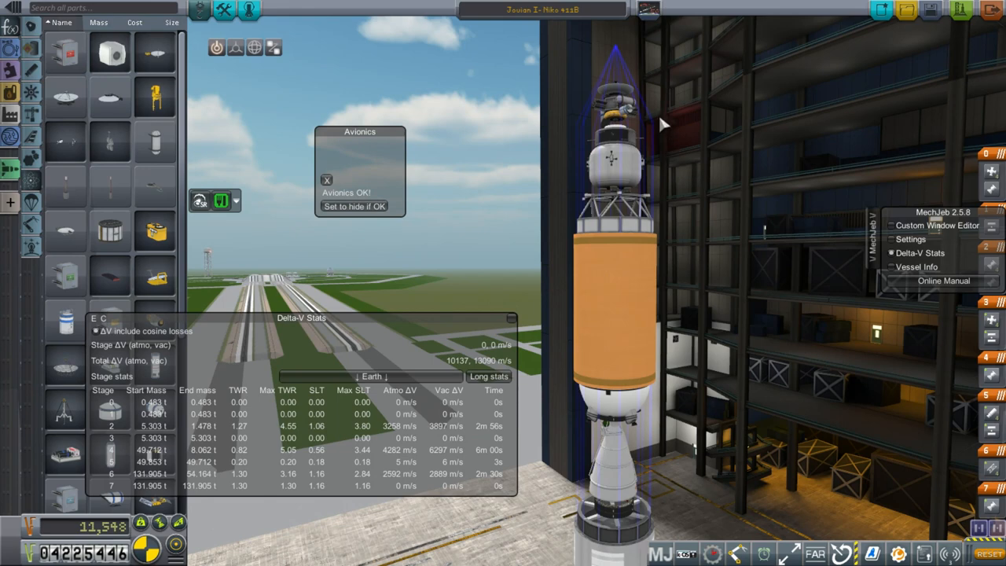
# - Rename the craft to 'Venus I' in the assembly building's name field
pyautogui.click(543, 10)
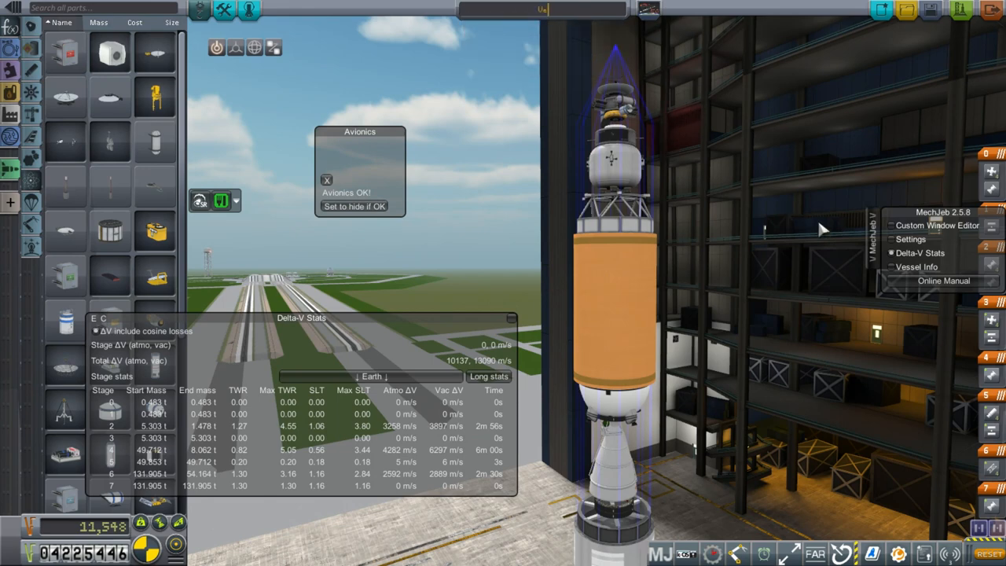
pyautogui.write('Venus I - Niko 101')
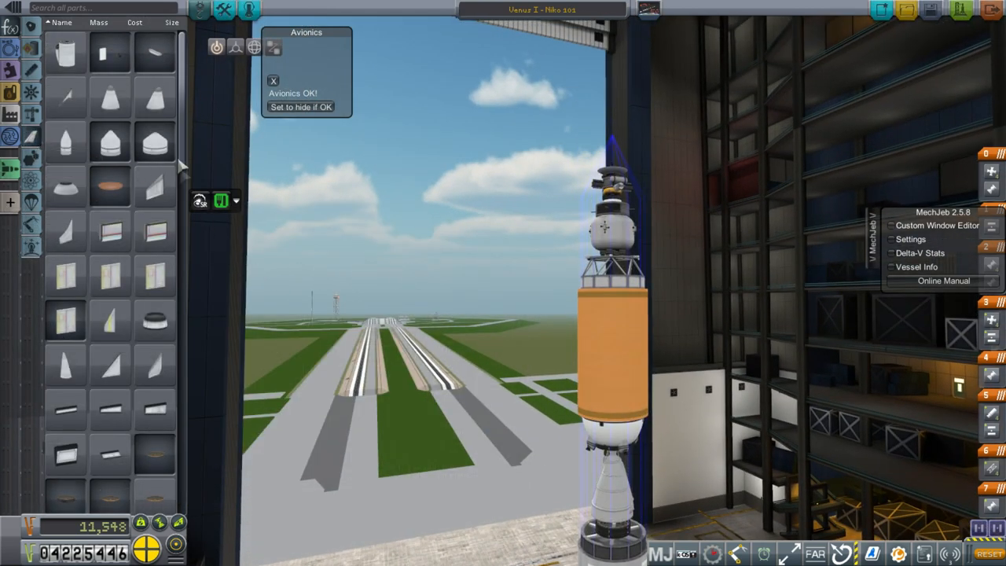
pyautogui.scroll(-3)
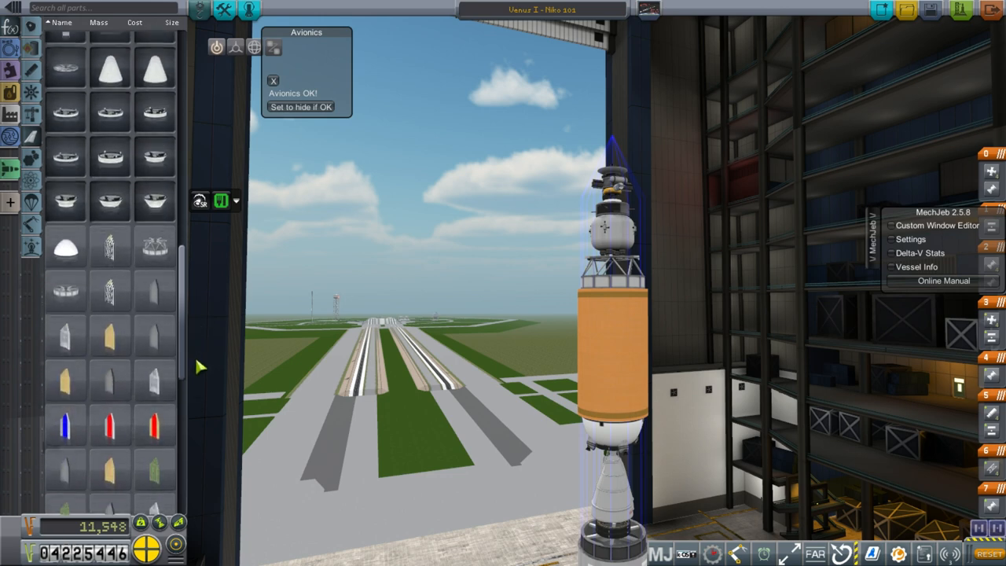
pyautogui.moveTo(110, 330)
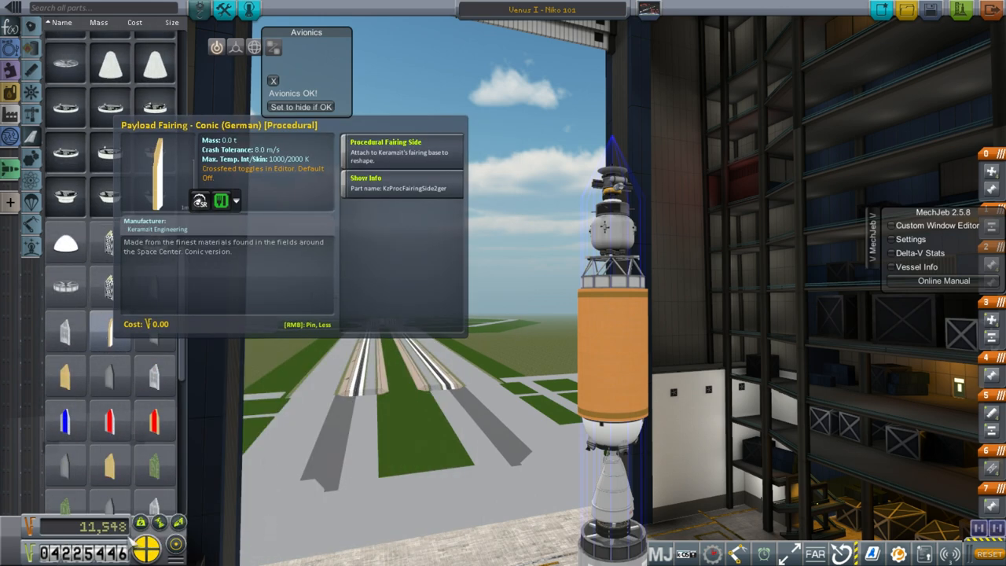
pyautogui.moveTo(393, 437)
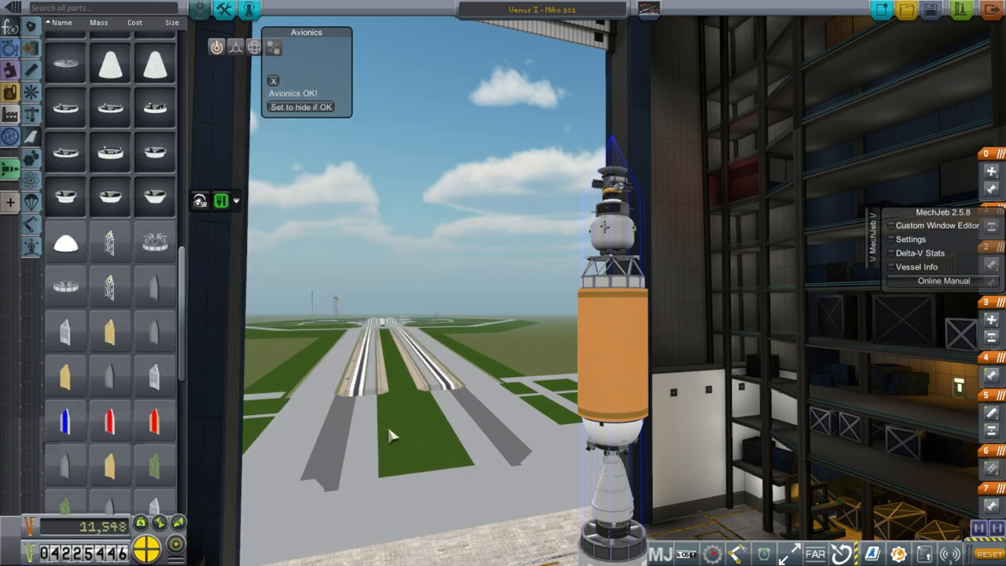
pyautogui.moveTo(110, 464)
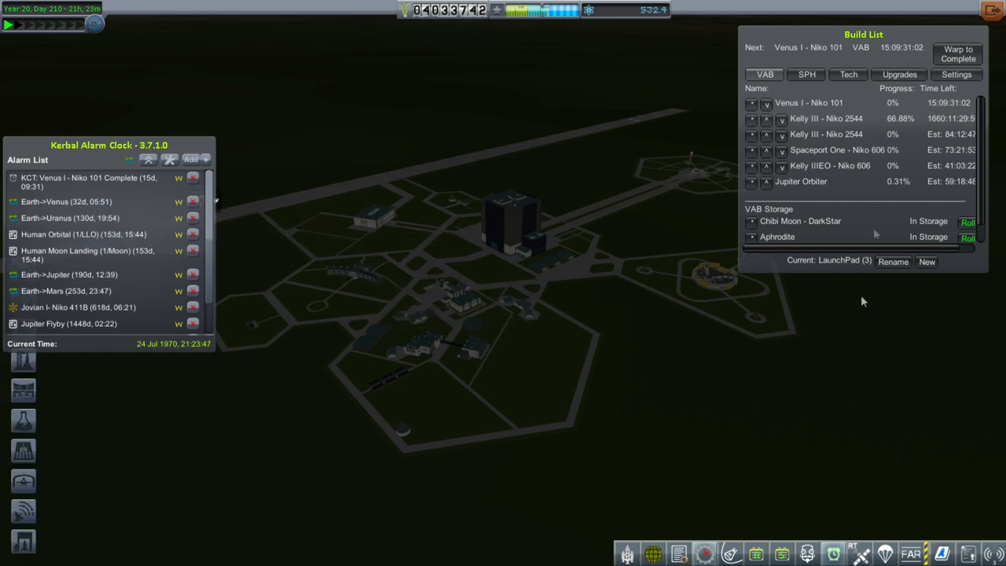
pyautogui.moveTo(110, 202)
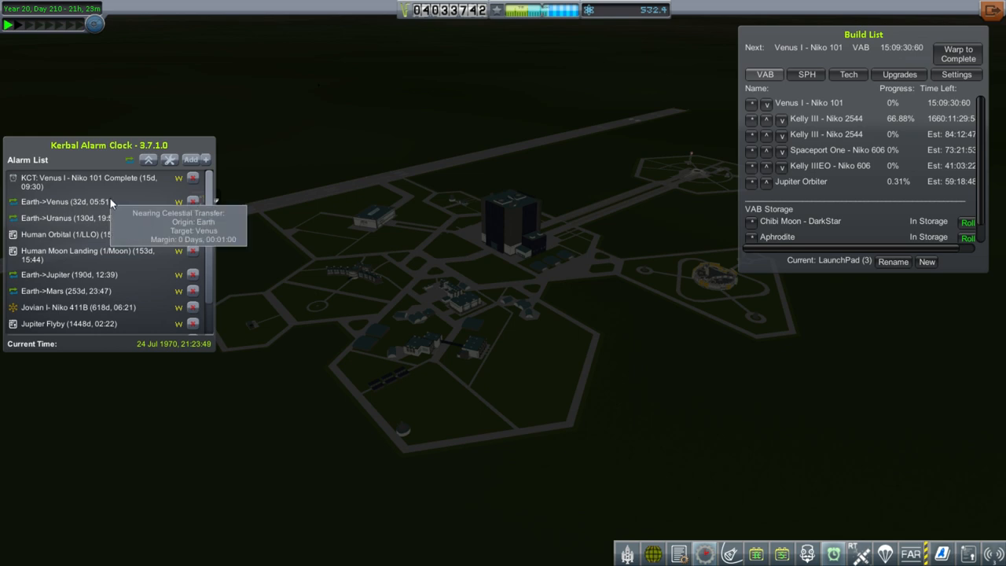
pyautogui.moveTo(129, 217)
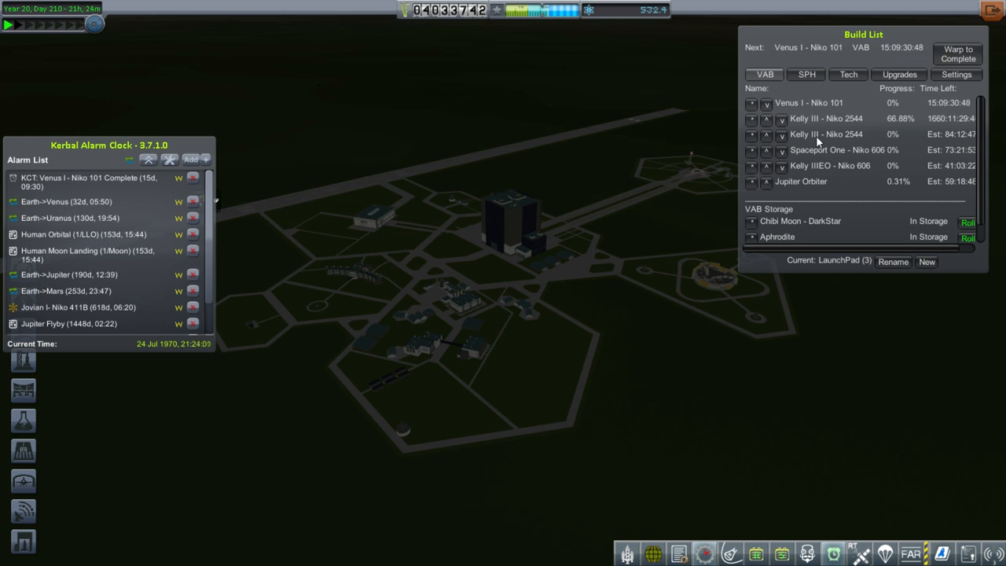
pyautogui.moveTo(884, 148)
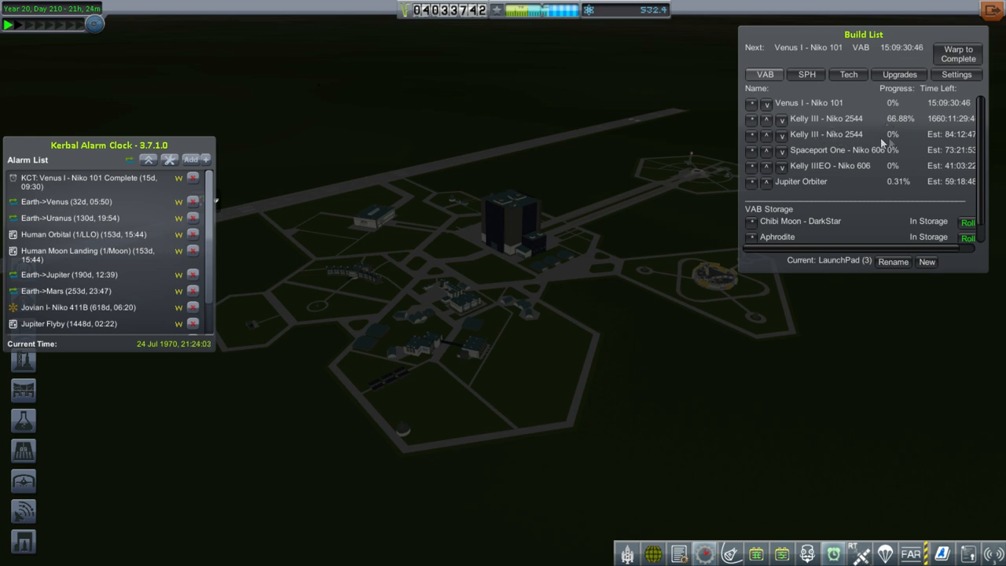
pyautogui.moveTo(877, 139)
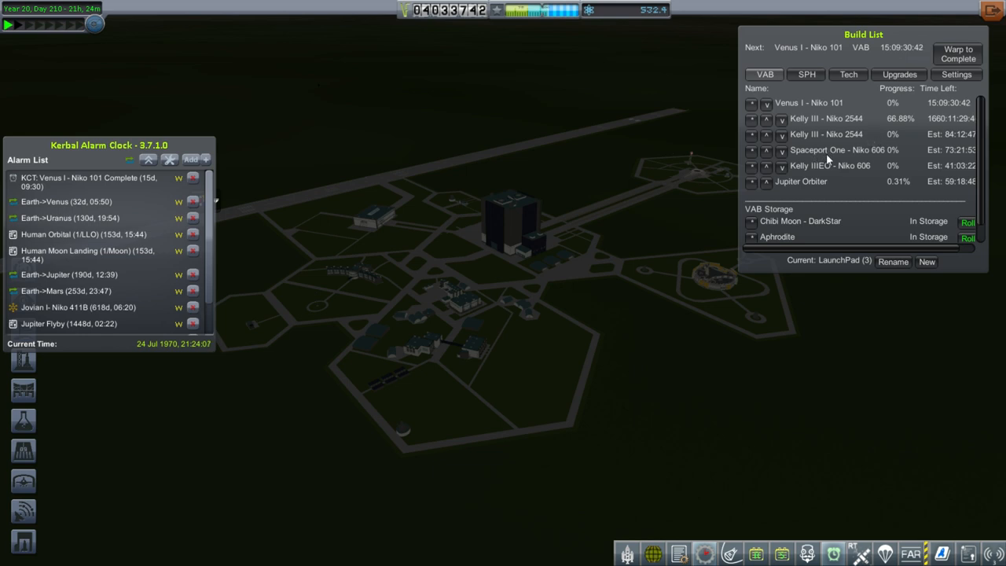
pyautogui.moveTo(871, 161)
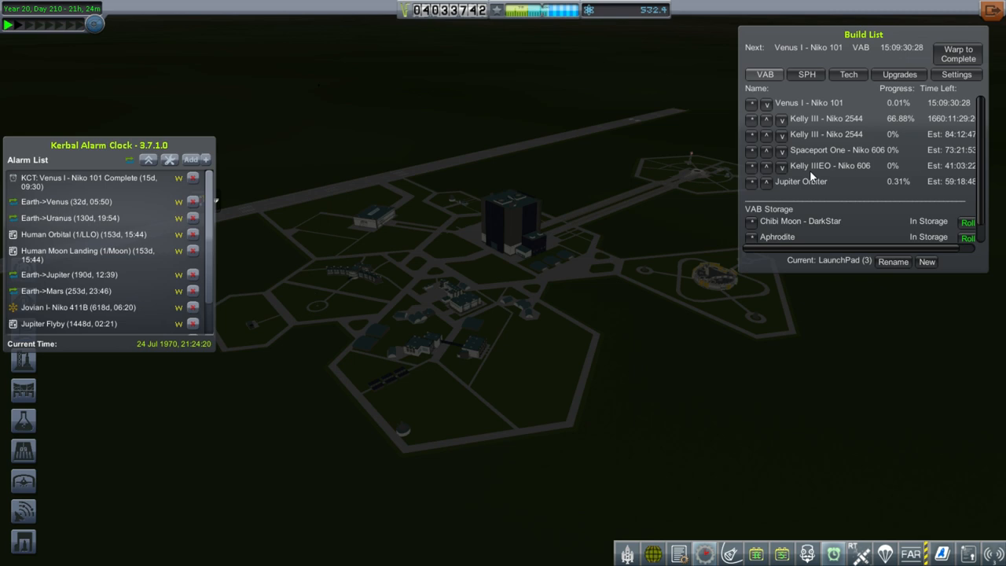
pyautogui.moveTo(808, 176)
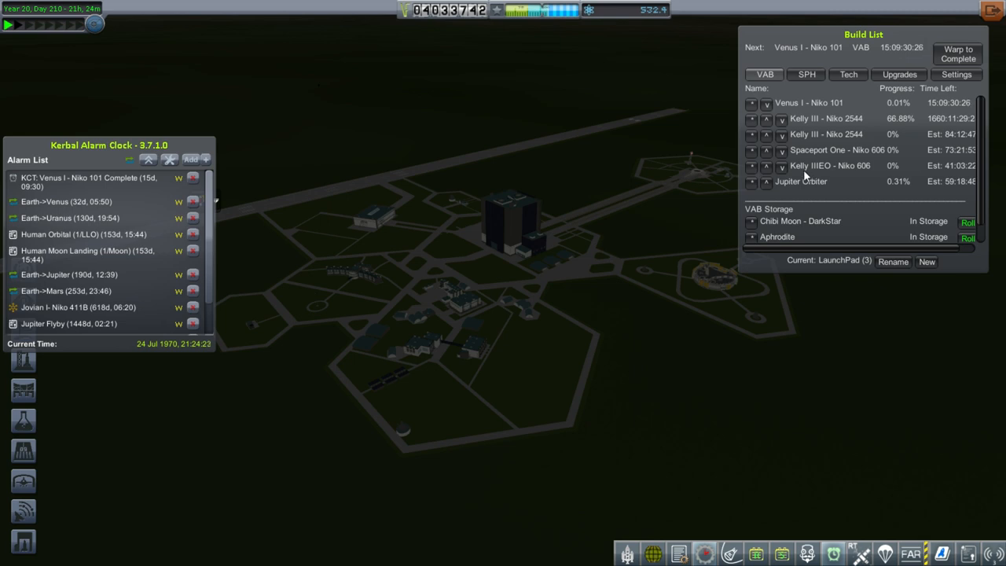
pyautogui.moveTo(827, 176)
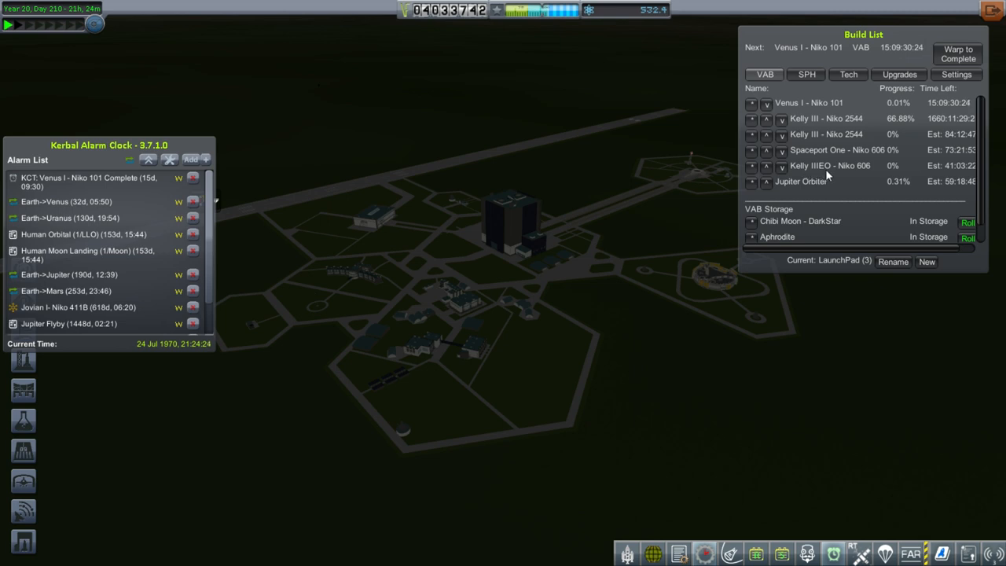
pyautogui.moveTo(865, 175)
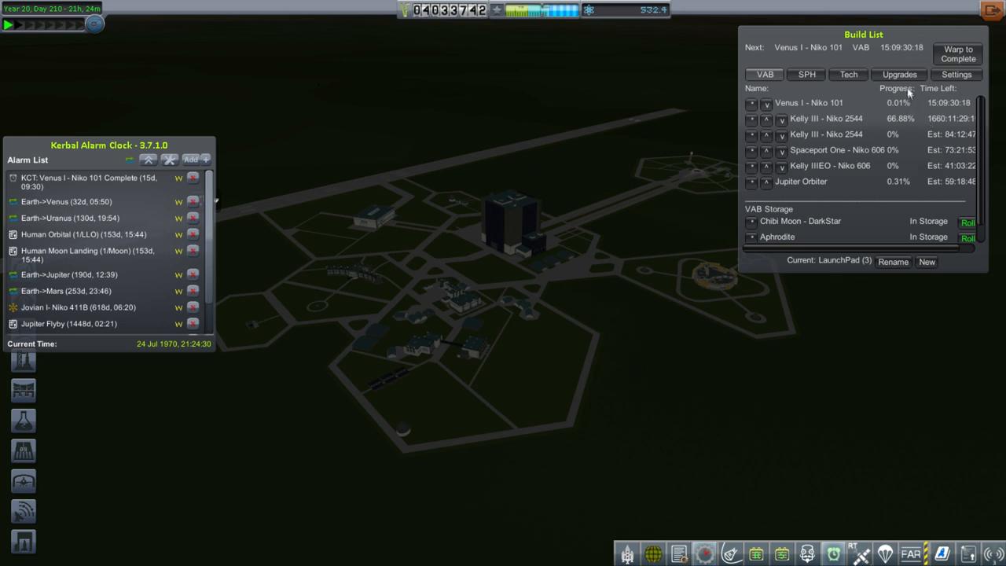
# - Buy upgrade points with funds and spend them on VAB Rate 2
pyautogui.click(900, 74)
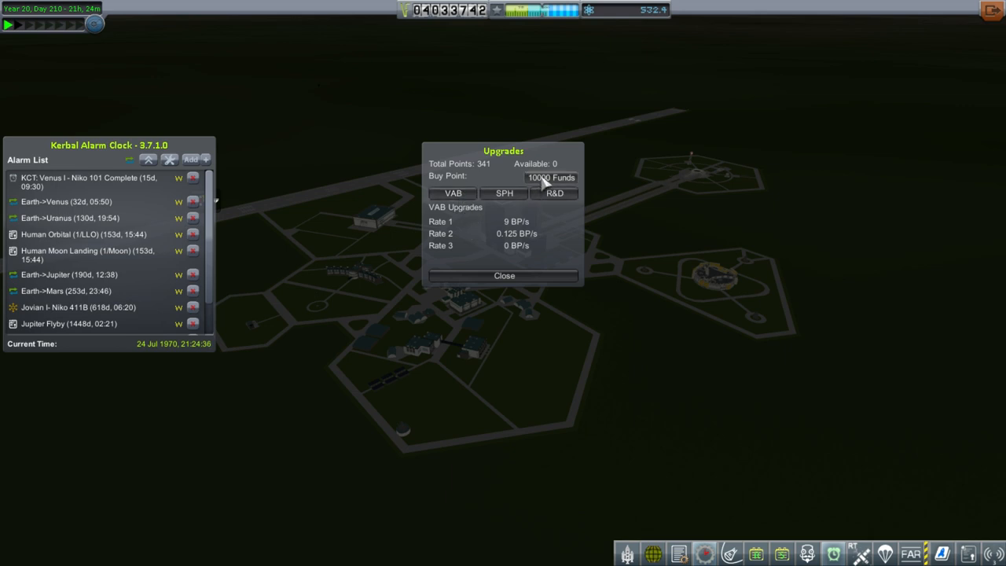
pyautogui.click(551, 176)
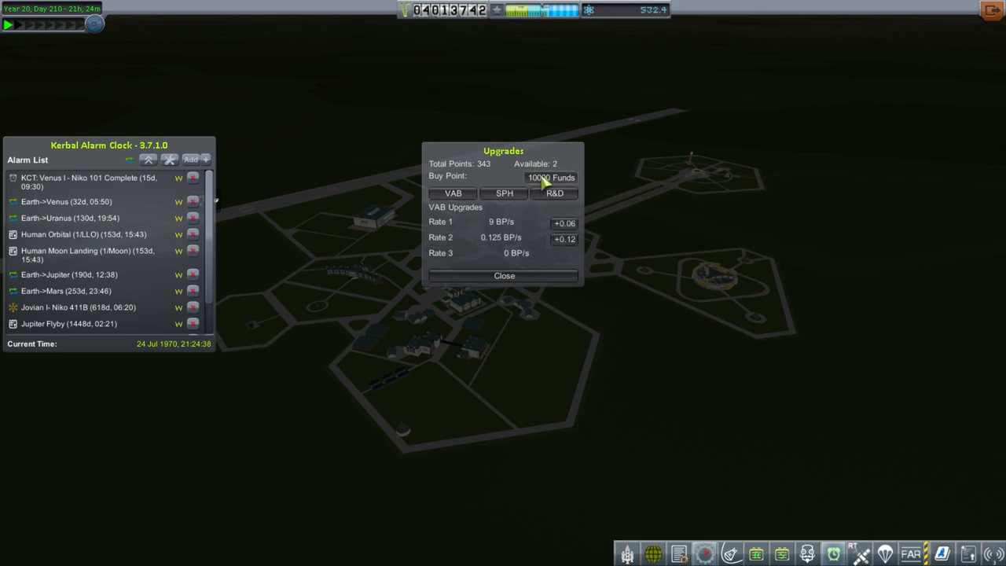
pyautogui.click(550, 176)
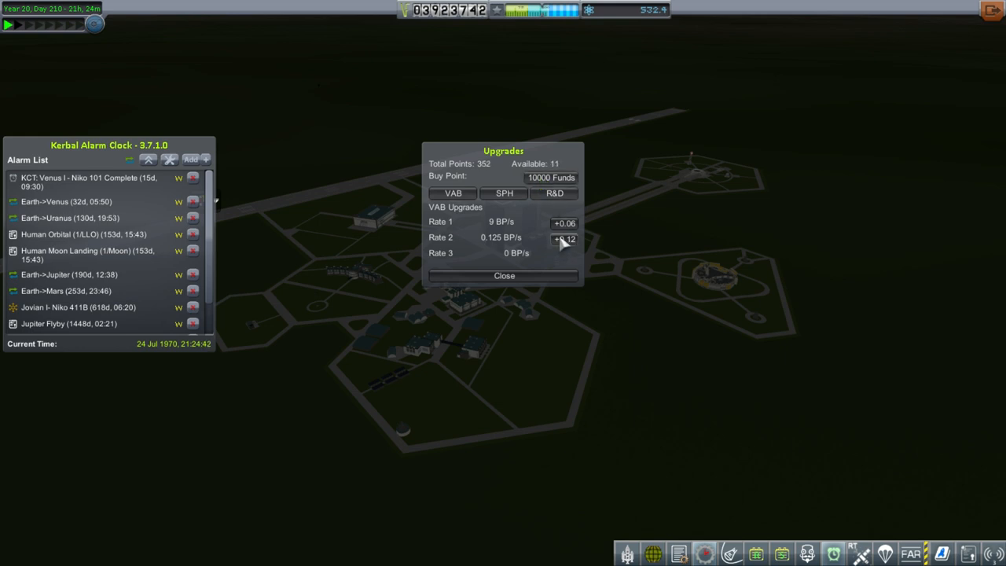
pyautogui.click(563, 239)
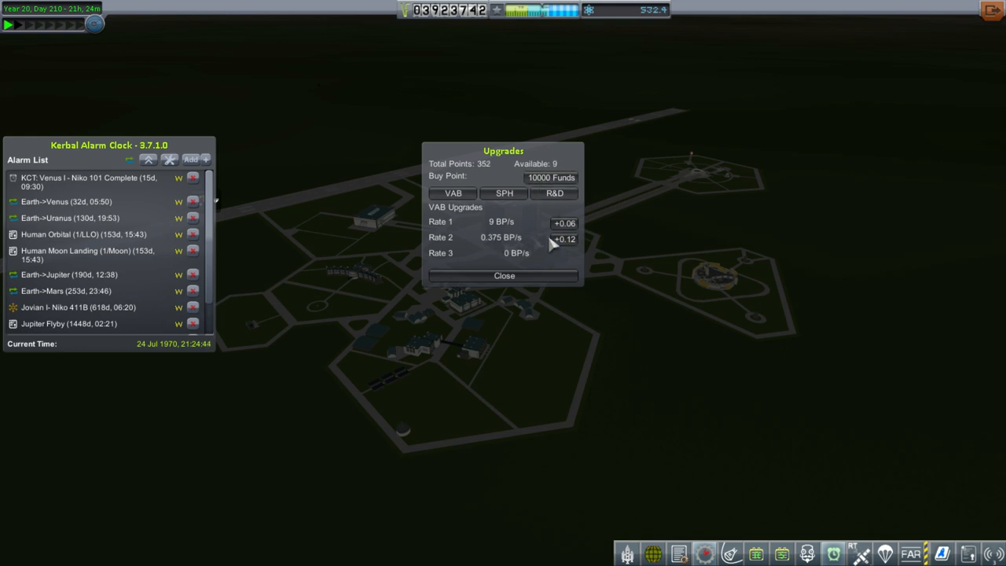
pyautogui.click(563, 239)
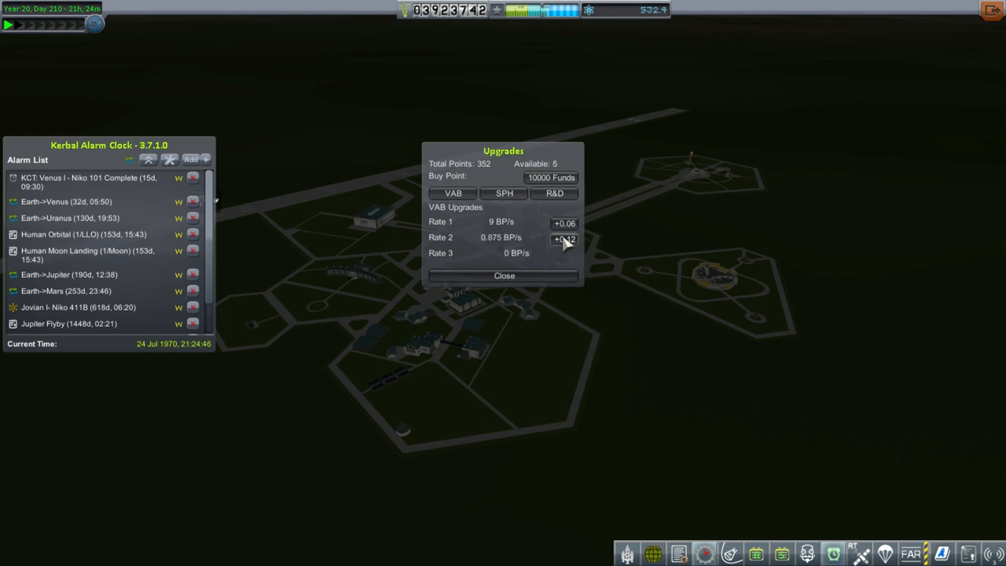
pyautogui.click(563, 239)
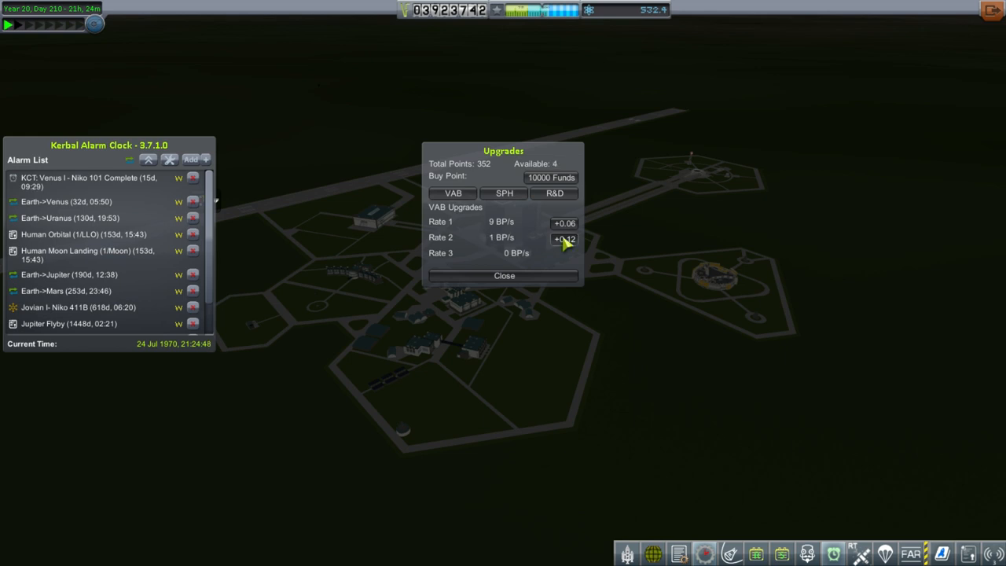
pyautogui.click(564, 239)
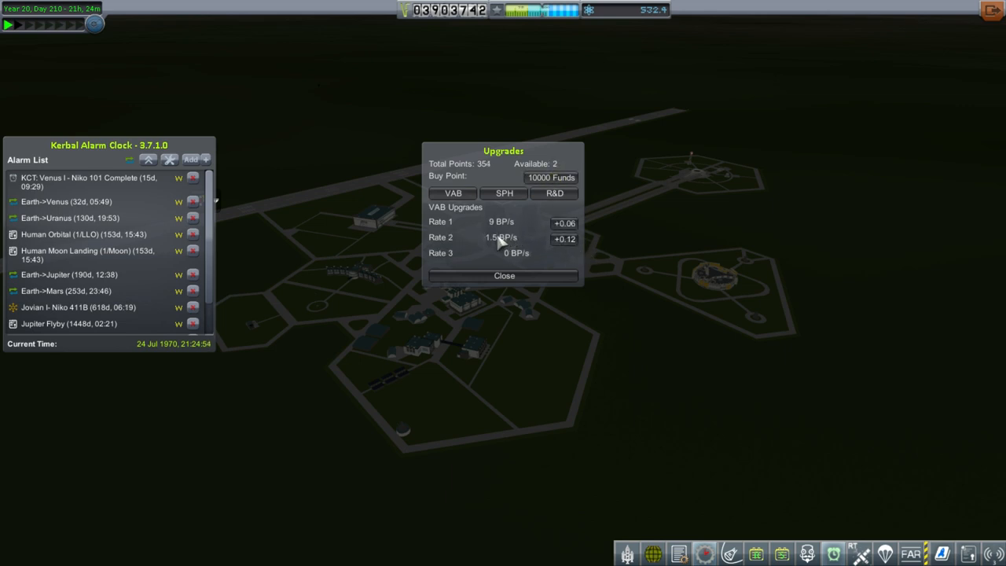
# - Buy further points and raise VAB Rate 2 to 4.5 BP/s until none remain
pyautogui.click(550, 176)
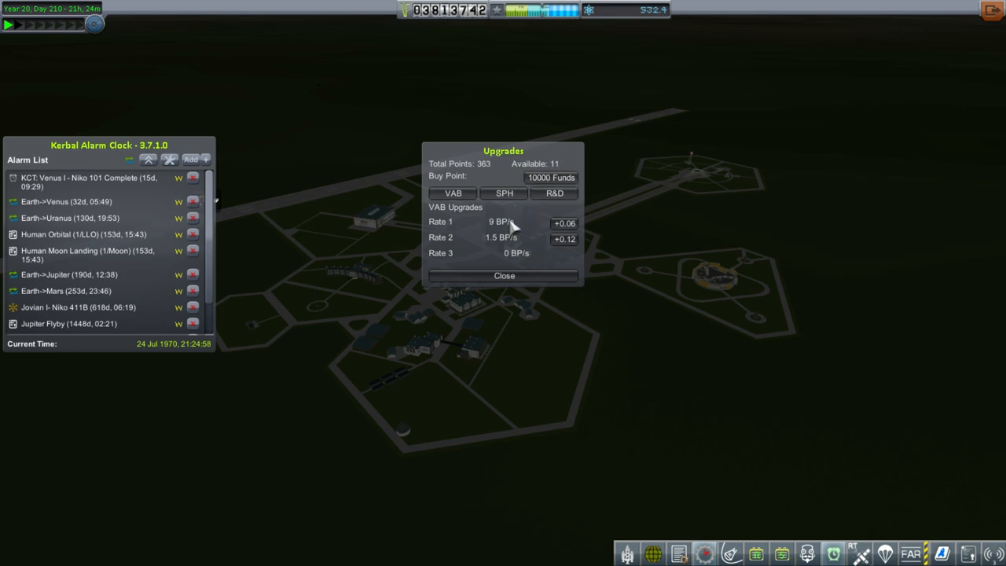
pyautogui.click(550, 176)
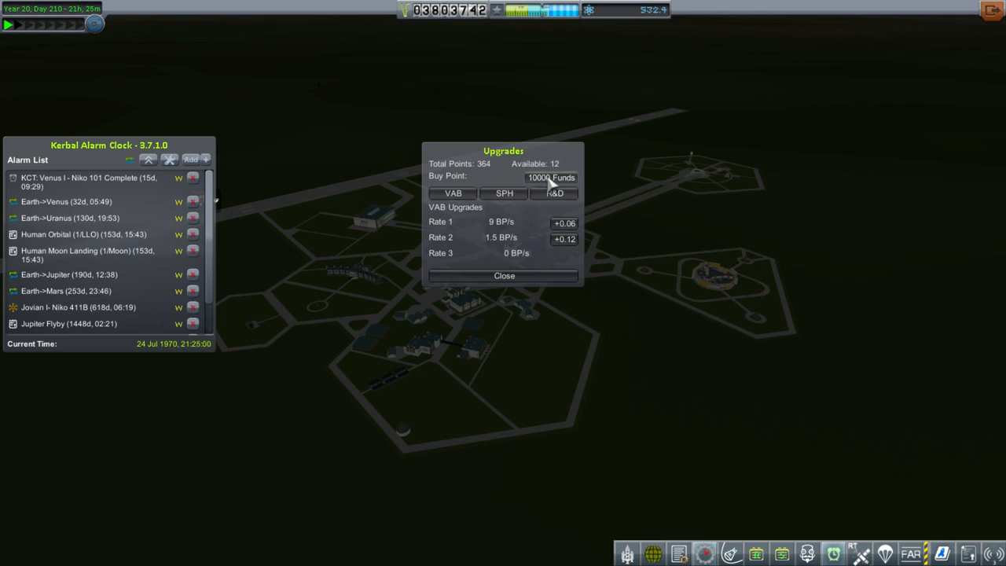
pyautogui.click(550, 176)
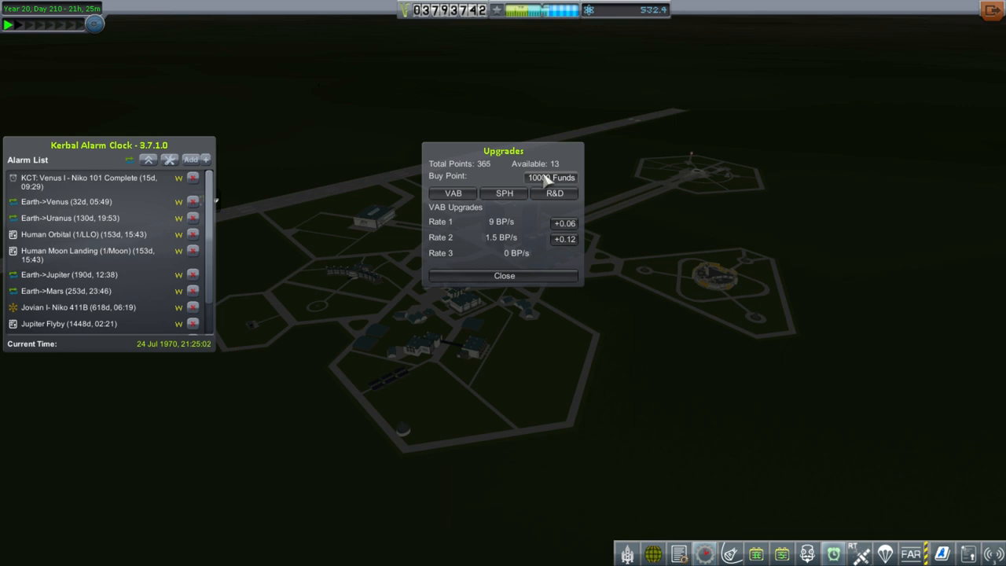
pyautogui.click(550, 176)
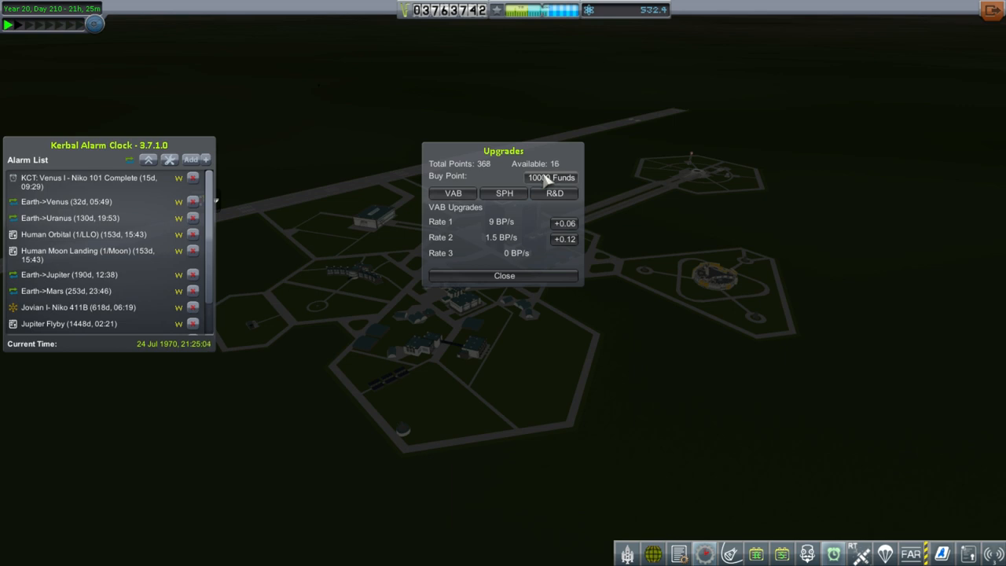
pyautogui.click(563, 239)
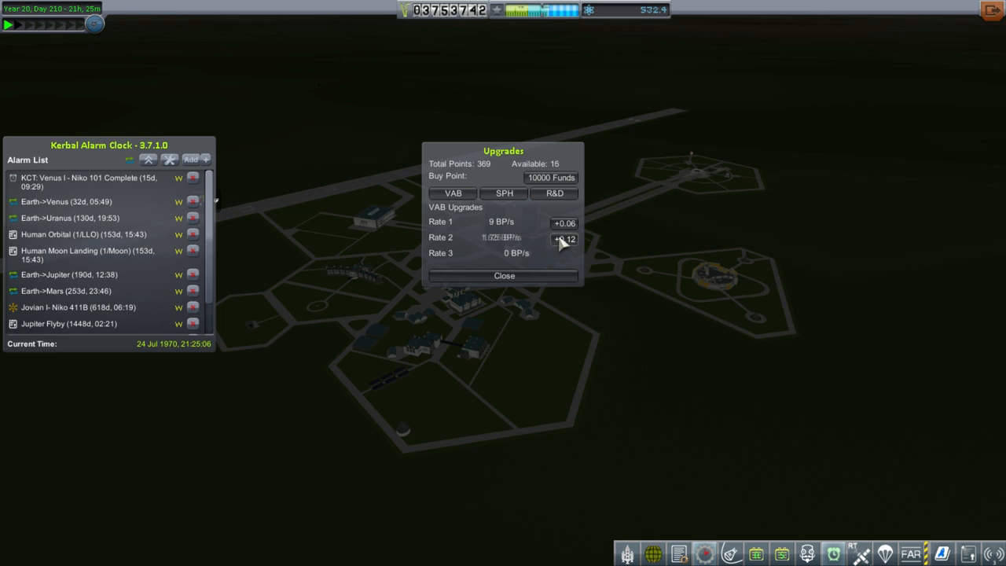
pyautogui.click(563, 239)
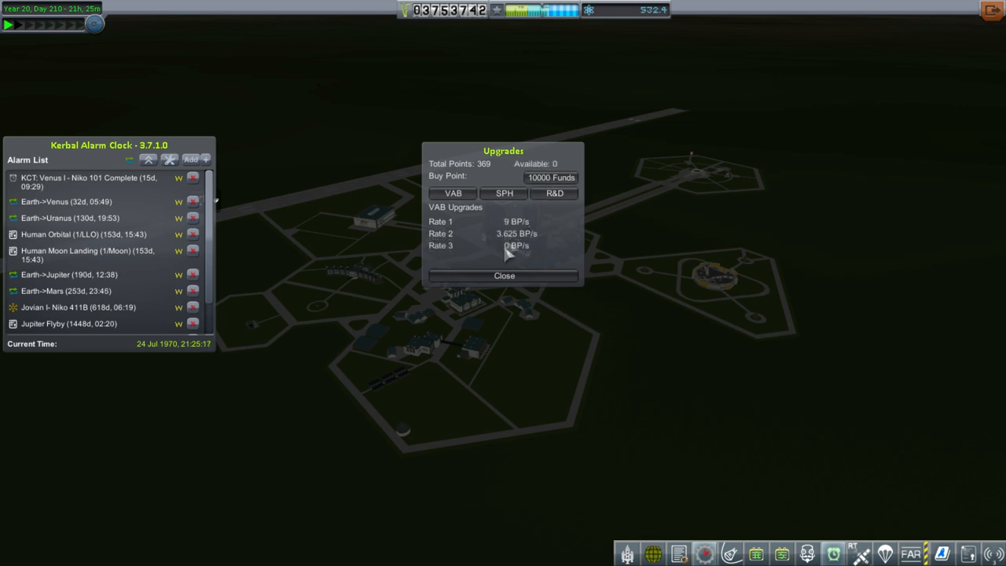
pyautogui.click(551, 176)
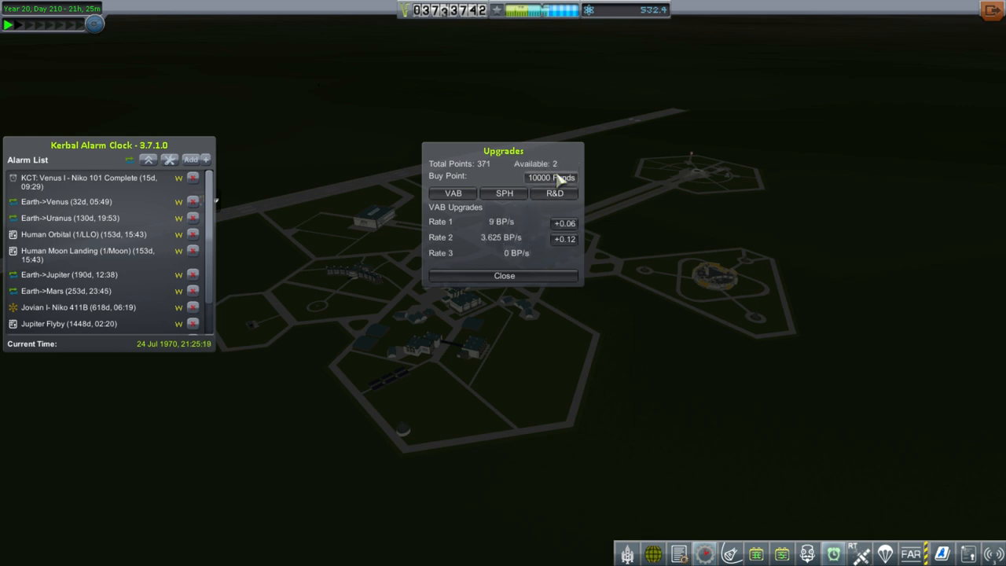
pyautogui.click(563, 239)
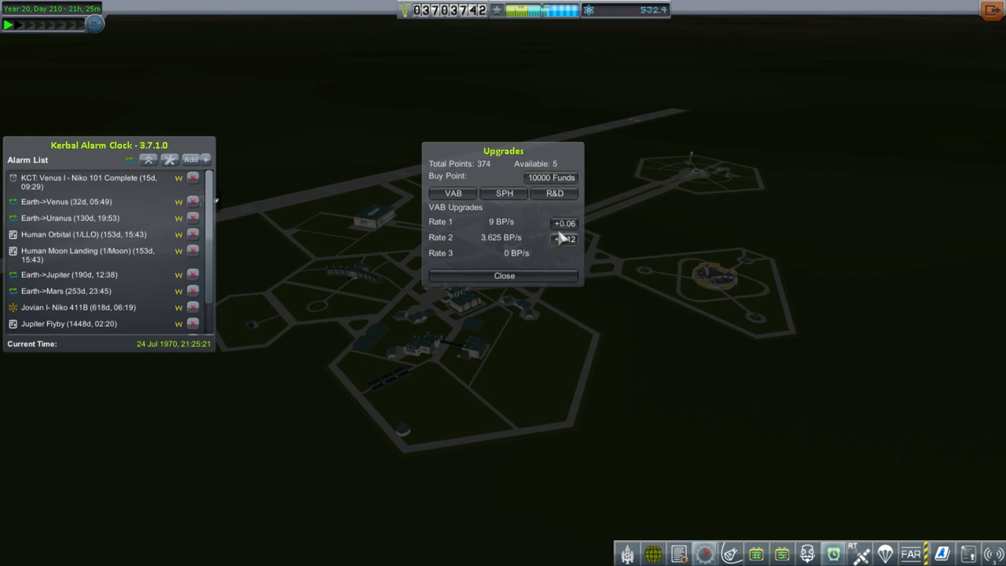
pyautogui.click(563, 239)
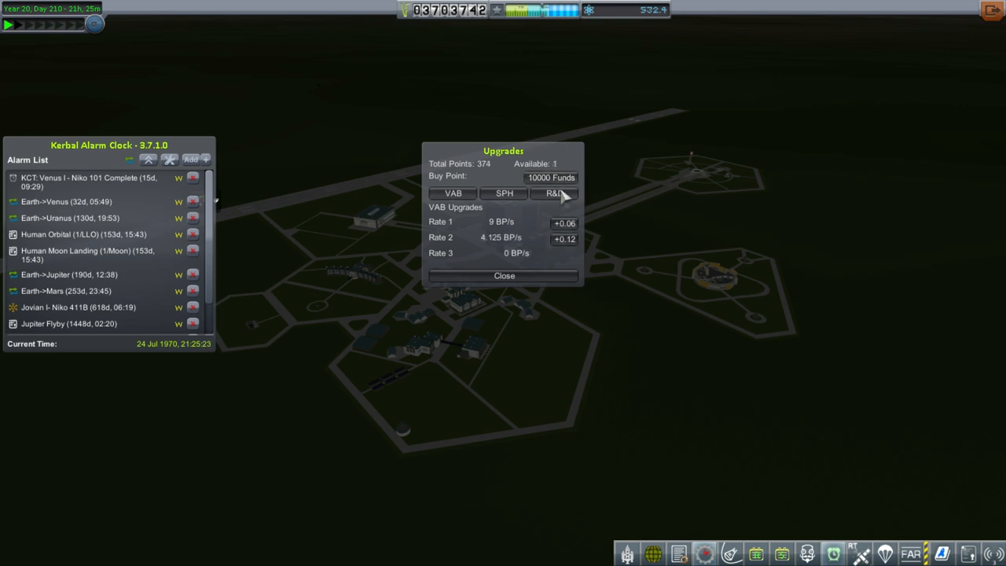
pyautogui.click(563, 239)
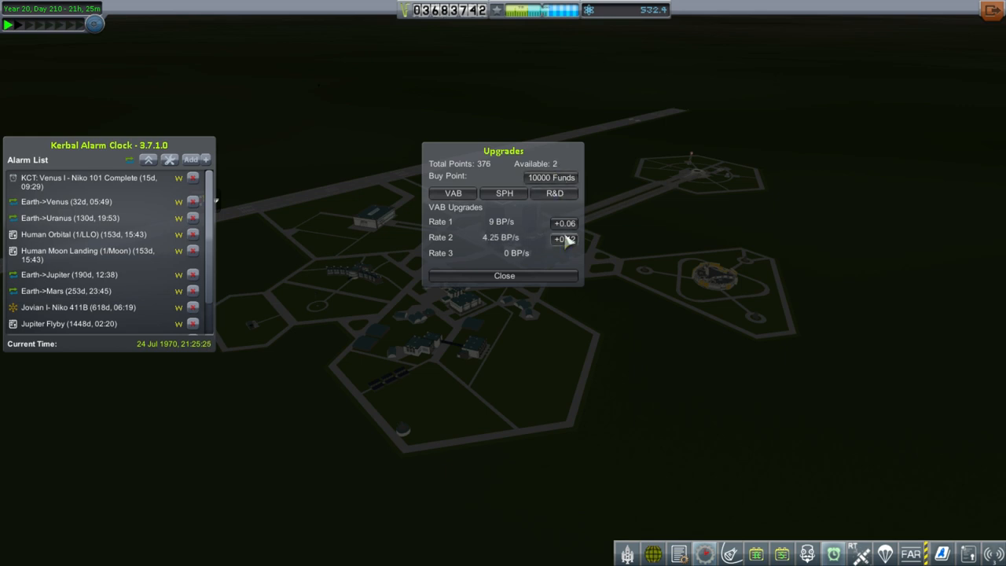
pyautogui.click(563, 239)
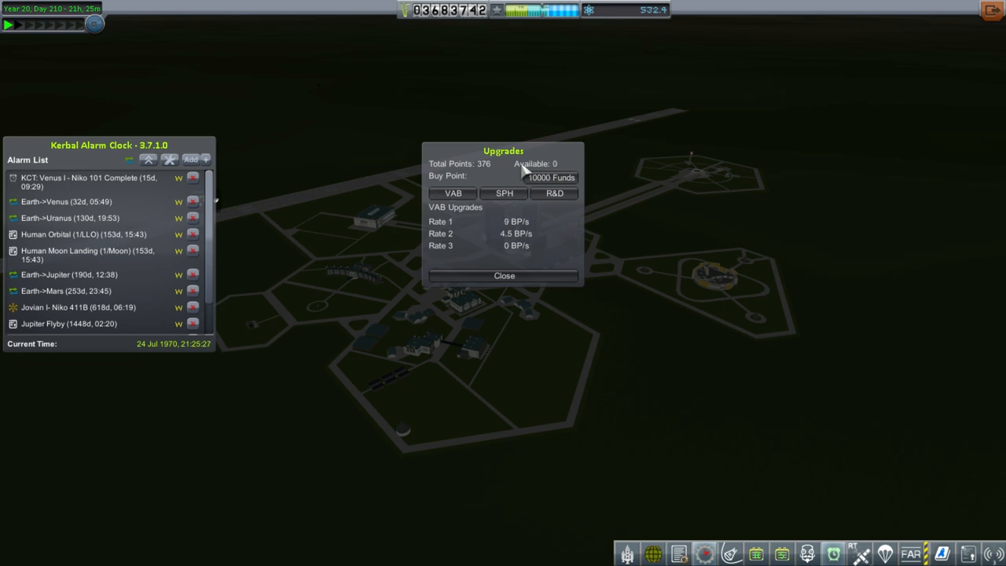
pyautogui.moveTo(518, 242)
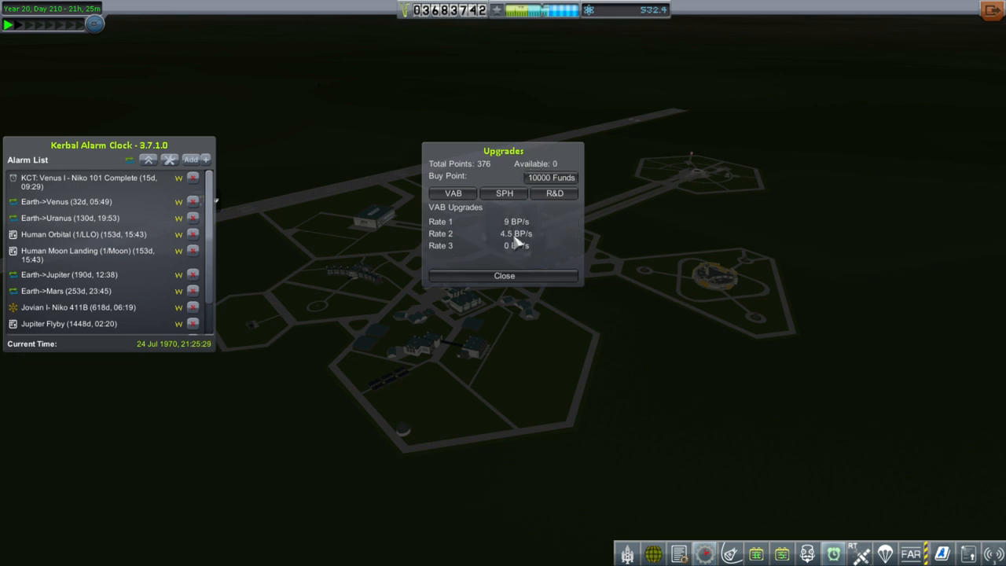
pyautogui.moveTo(478, 235)
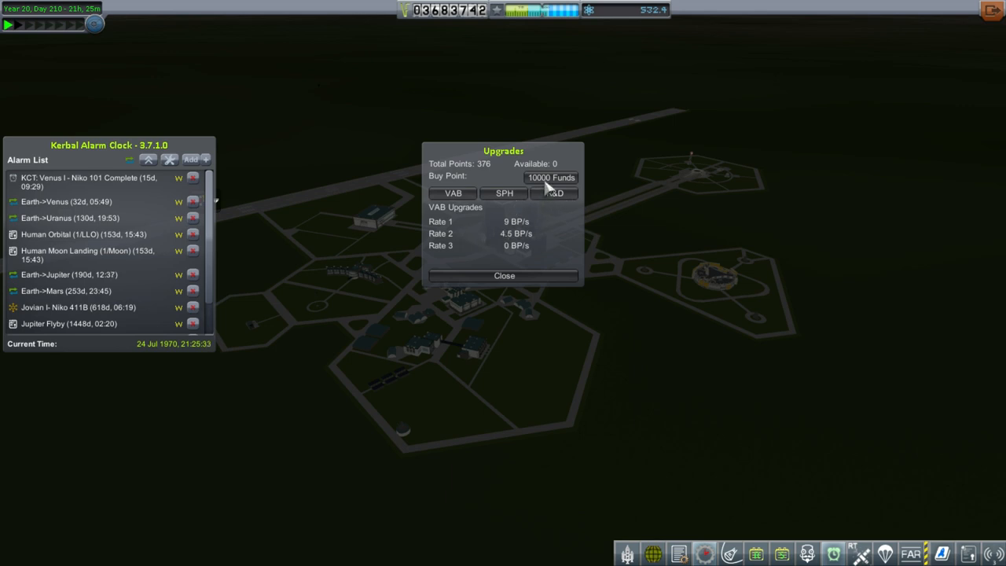
# - Glance at the R&D upgrade options and close the upgrades window
pyautogui.click(555, 194)
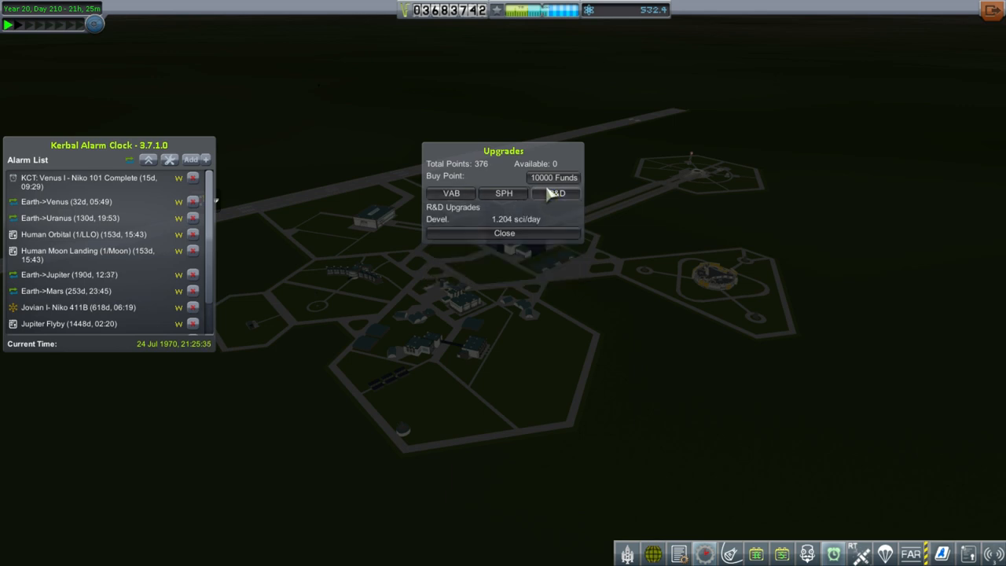
pyautogui.click(557, 193)
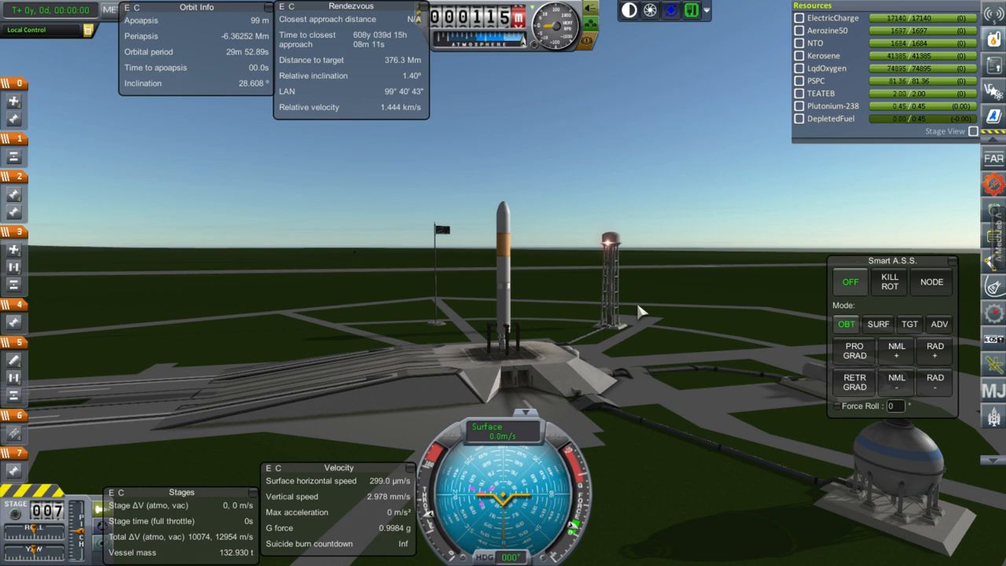
pyautogui.moveTo(560, 333)
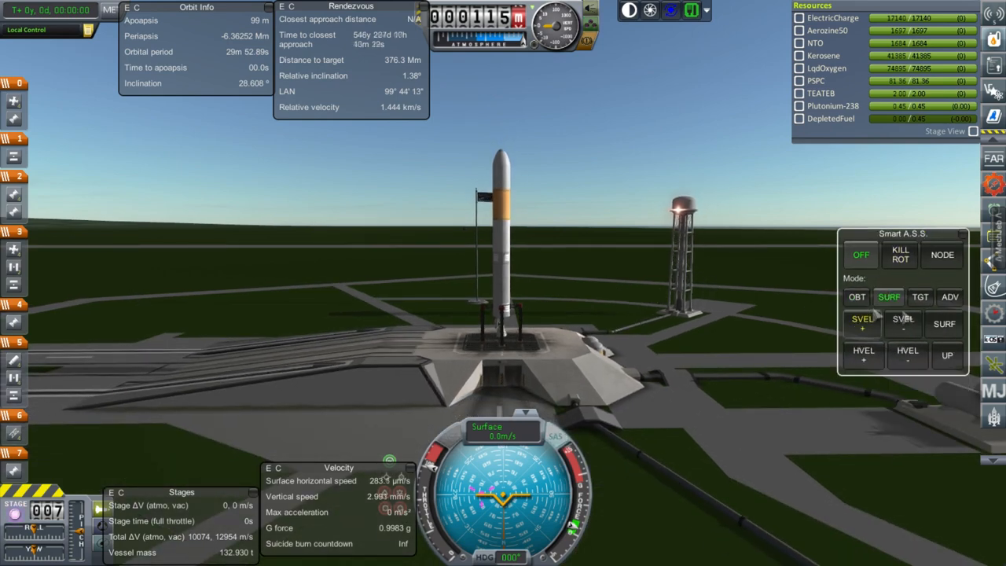
# - Stage to launch the rocket, holding SURF heading 90° for the eastward ascent
pyautogui.click(949, 324)
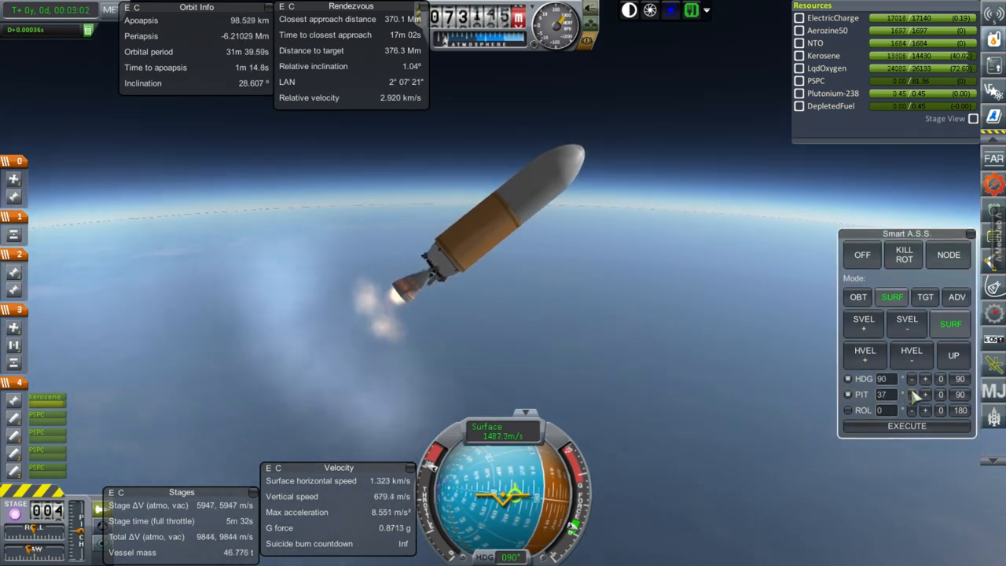
# - Raise the Smart A.S.S. pitch for the upper-stage climb toward a 100 km apoapsis
pyautogui.click(912, 394)
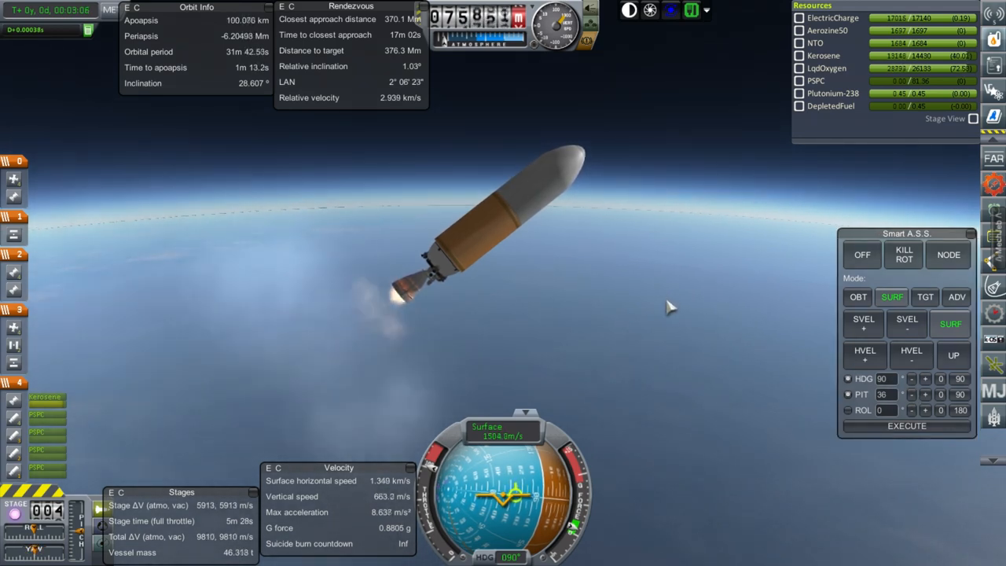
pyautogui.moveTo(664, 300)
pyautogui.write('30')
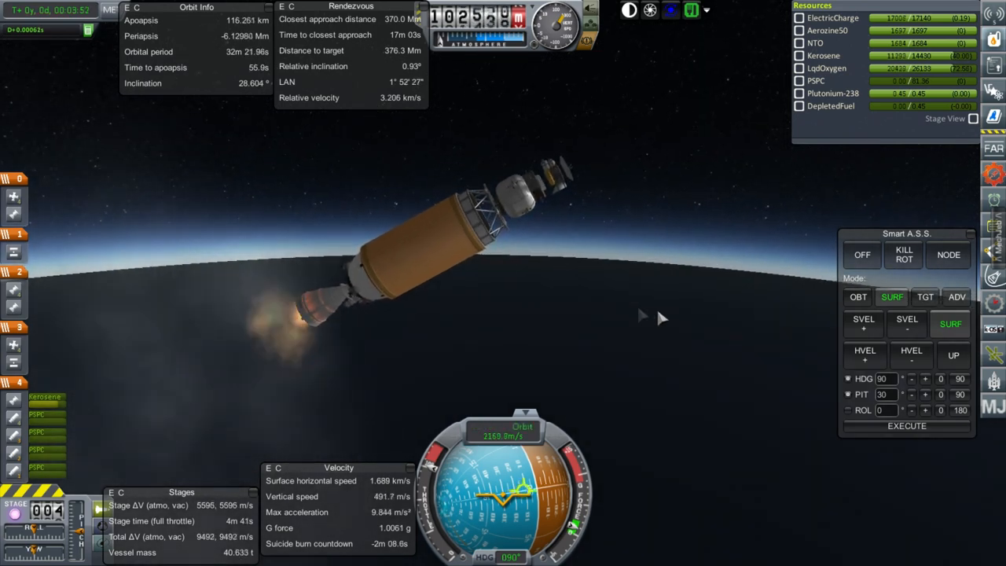
pyautogui.moveTo(679, 330)
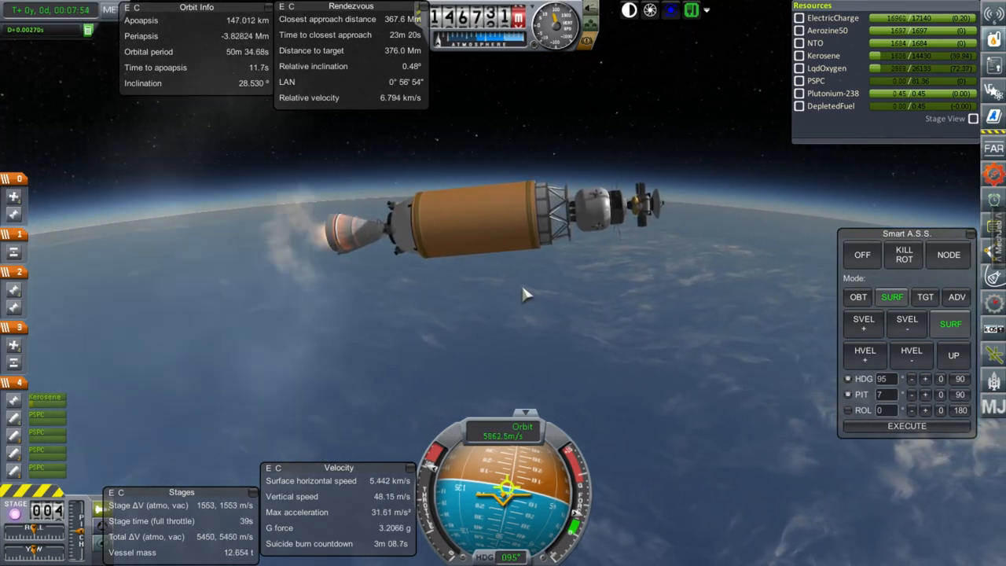
pyautogui.moveTo(590, 252)
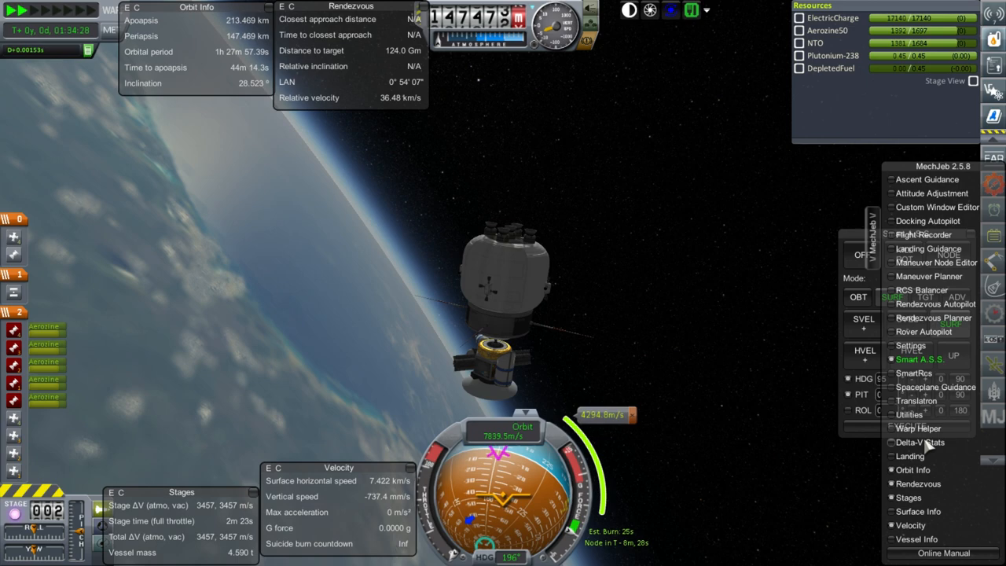
# - Execute the departure burn at the maneuver node until apoapsis goes negative
pyautogui.click(918, 358)
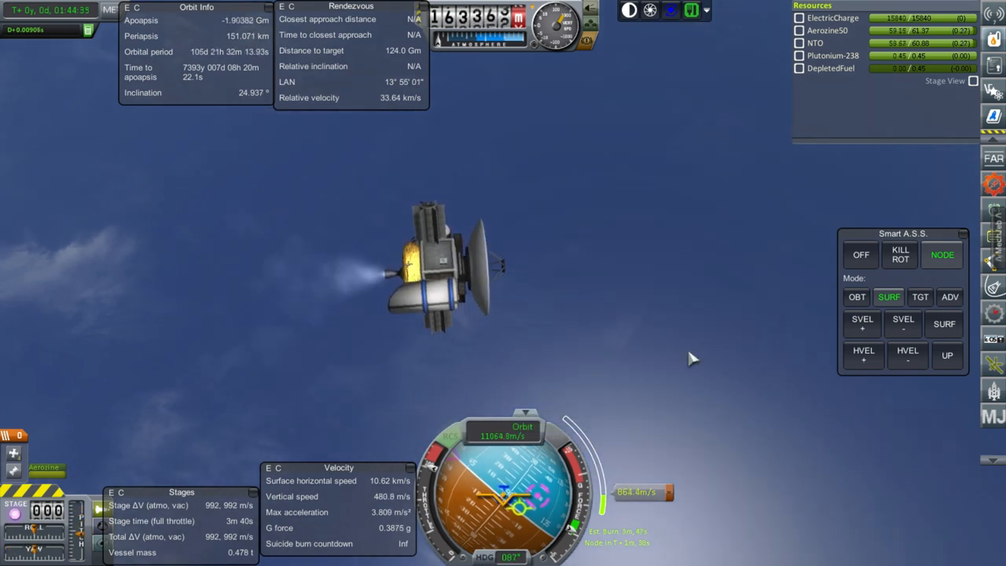
pyautogui.moveTo(569, 333)
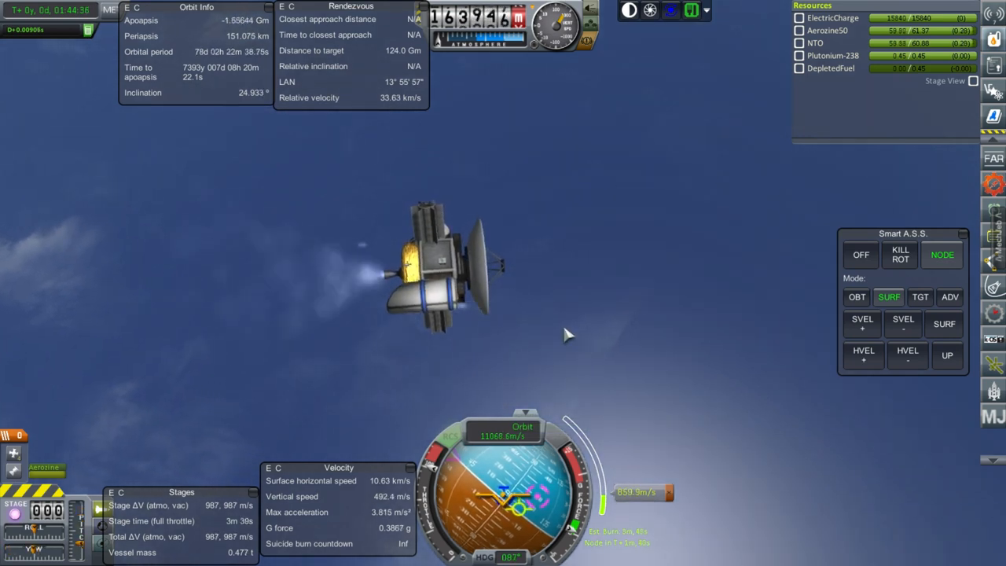
pyautogui.moveTo(723, 336)
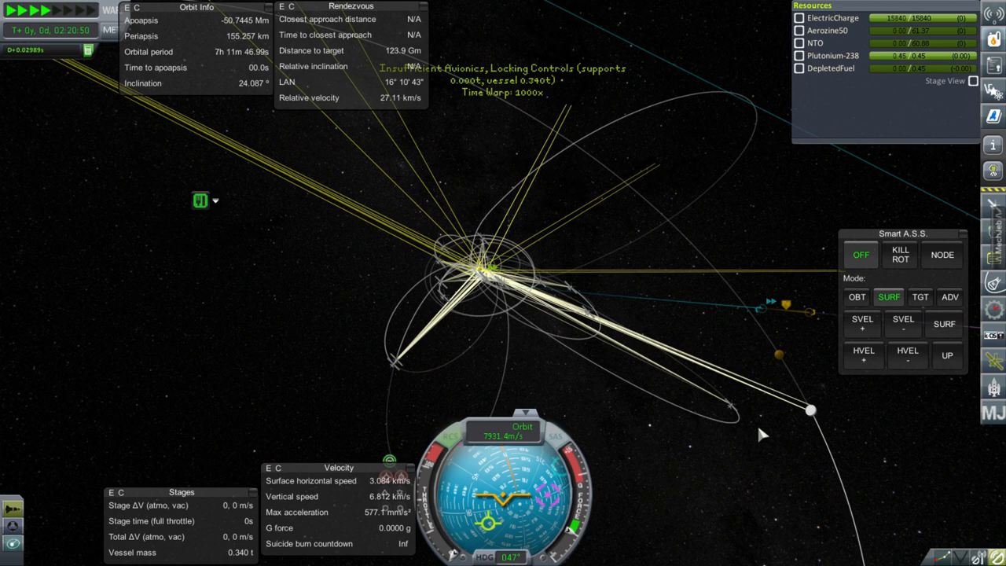
pyautogui.moveTo(753, 425)
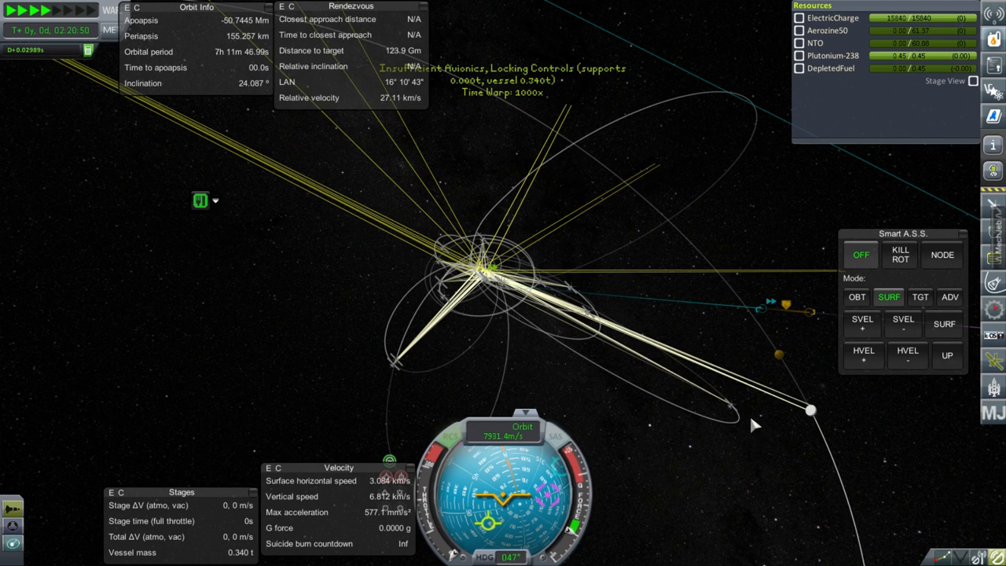
pyautogui.moveTo(752, 425)
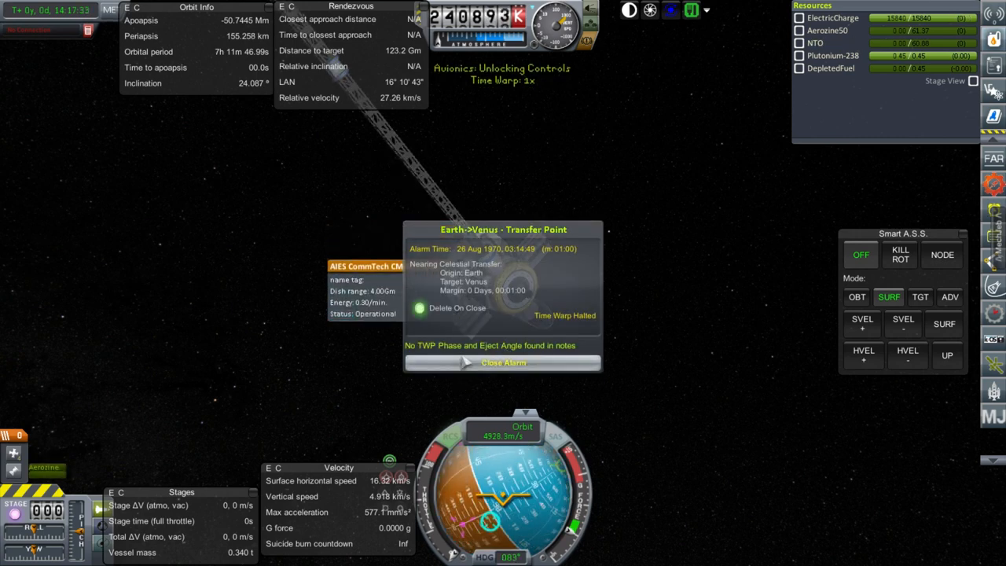
# - Close the Earth->Venus Transfer Point alarm so time warp resumes
pyautogui.click(503, 361)
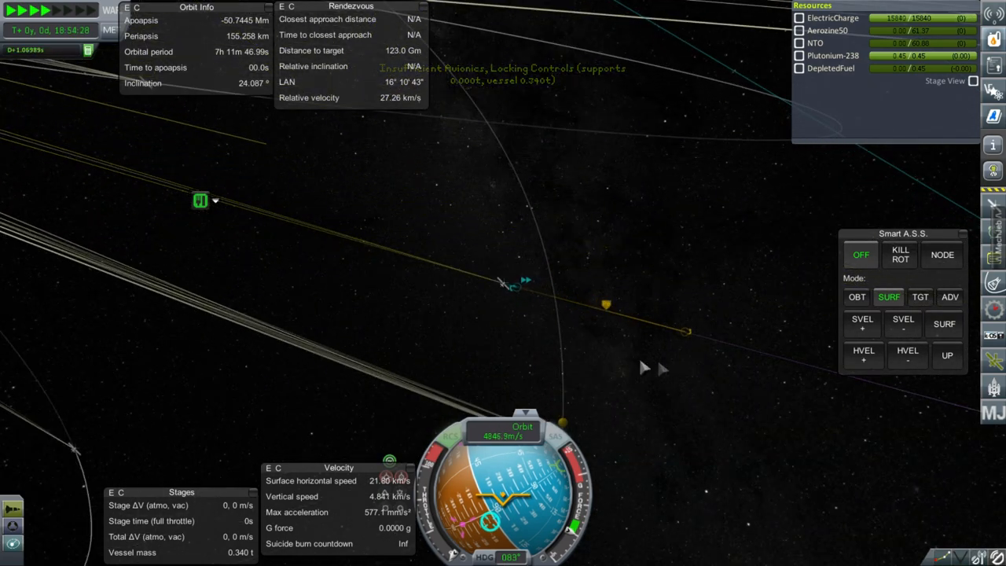
pyautogui.moveTo(589, 368)
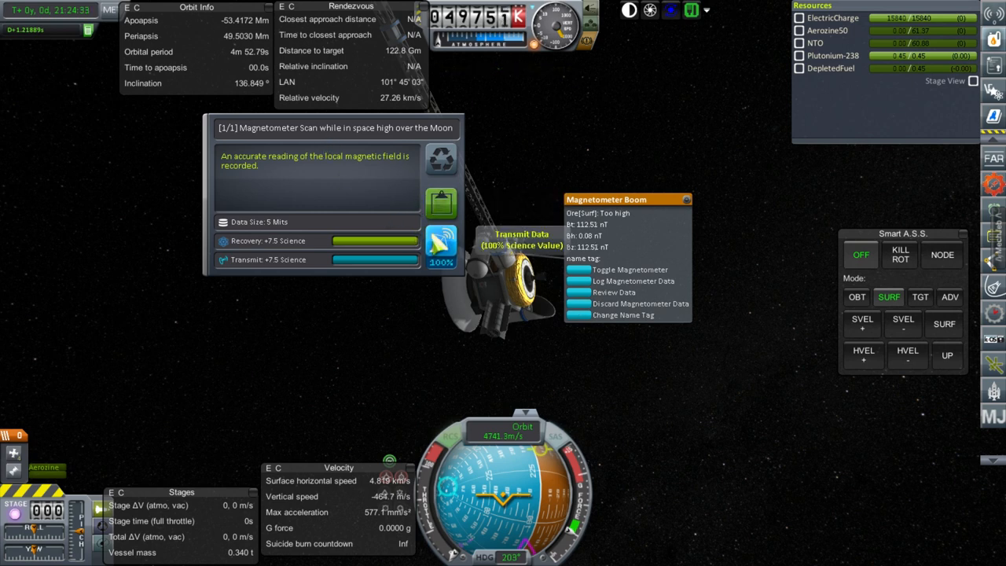
# - Transmit the magnetometer data, then run the orbital telescope and perturbation experiments
pyautogui.click(442, 245)
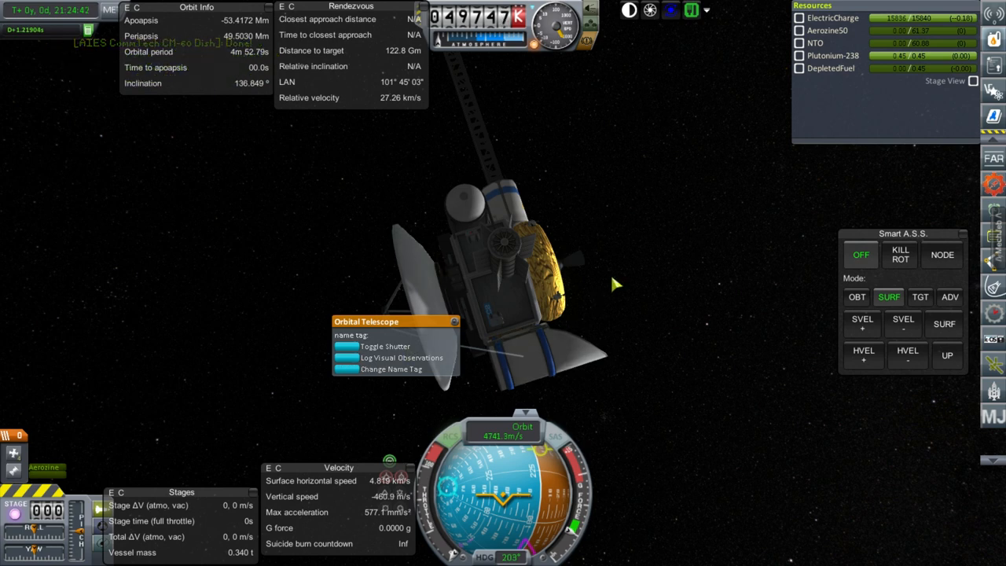
pyautogui.click(402, 357)
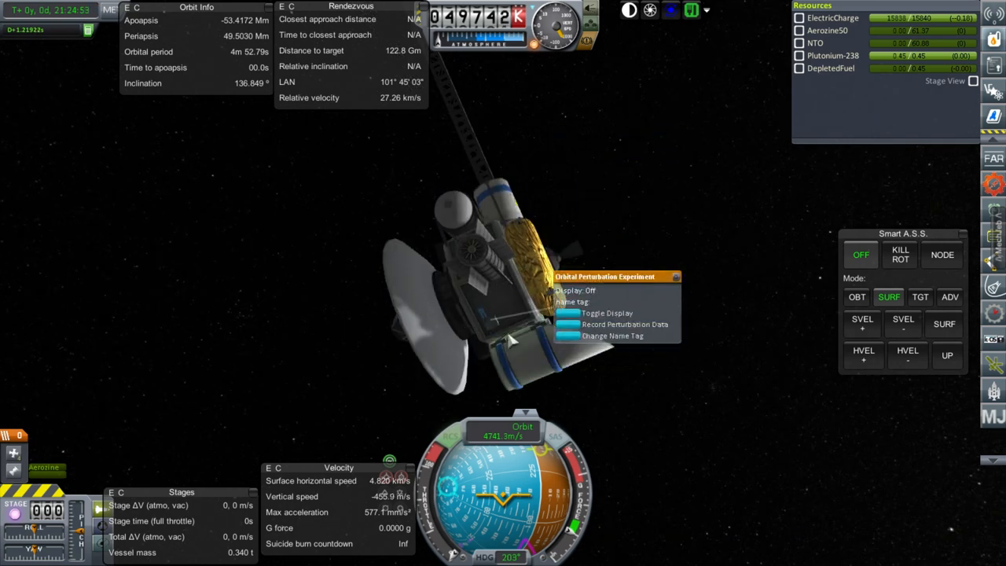
pyautogui.click(624, 324)
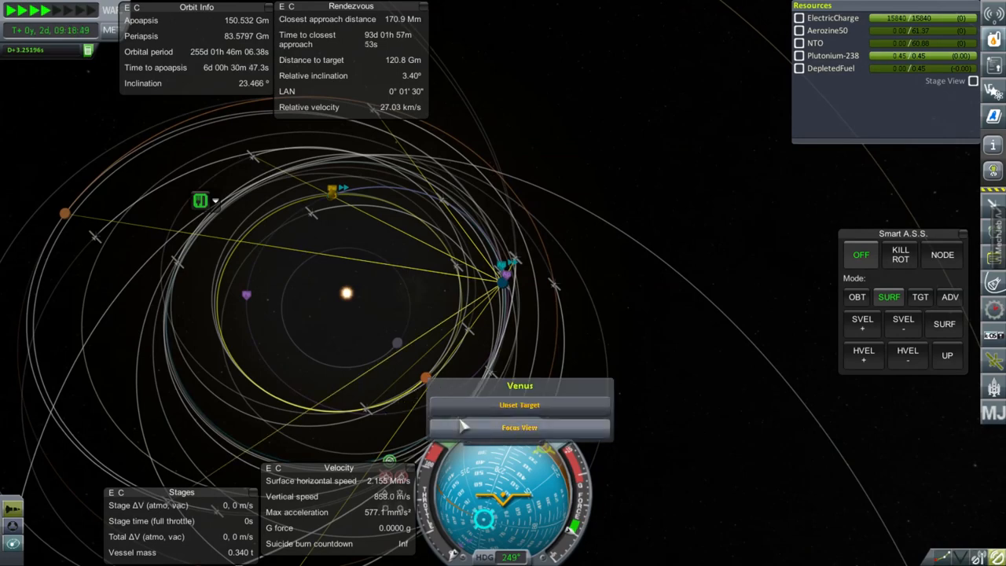
# - Select Venus on the solar map to read the ~171 Mm encounter 93 days out
pyautogui.click(519, 427)
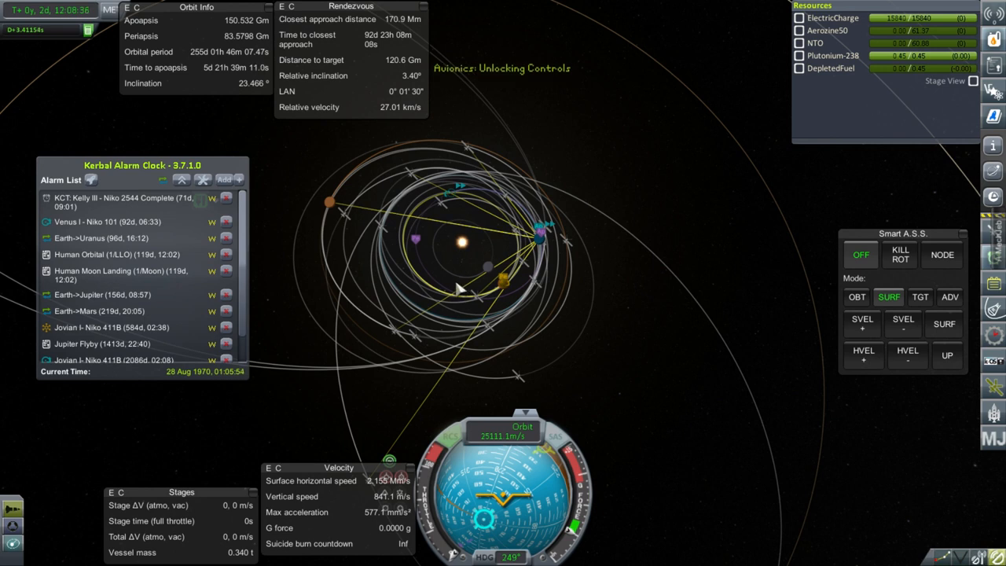
pyautogui.moveTo(196, 271)
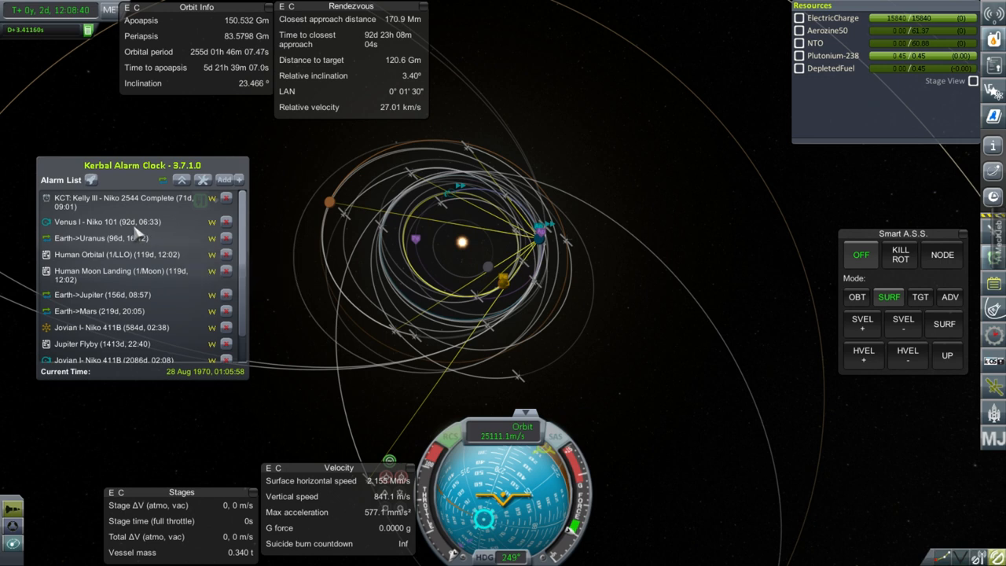
pyautogui.moveTo(295, 281)
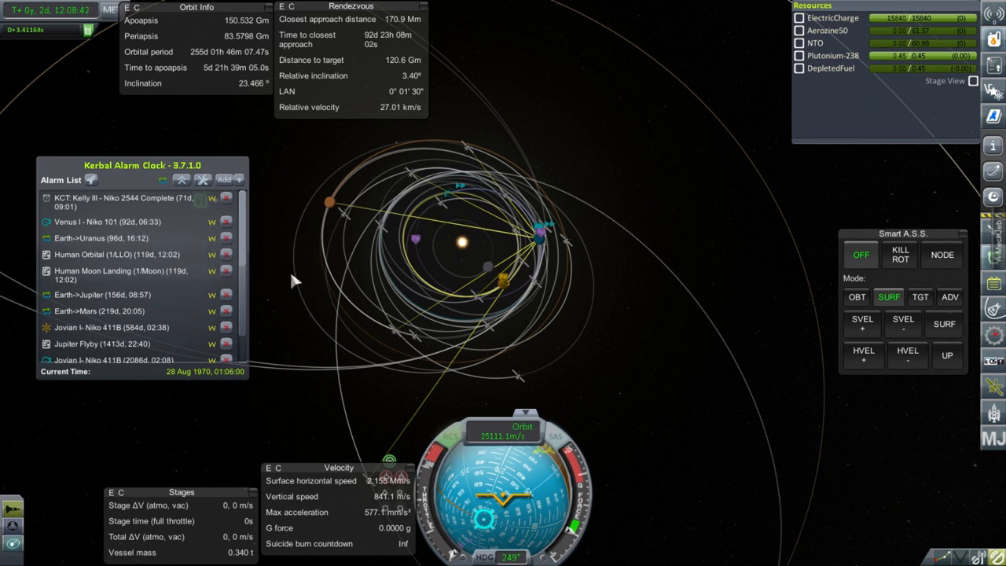
pyautogui.moveTo(290, 283)
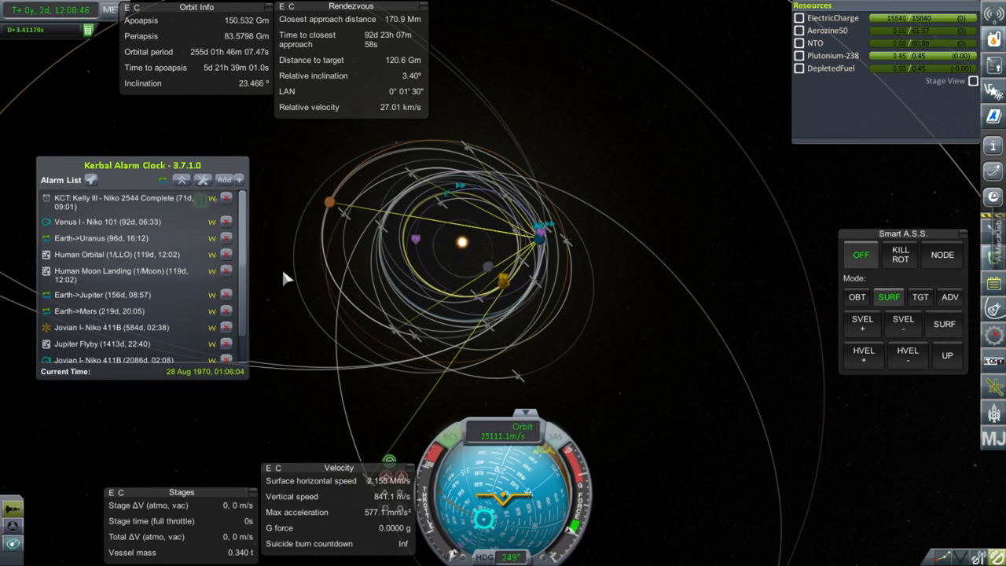
pyautogui.moveTo(581, 181)
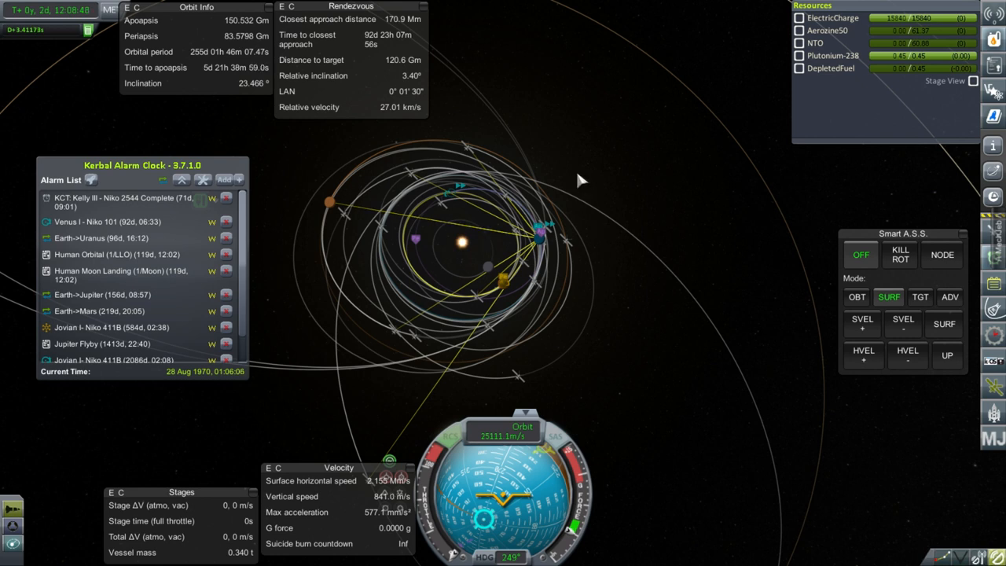
pyautogui.moveTo(525, 192)
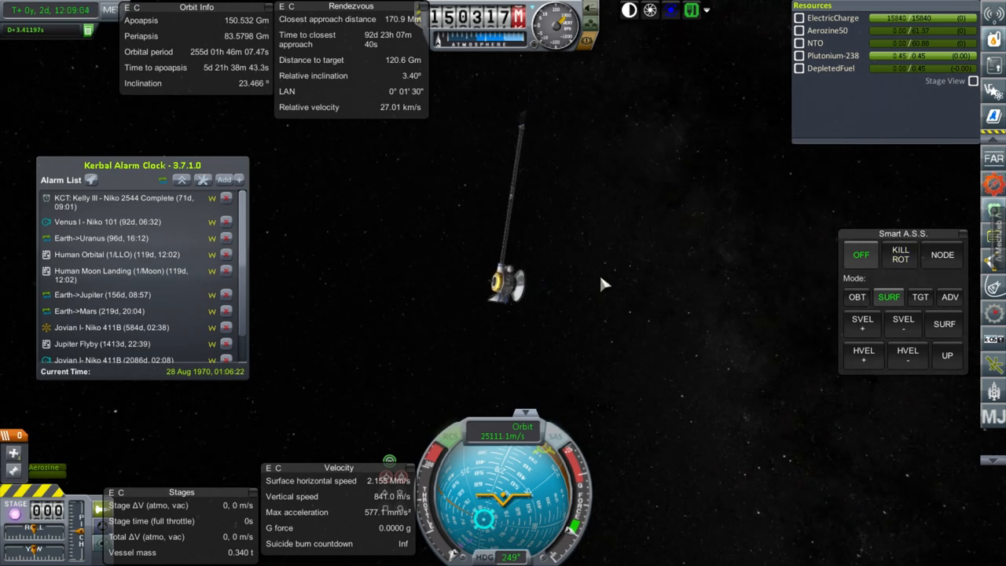
pyautogui.moveTo(663, 273)
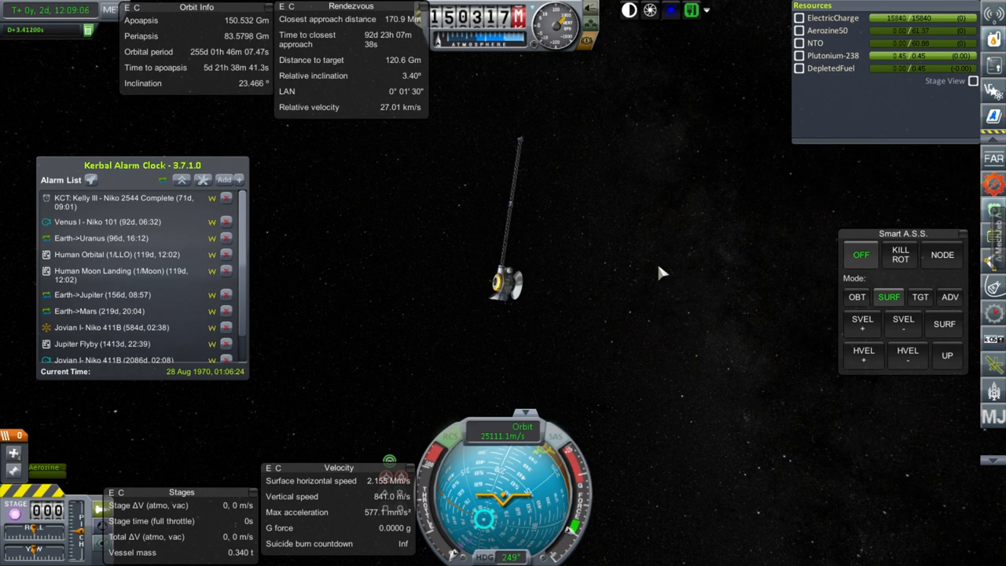